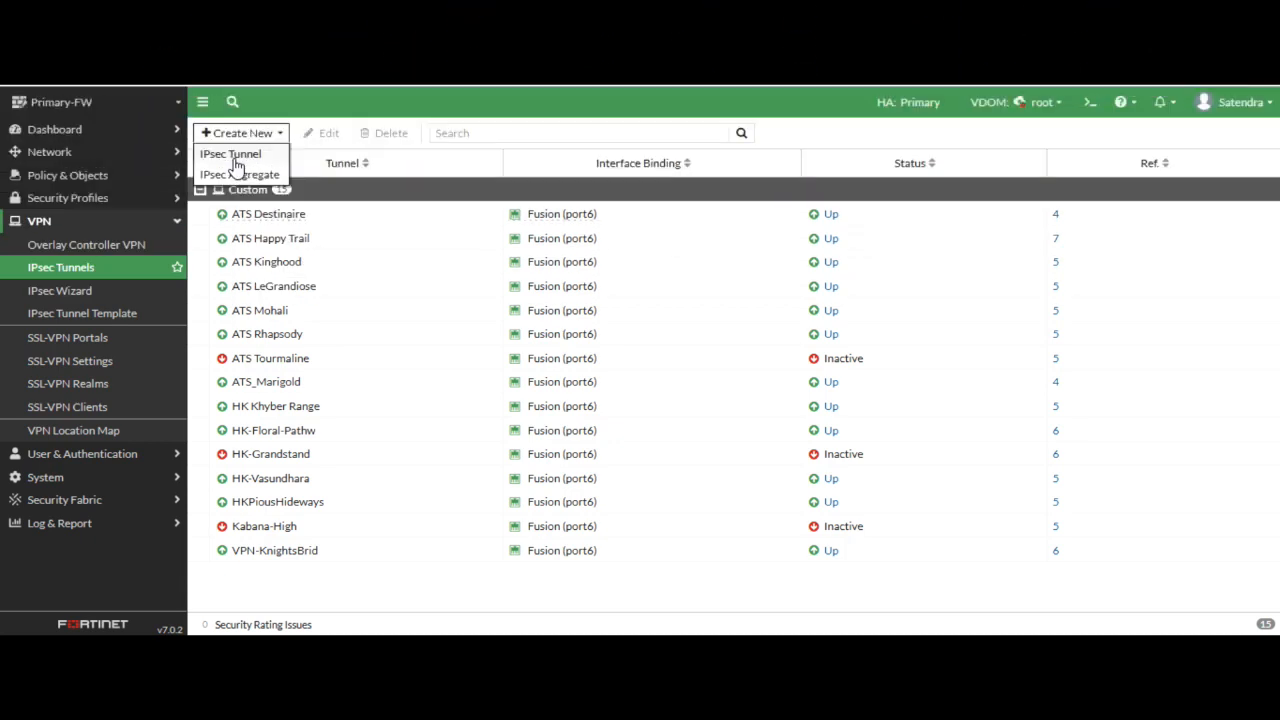
- Begin a new IPsec tunnel and name it ATS-Derabassi
{"action": "left_click", "coordinate": [232, 152]}
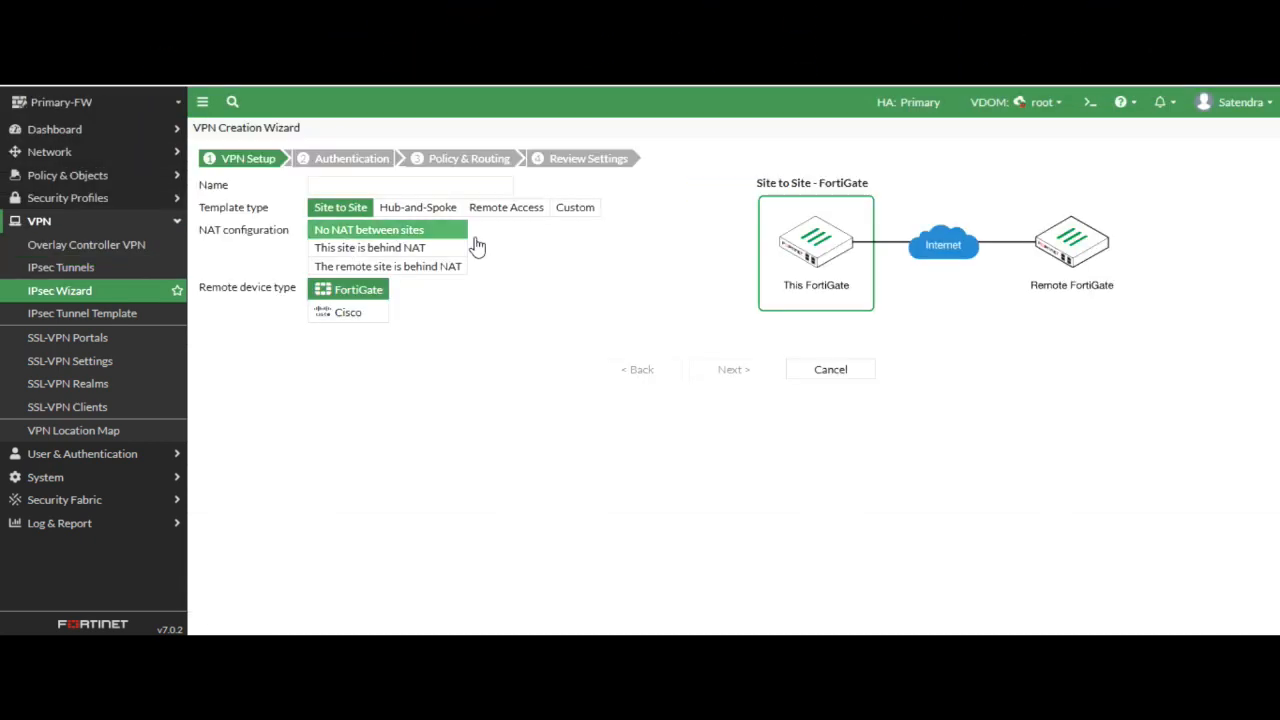
{"action": "left_click", "coordinate": [410, 184]}
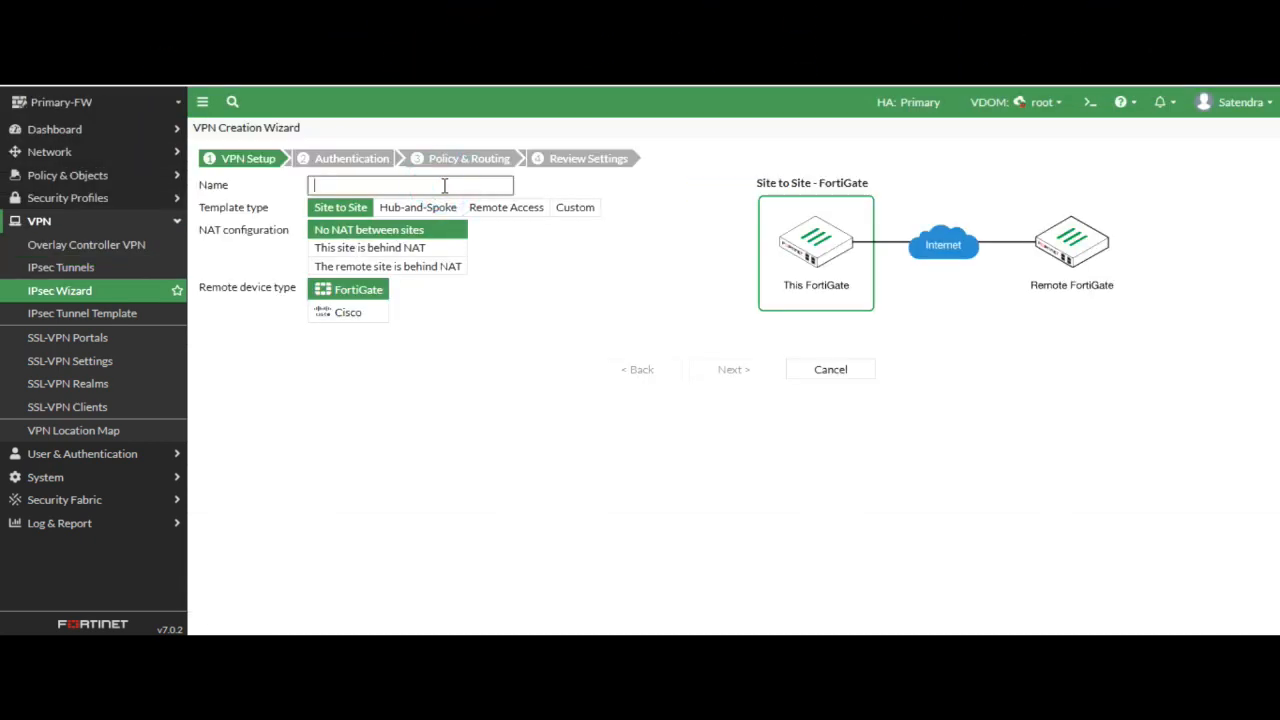
{"action": "type", "text": "ATS-Der"}
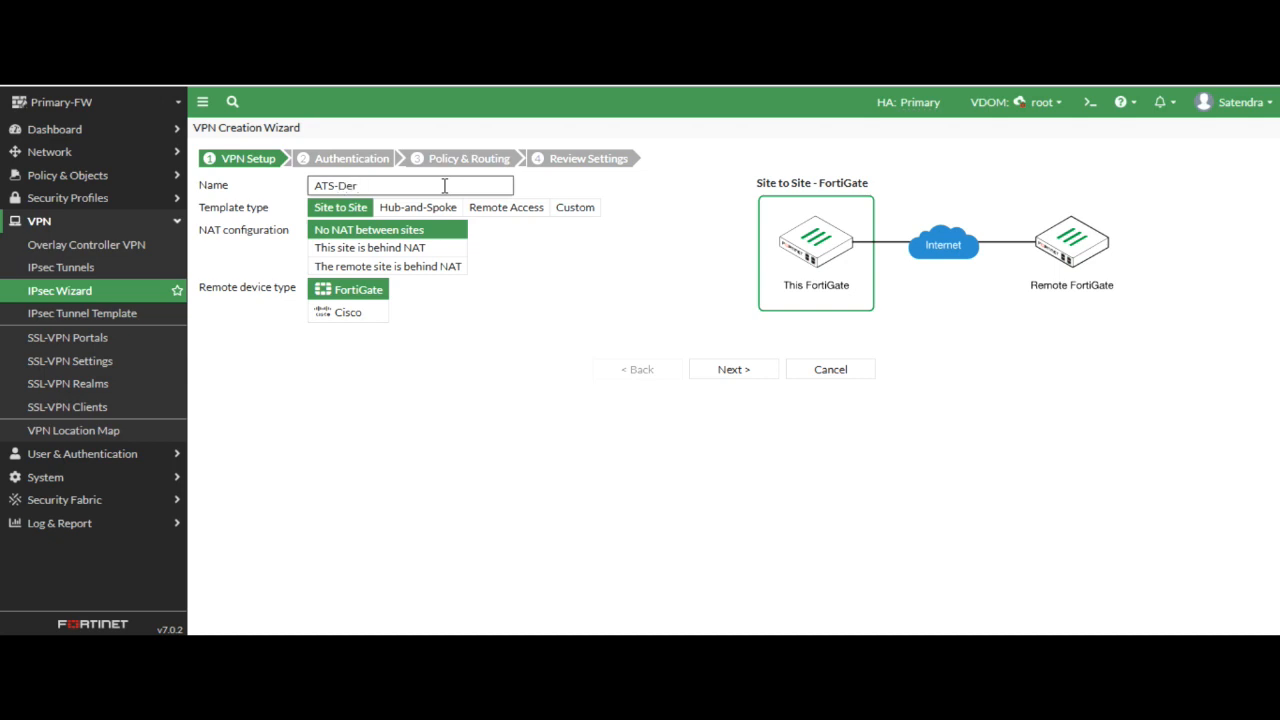
{"action": "type", "text": "abassi"}
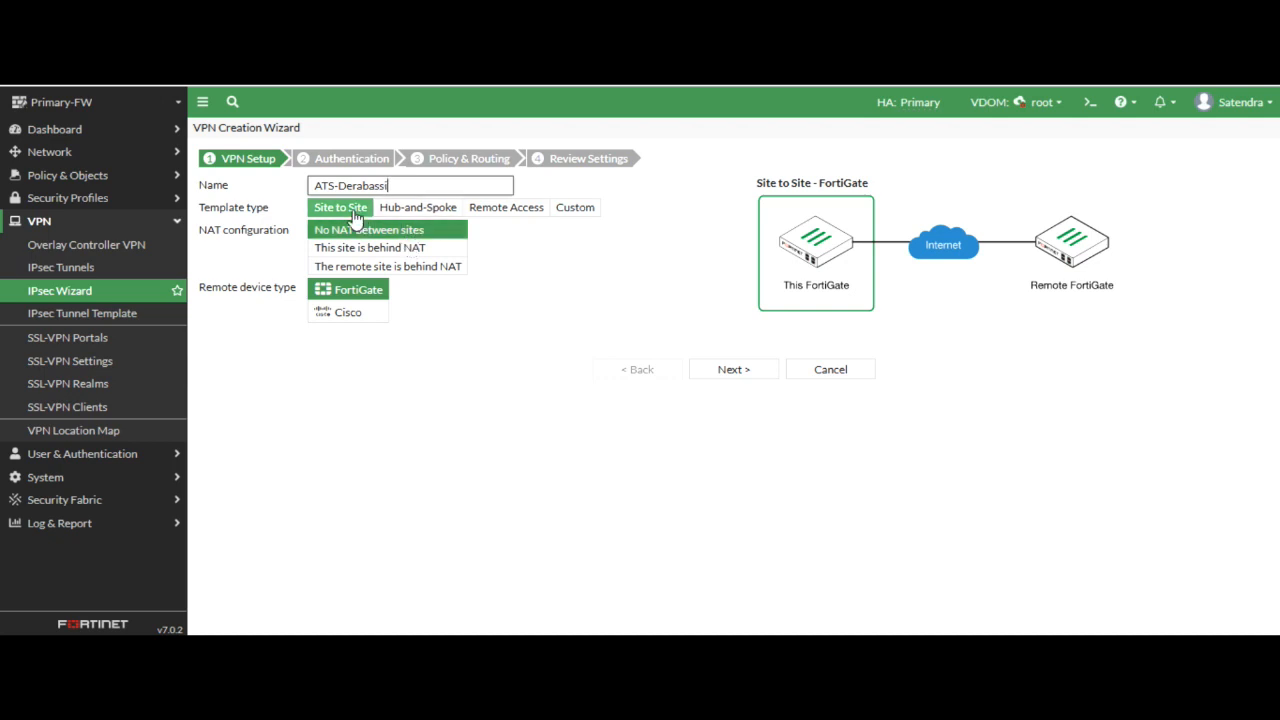
{"action": "mouse_move", "coordinate": [344, 216]}
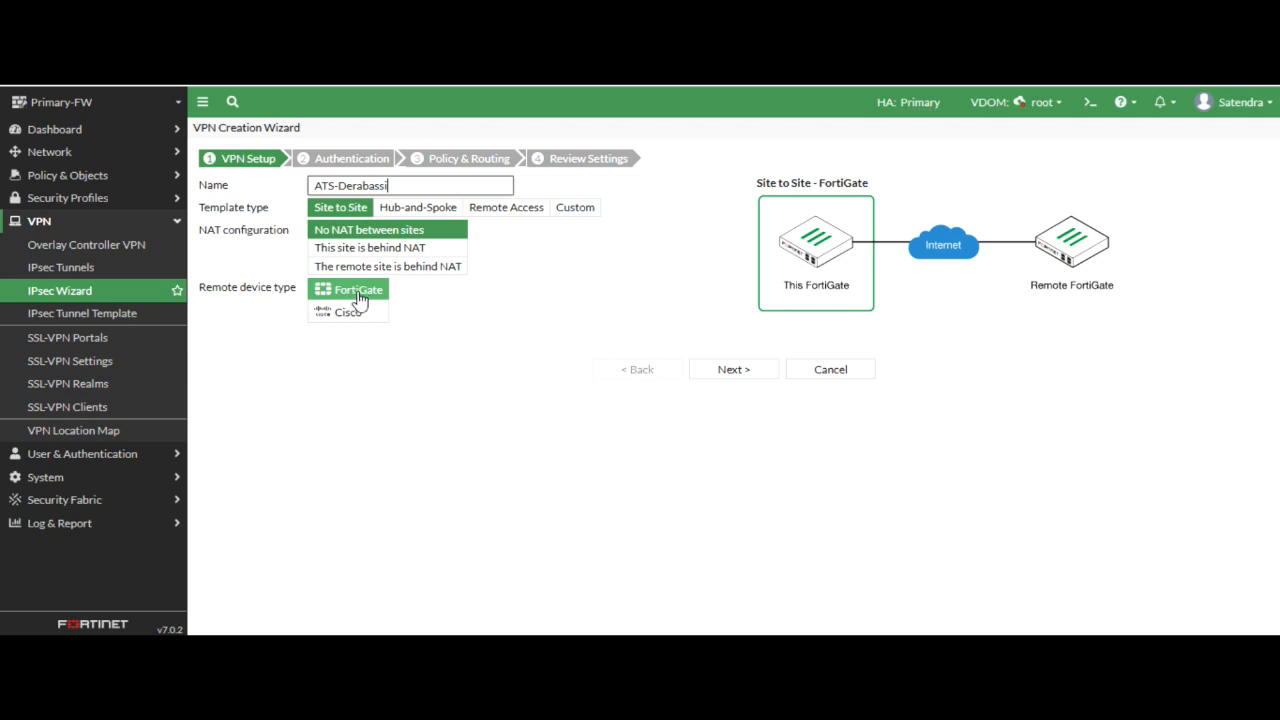
{"action": "mouse_move", "coordinate": [576, 206]}
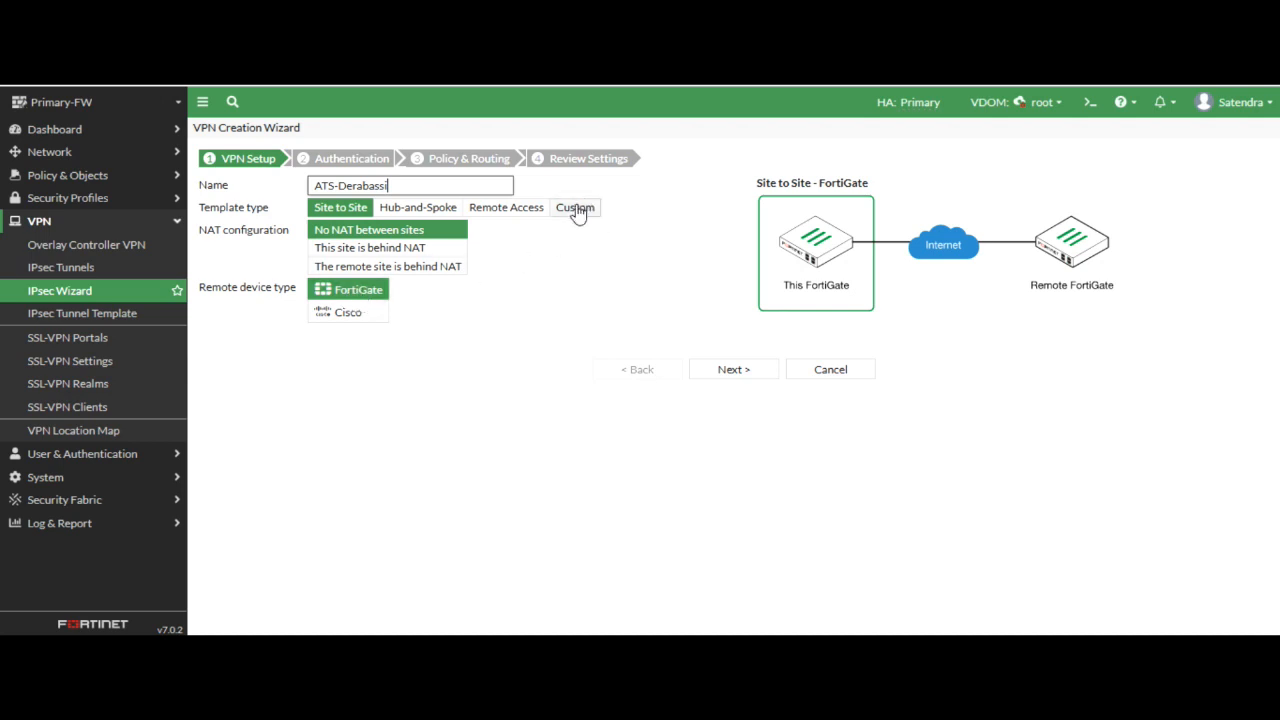
{"action": "mouse_move", "coordinate": [732, 368]}
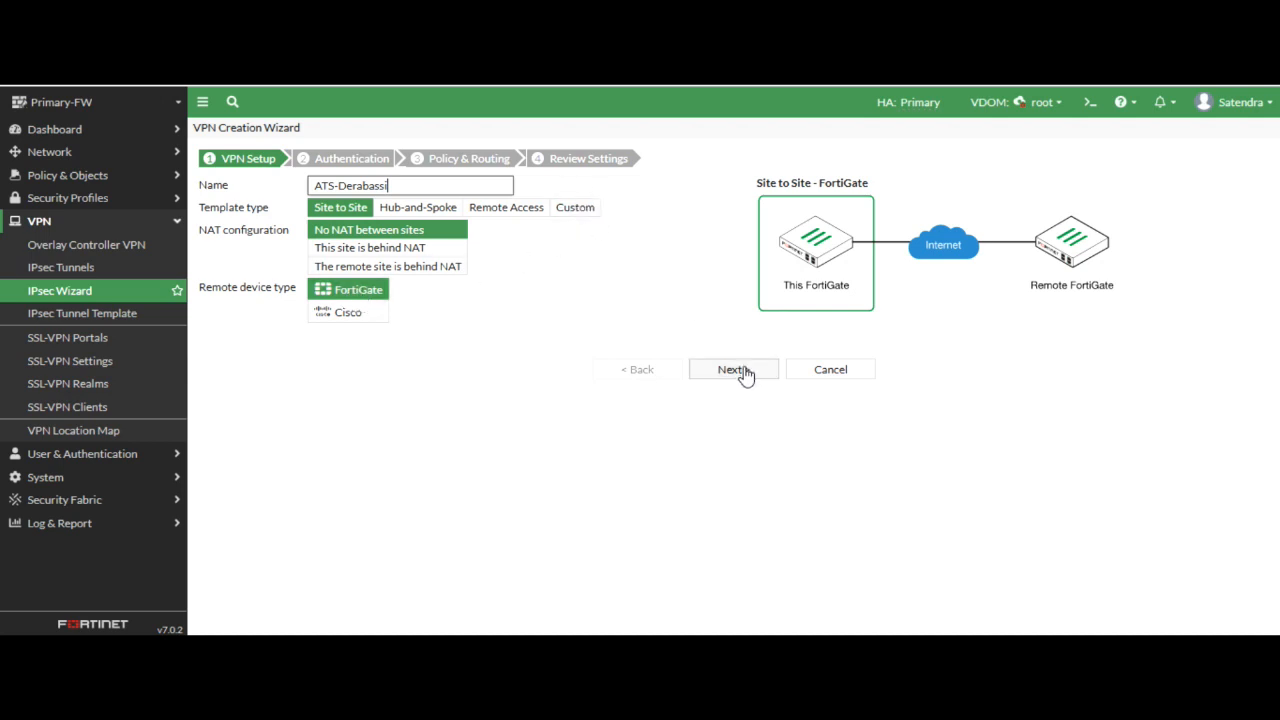
- Enter remote IP 103.99.200.174 over Fusion (port6) with the pre-shared key, then continue
{"action": "left_click", "coordinate": [732, 368]}
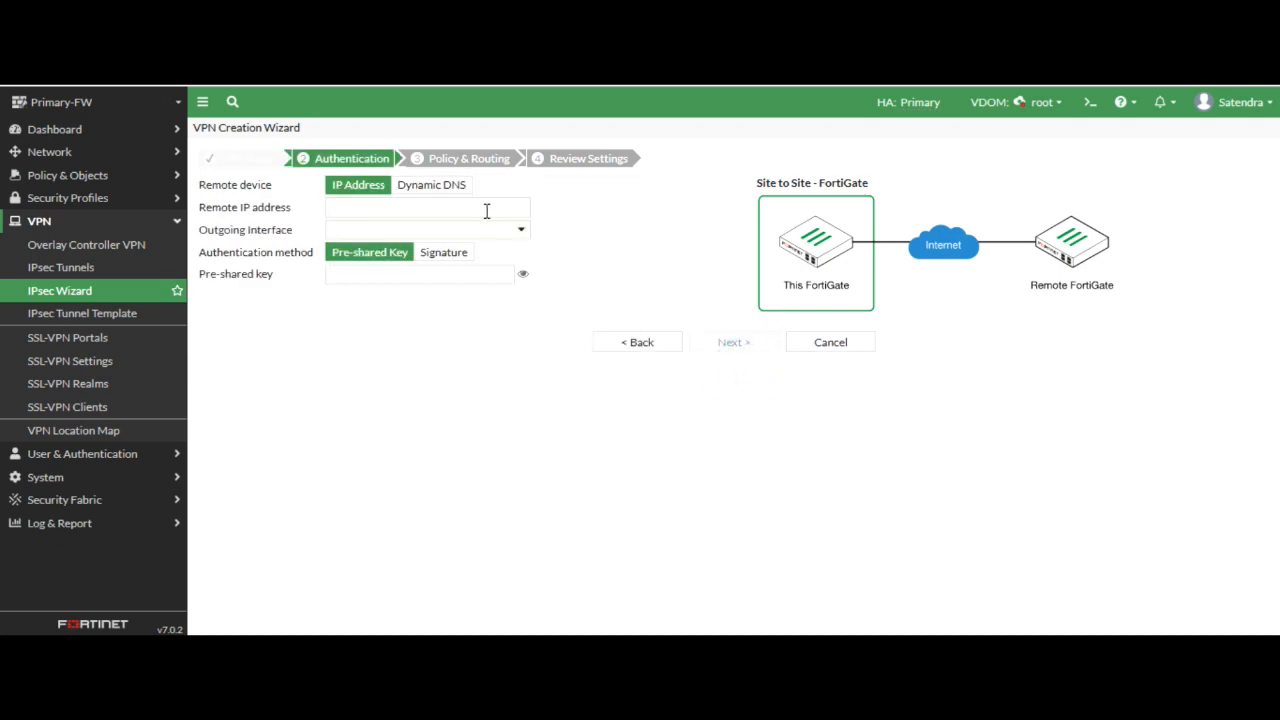
{"action": "type", "text": "1"}
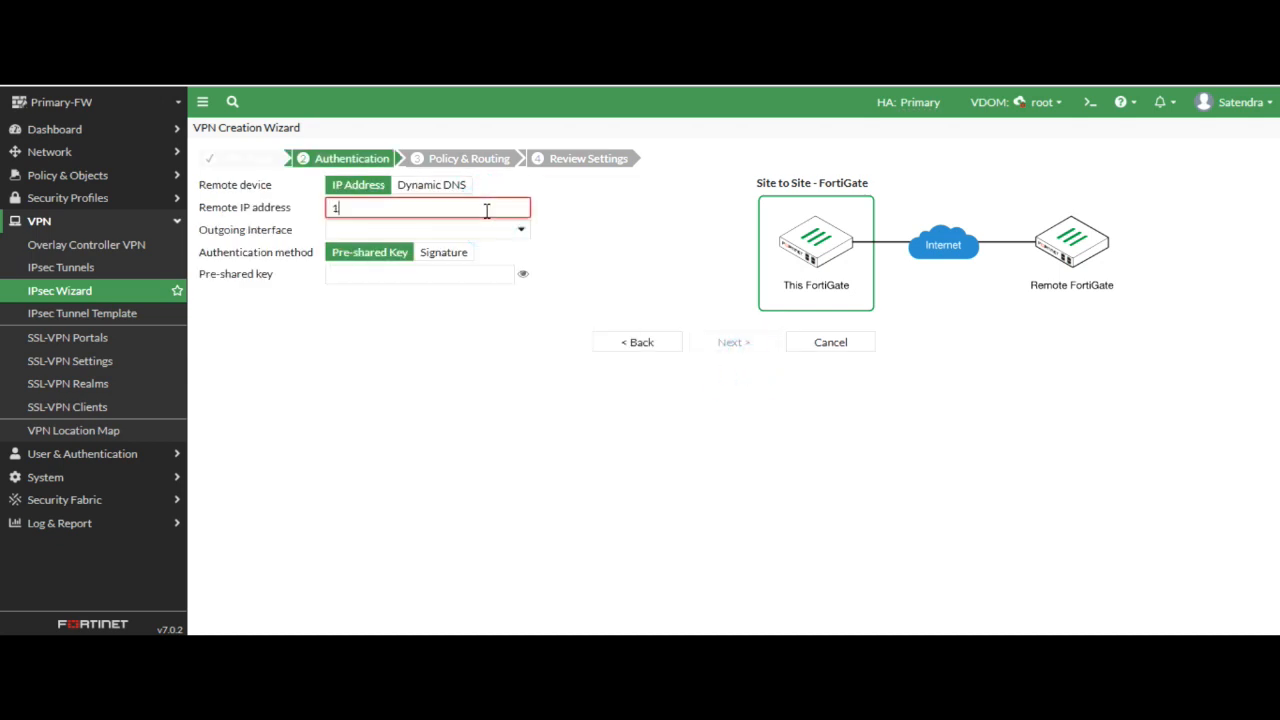
{"action": "type", "text": "03.99.200.174"}
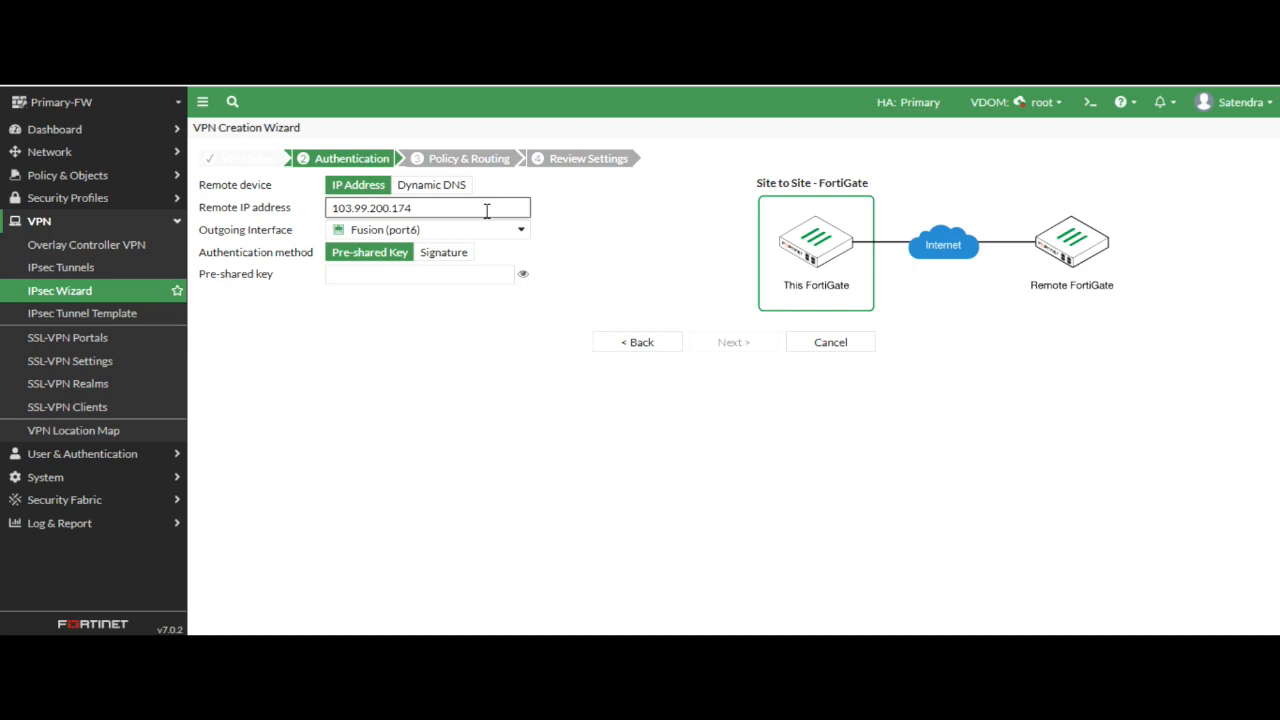
{"action": "type", "text": "***"}
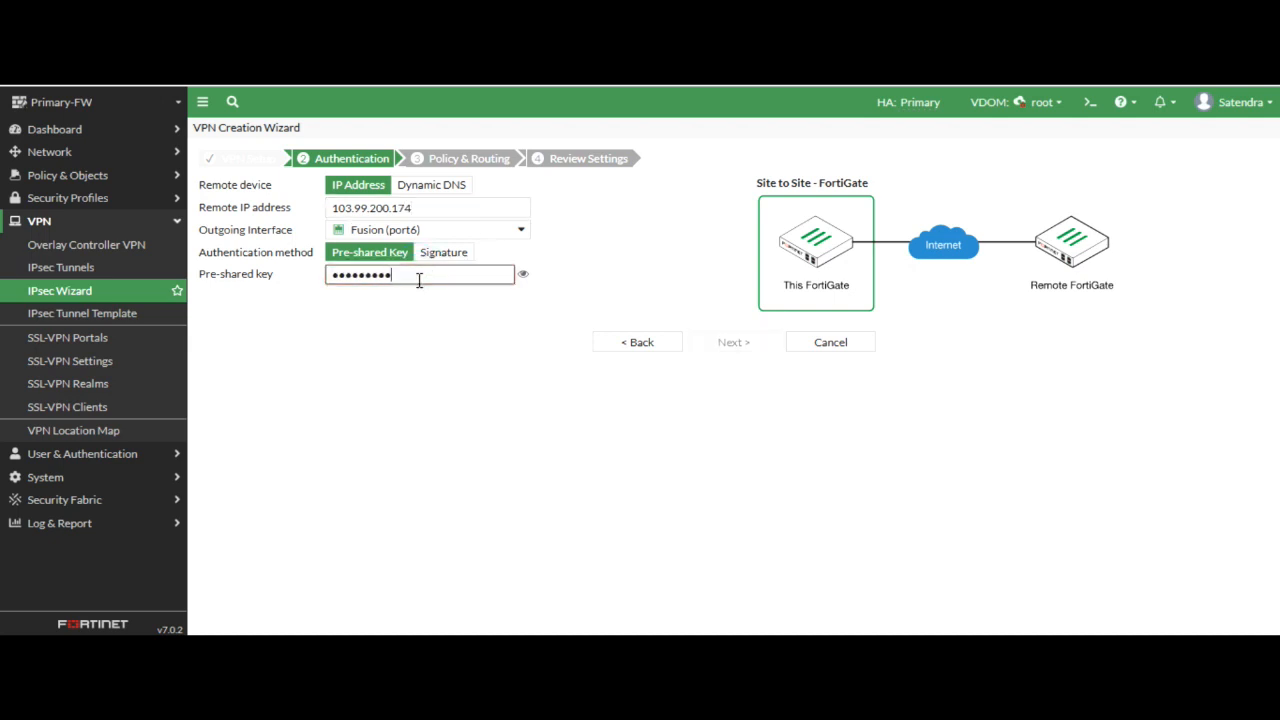
{"action": "type", "text": "••"}
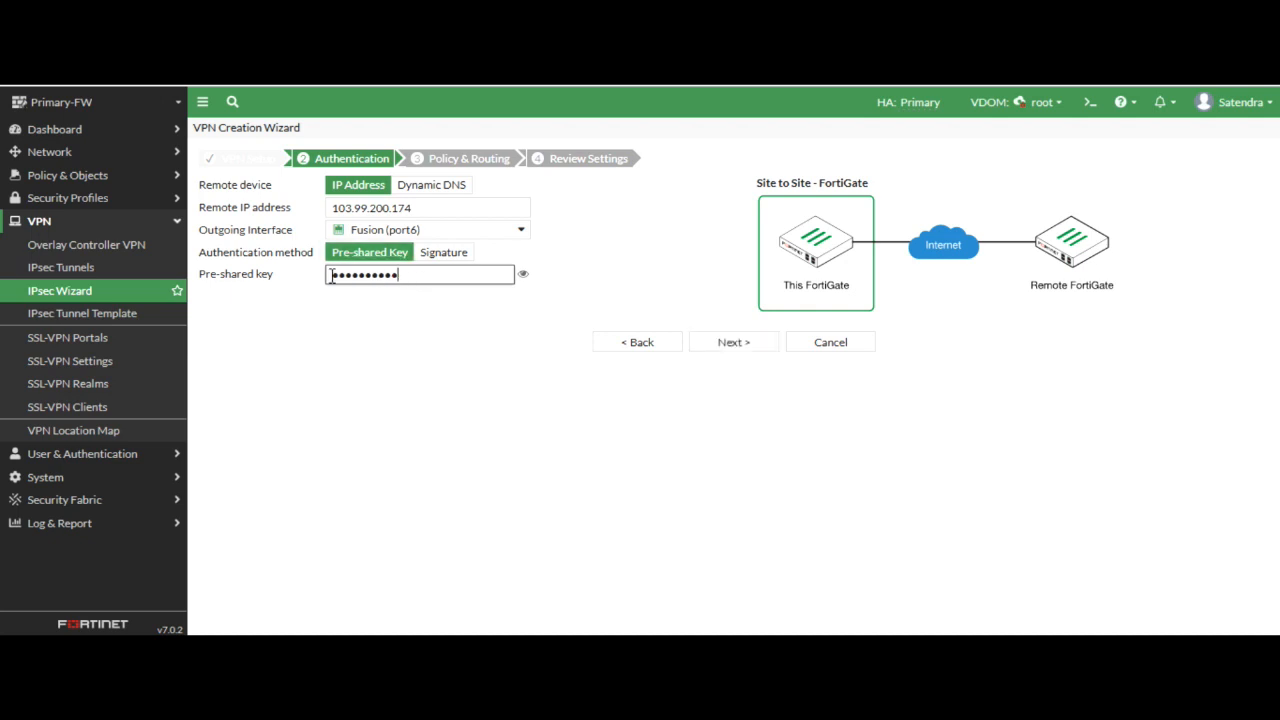
{"action": "left_click", "coordinate": [732, 342]}
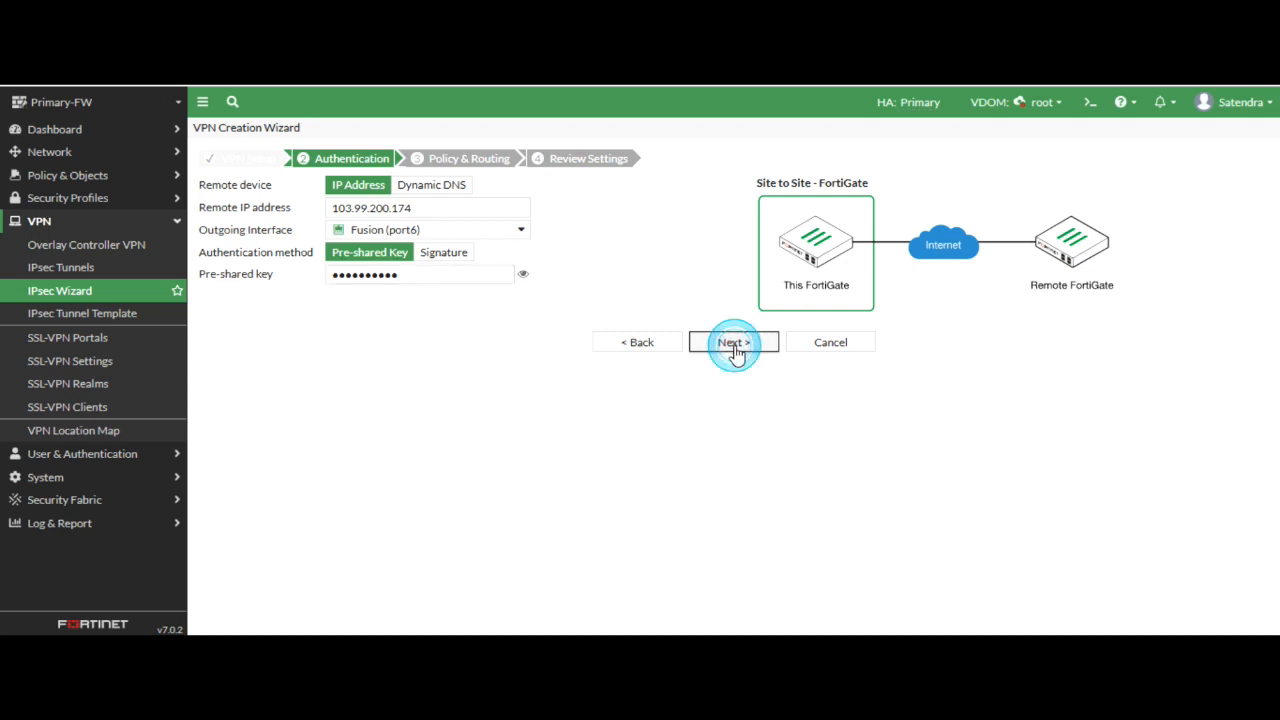
- Add Server Lan (port2) and Desktop Laptop LAN (port3) as local interfaces
{"action": "left_click", "coordinate": [734, 340]}
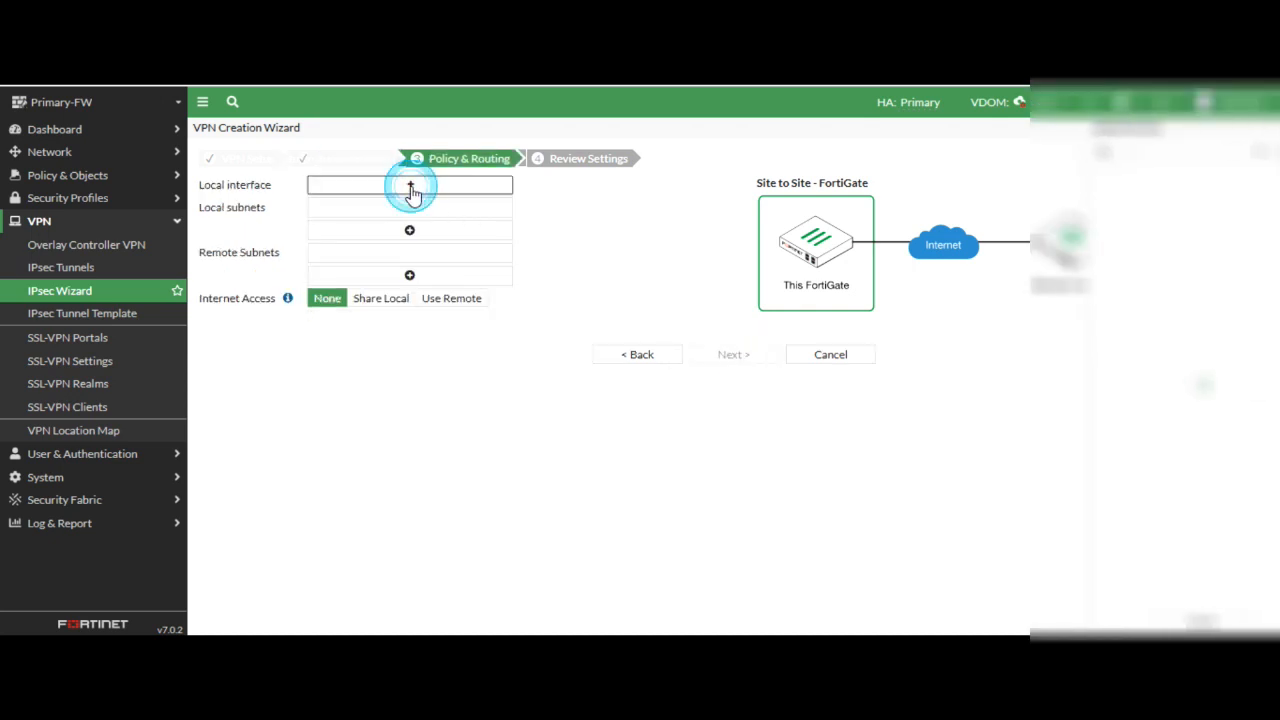
{"action": "left_click", "coordinate": [410, 184]}
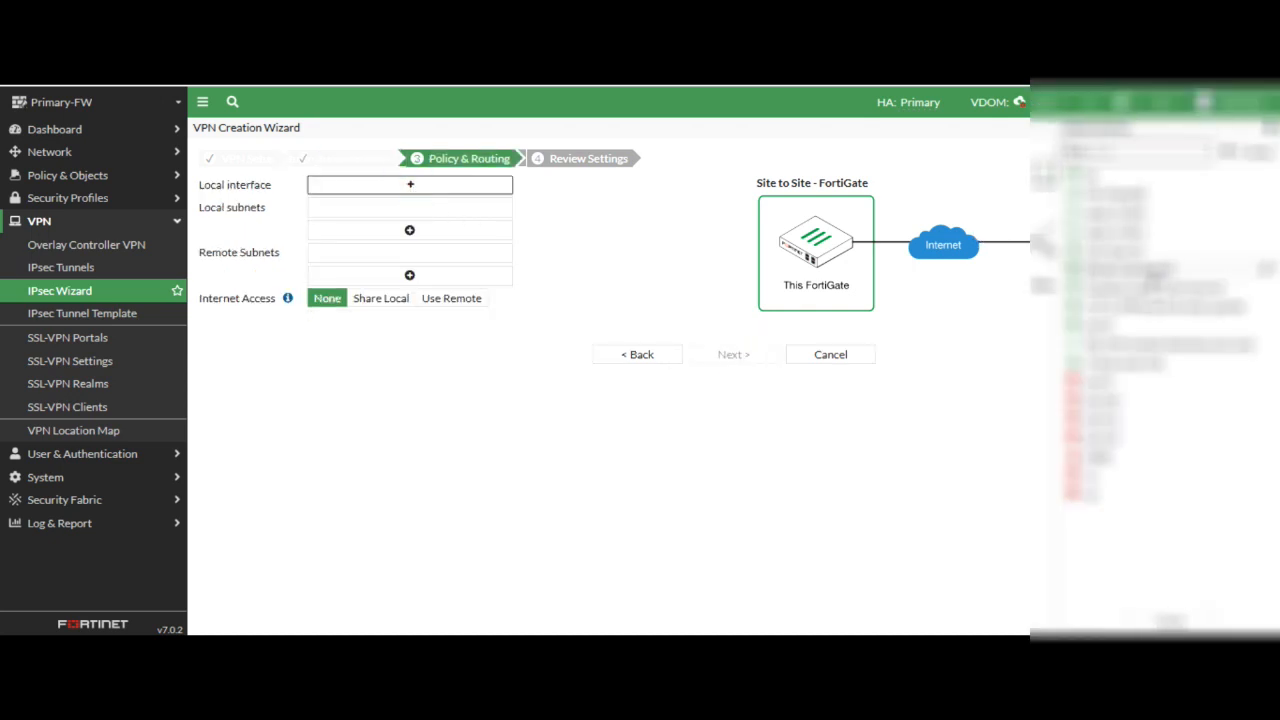
{"action": "left_click", "coordinate": [408, 184]}
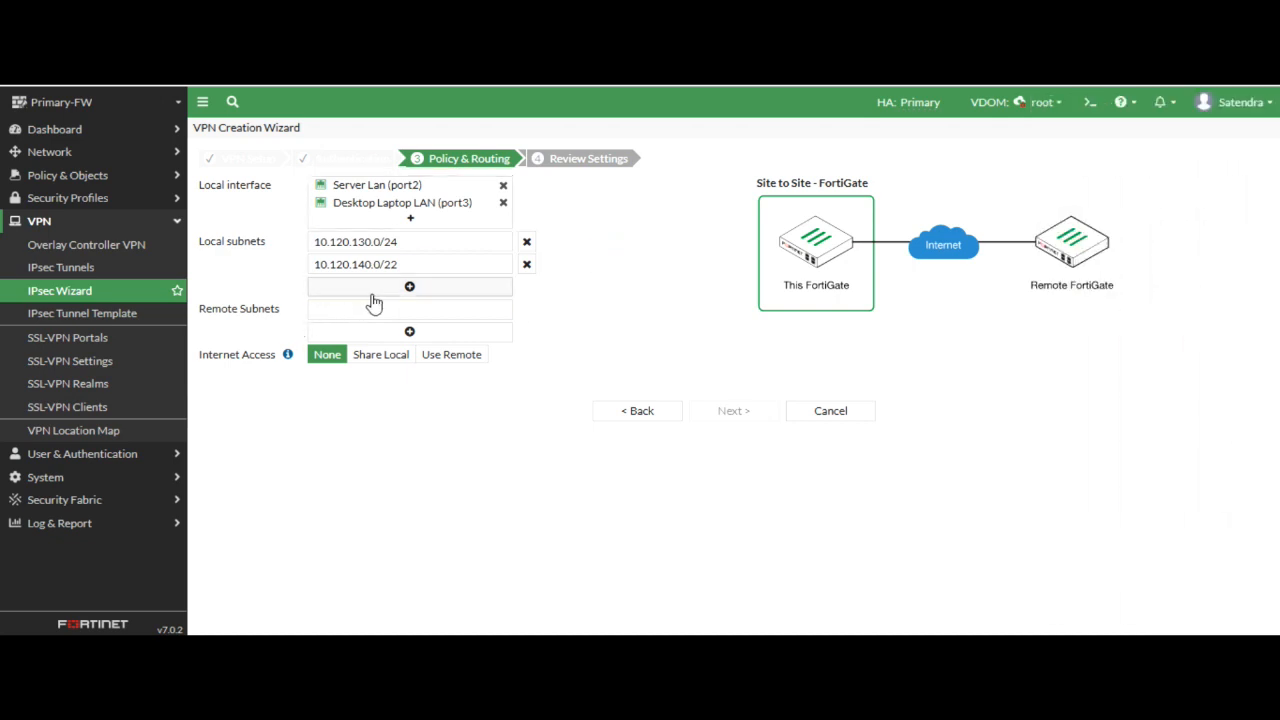
- Enter the remote subnet 172.16.10.0/24
{"action": "left_click", "coordinate": [408, 308]}
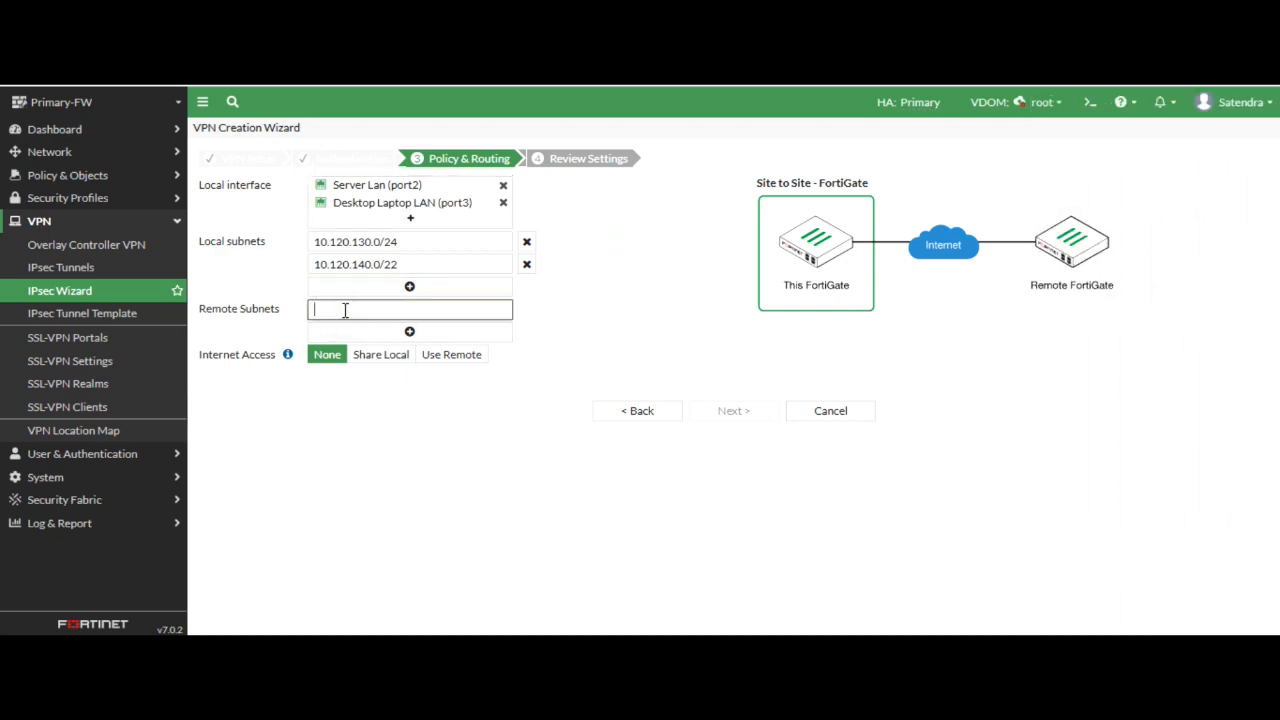
{"action": "type", "text": "172.1"}
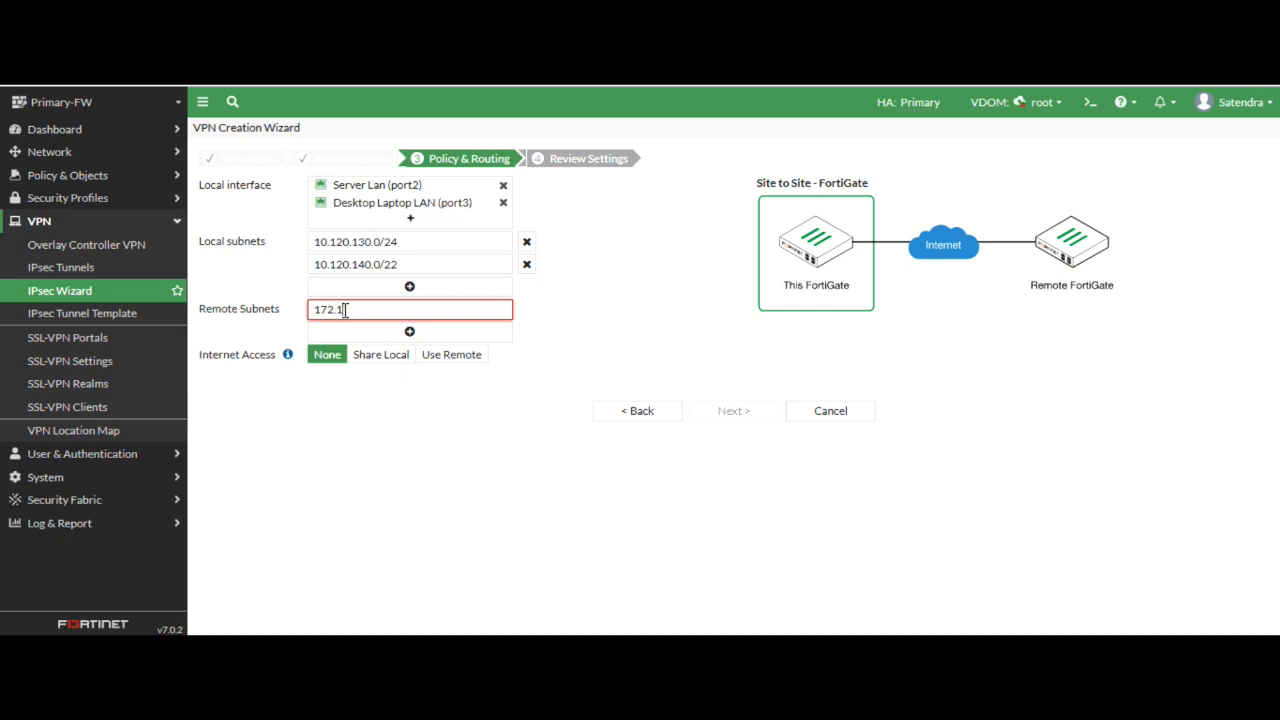
{"action": "type", "text": "6.10."}
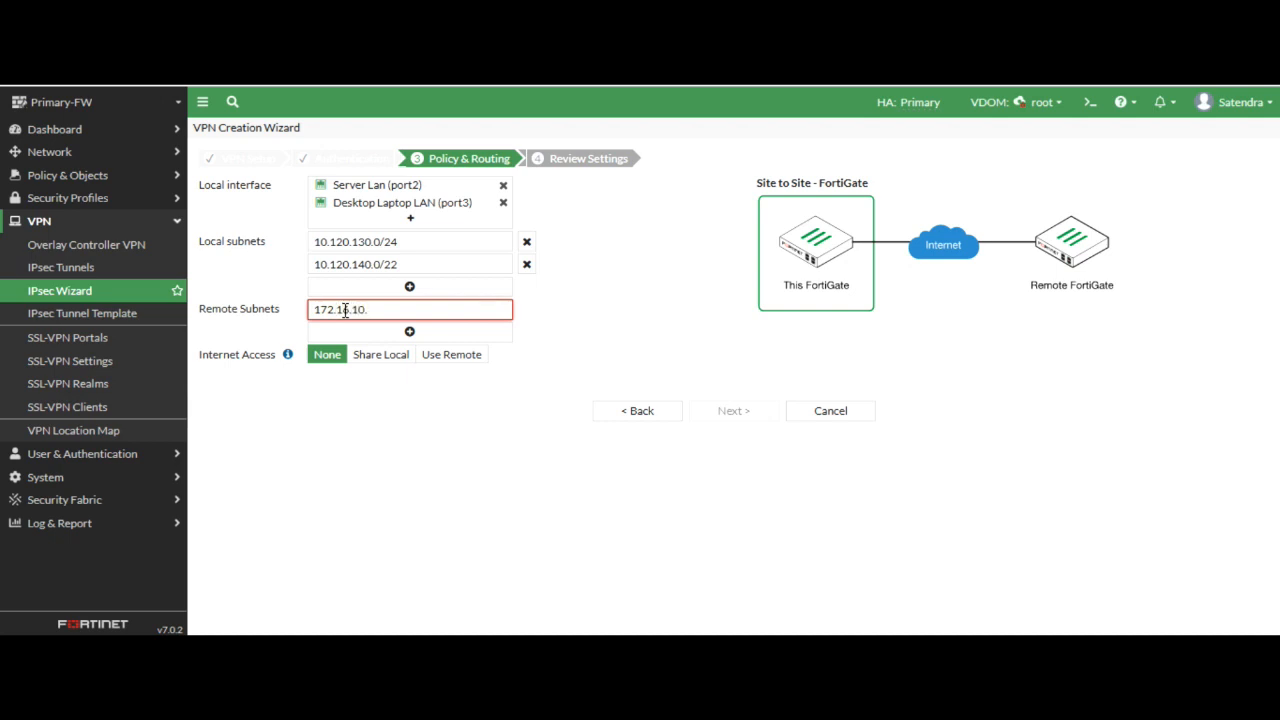
{"action": "type", "text": "0"}
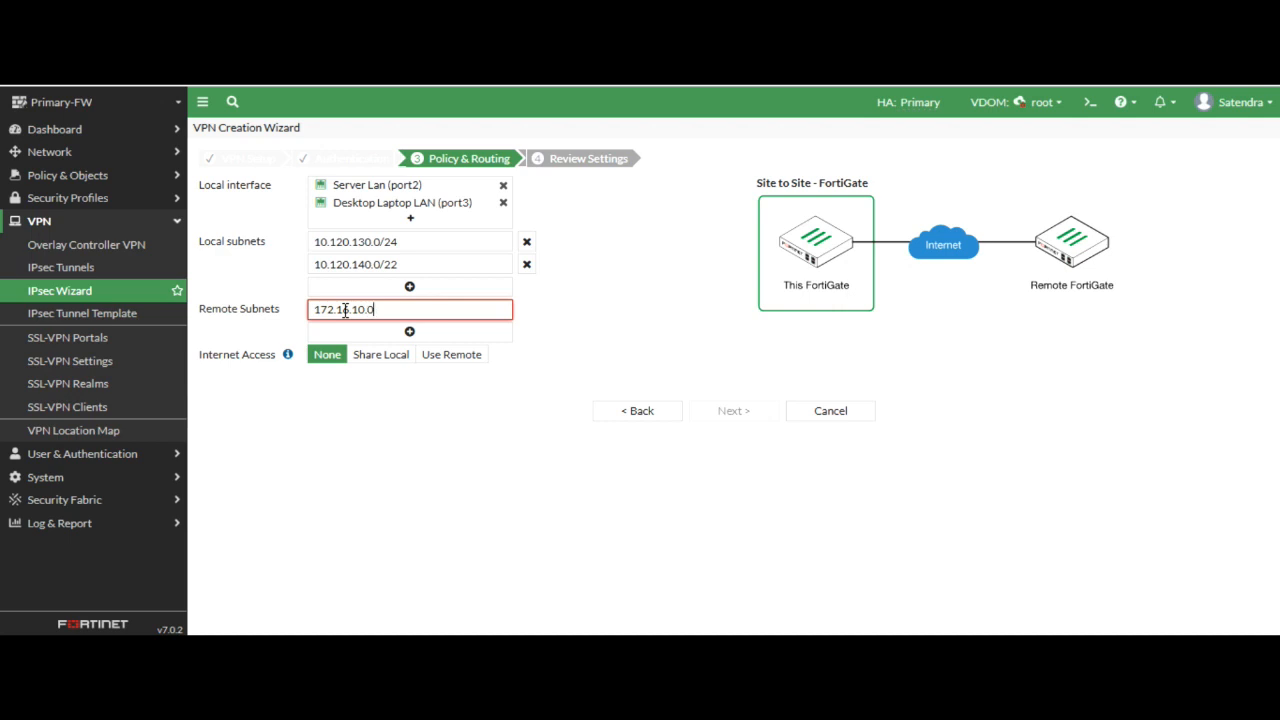
{"action": "type", "text": "/24"}
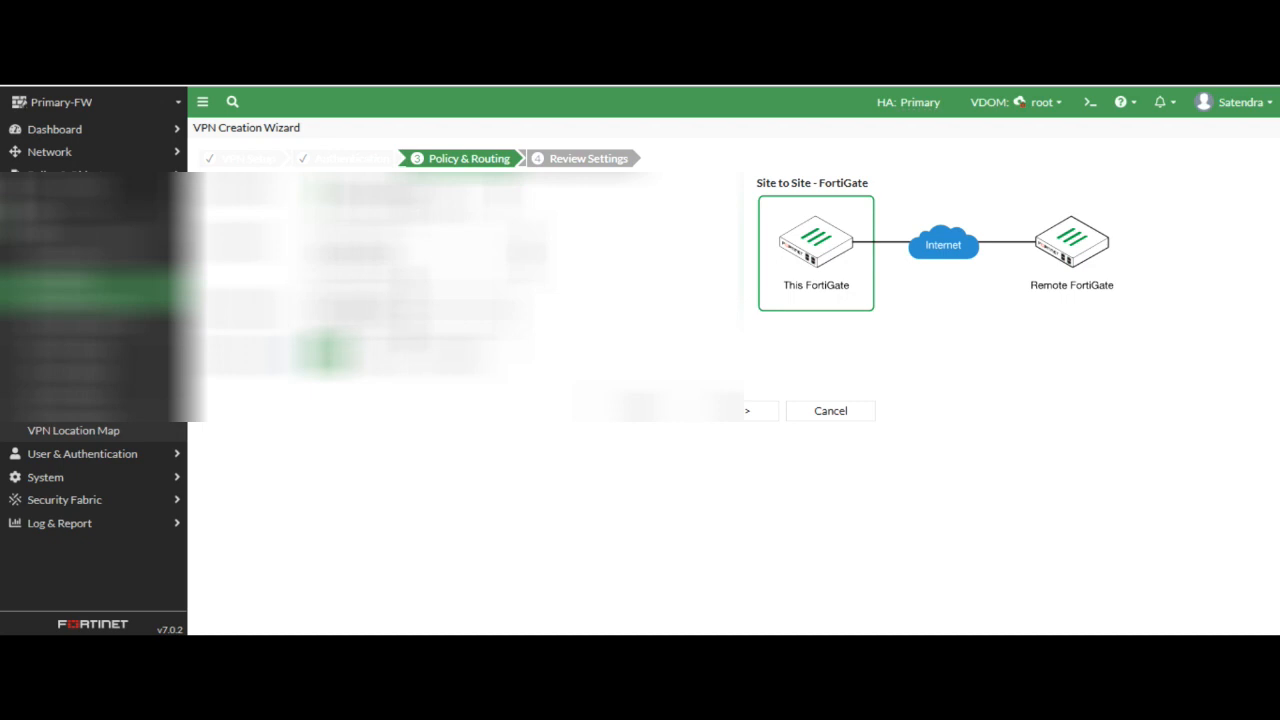
- Review the object summary and create the ATS-Derabassi VPN
{"action": "left_click", "coordinate": [724, 412]}
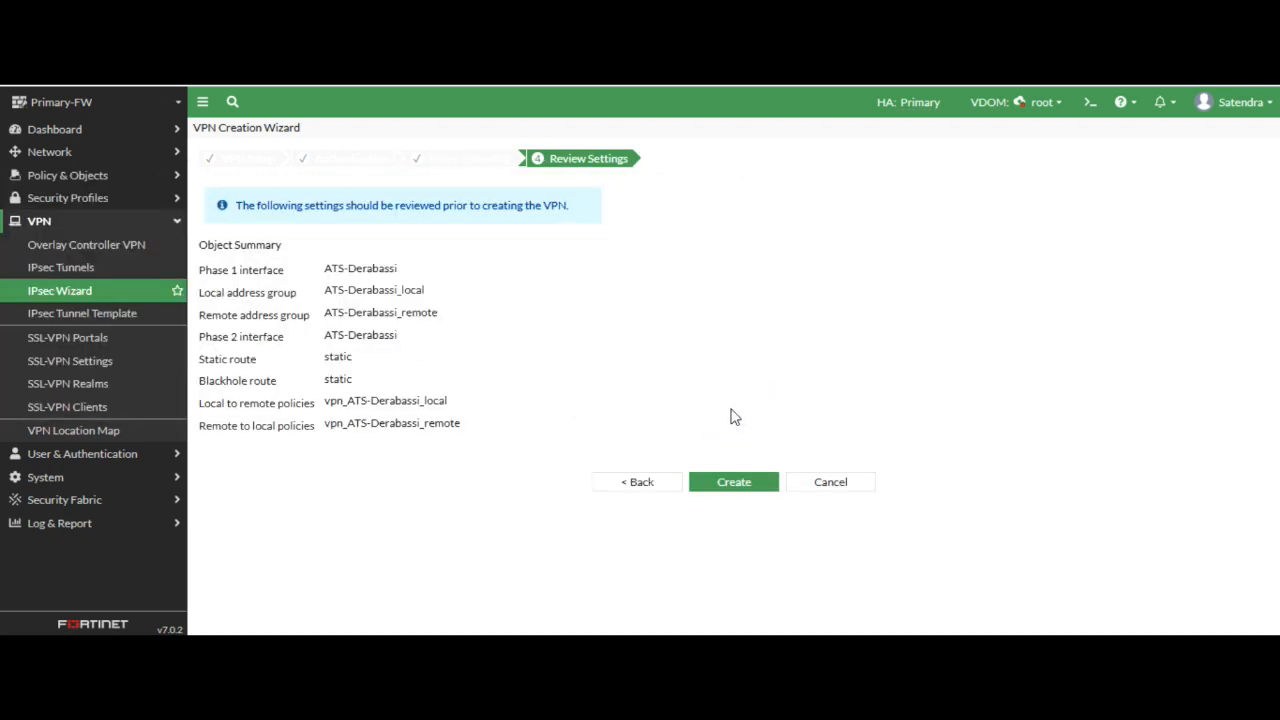
{"action": "left_click", "coordinate": [732, 482]}
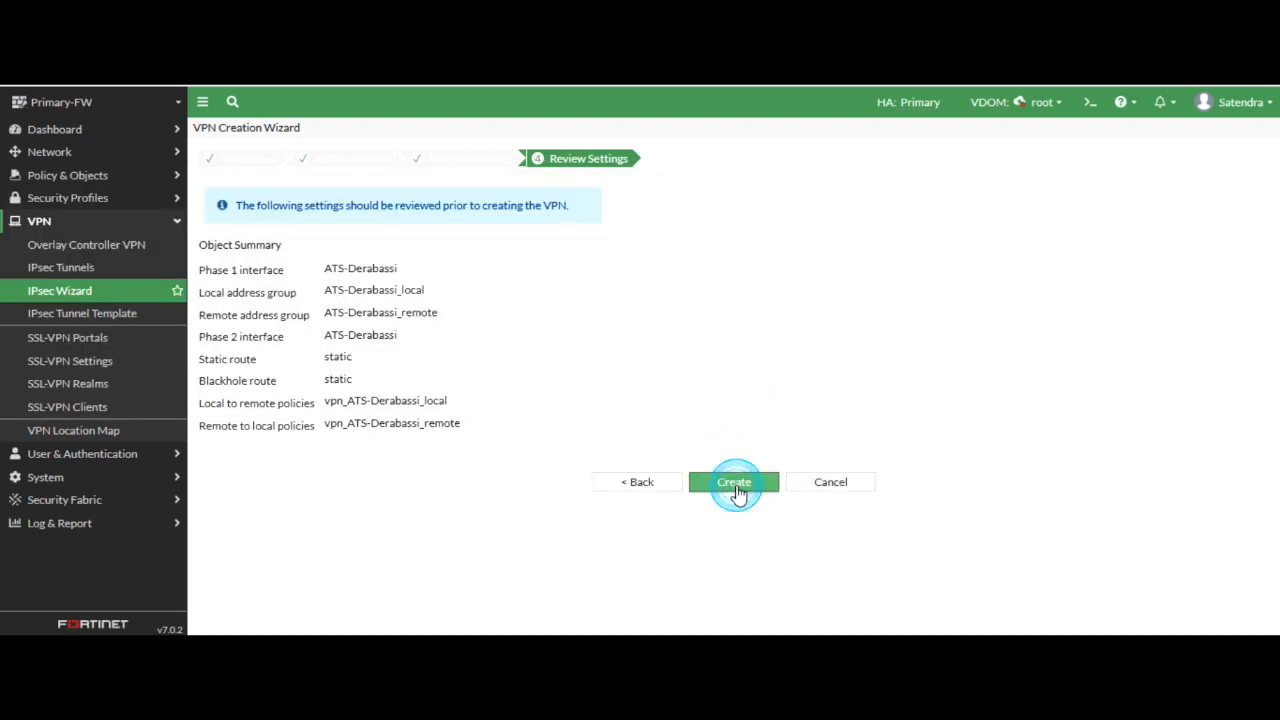
{"action": "left_click", "coordinate": [734, 482]}
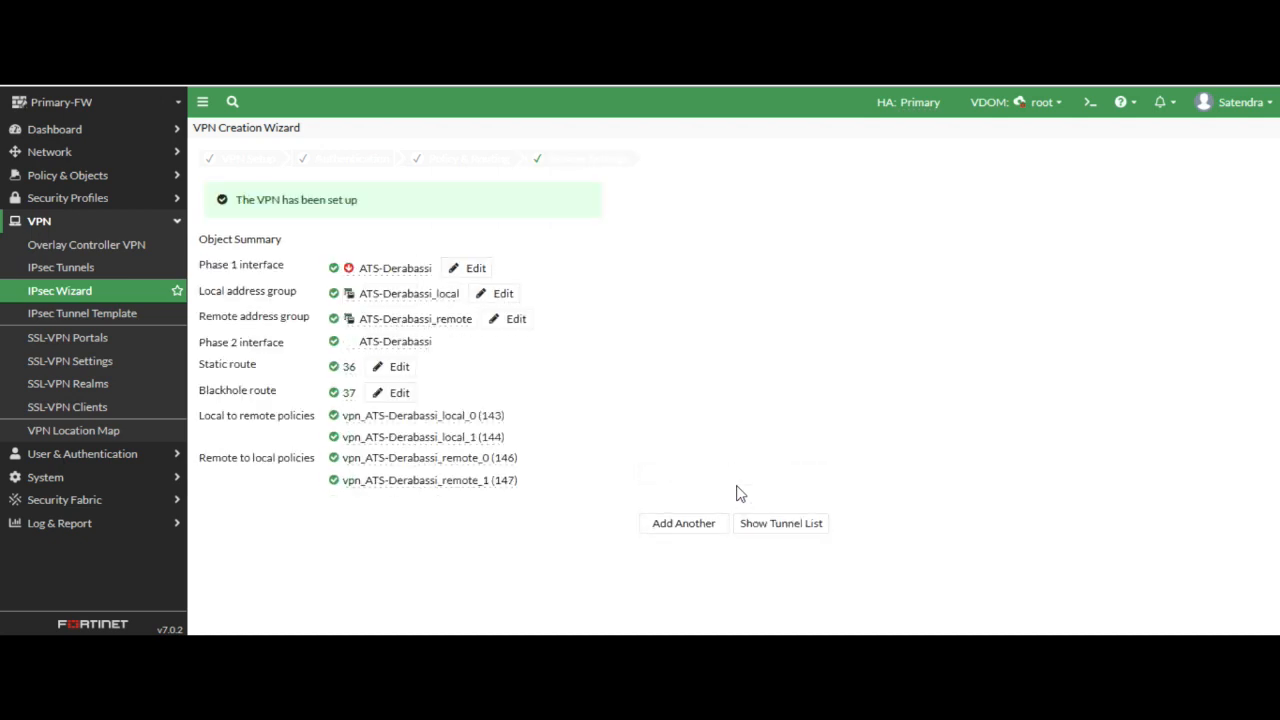
{"action": "mouse_move", "coordinate": [356, 216]}
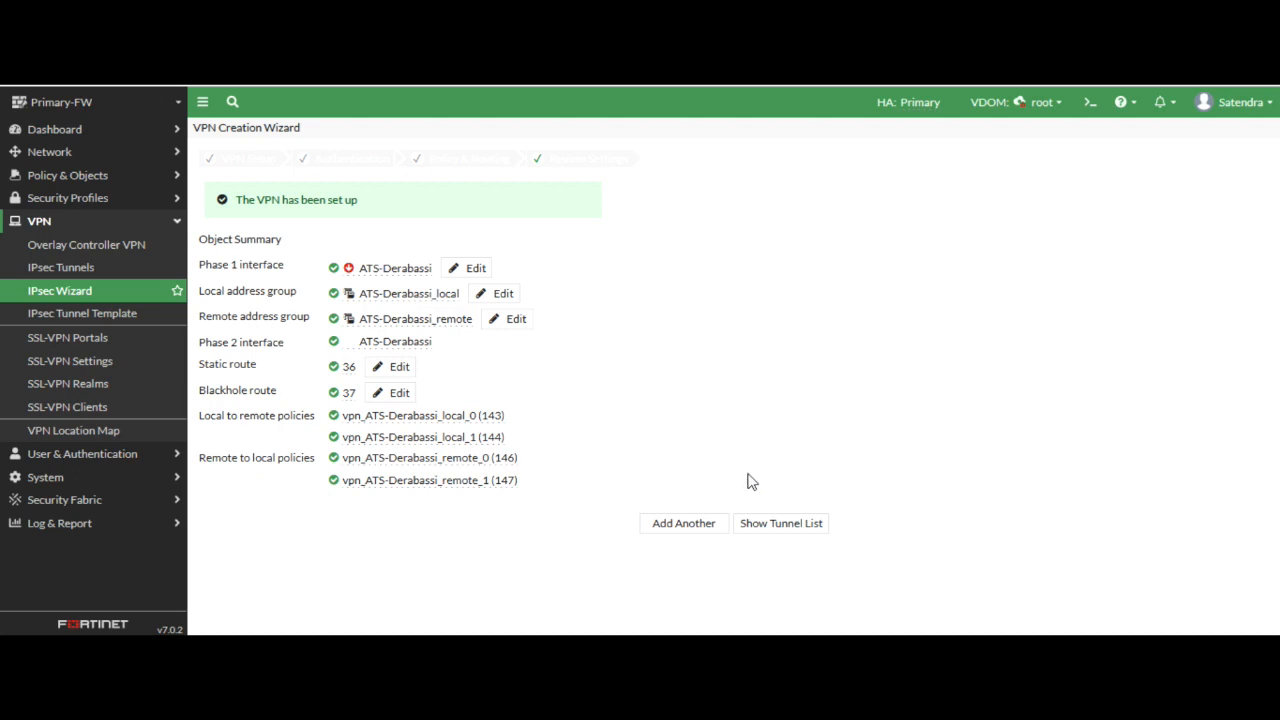
- Go to the IPsec tunnel list to reach the ATS-Derabassi tunnel
{"action": "left_click", "coordinate": [780, 524]}
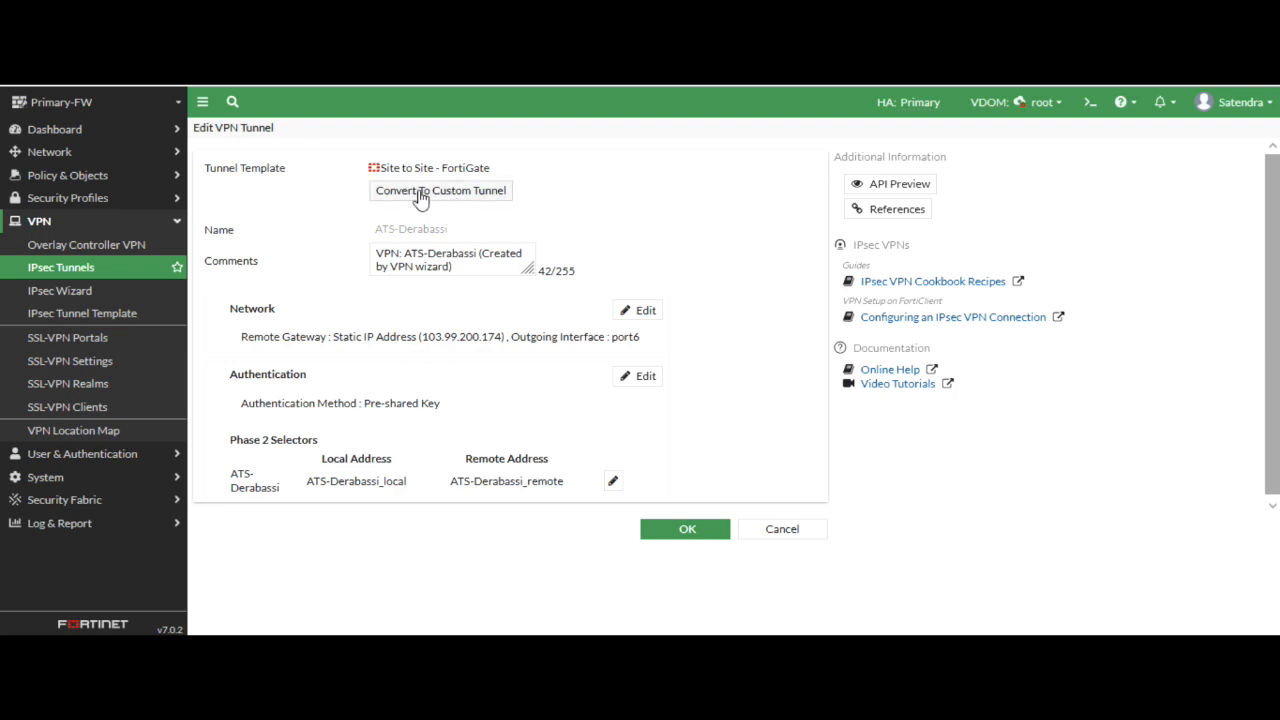
{"action": "mouse_move", "coordinate": [500, 204]}
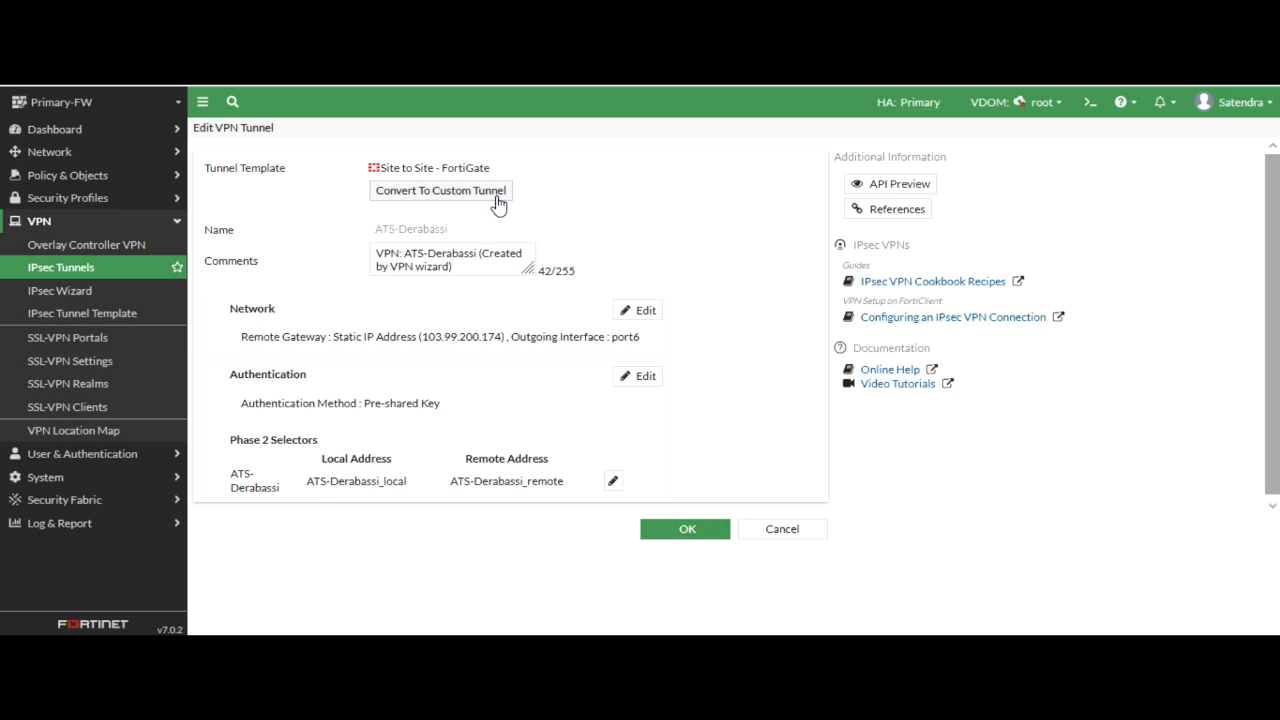
- Convert the tunnel to a custom tunnel and review its network and authentication sections
{"action": "left_click", "coordinate": [440, 190]}
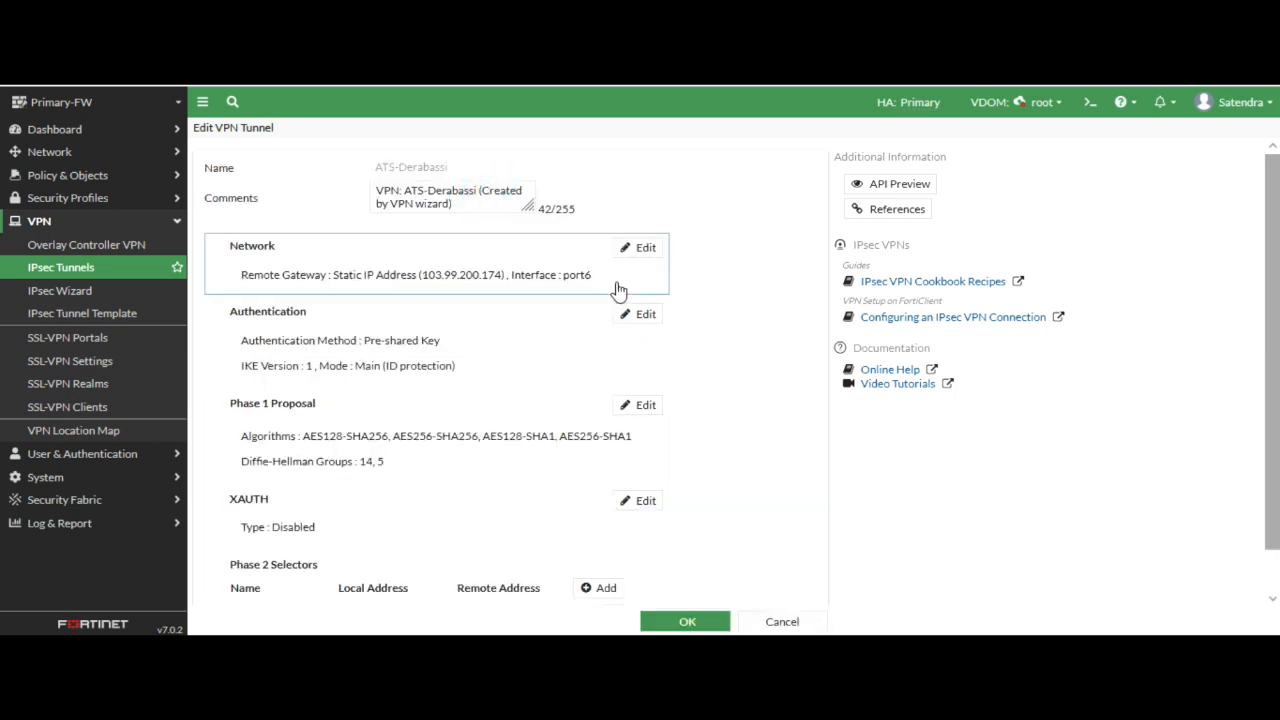
{"action": "left_click", "coordinate": [644, 248]}
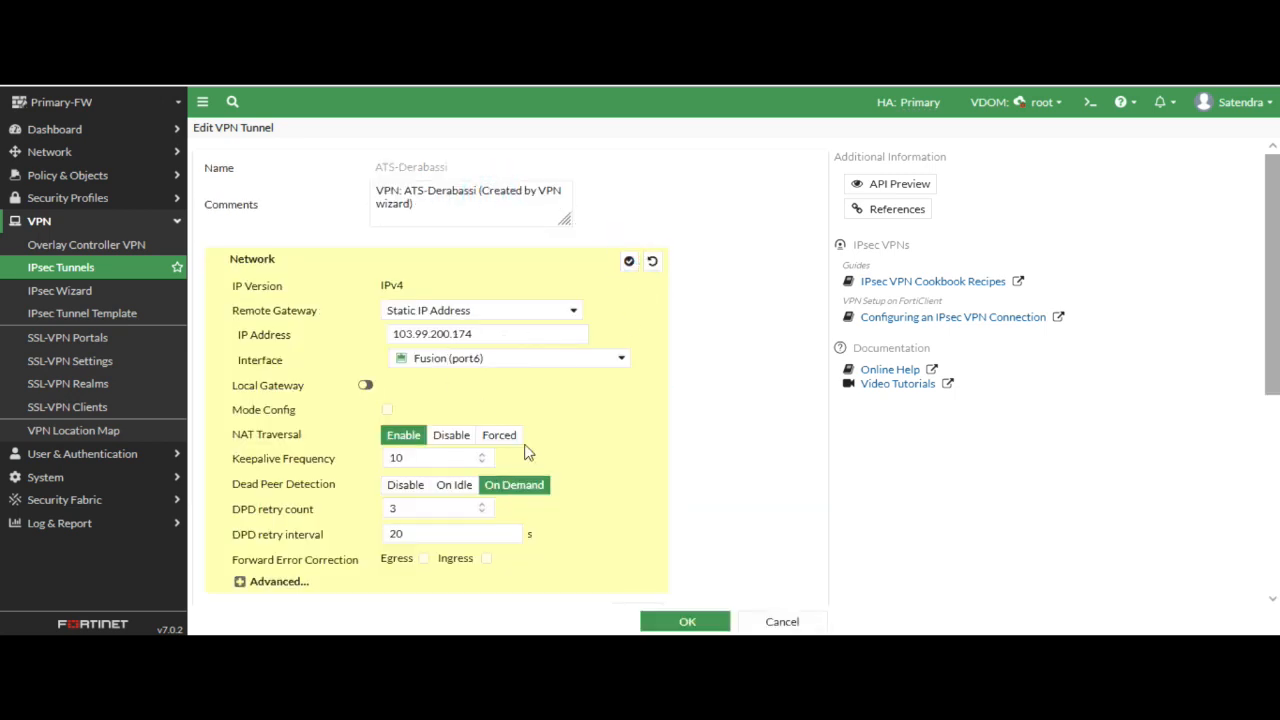
{"action": "scroll", "scroll_direction": "down", "scroll_amount": 3}
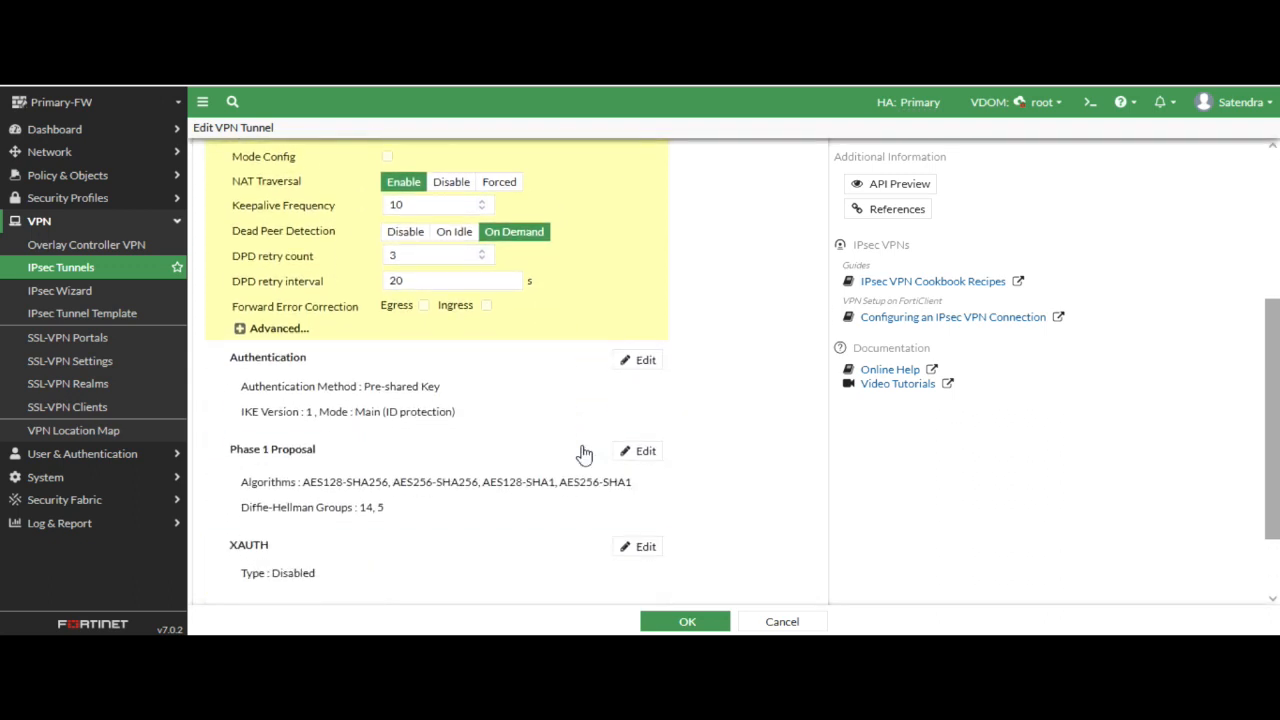
{"action": "left_click", "coordinate": [644, 360]}
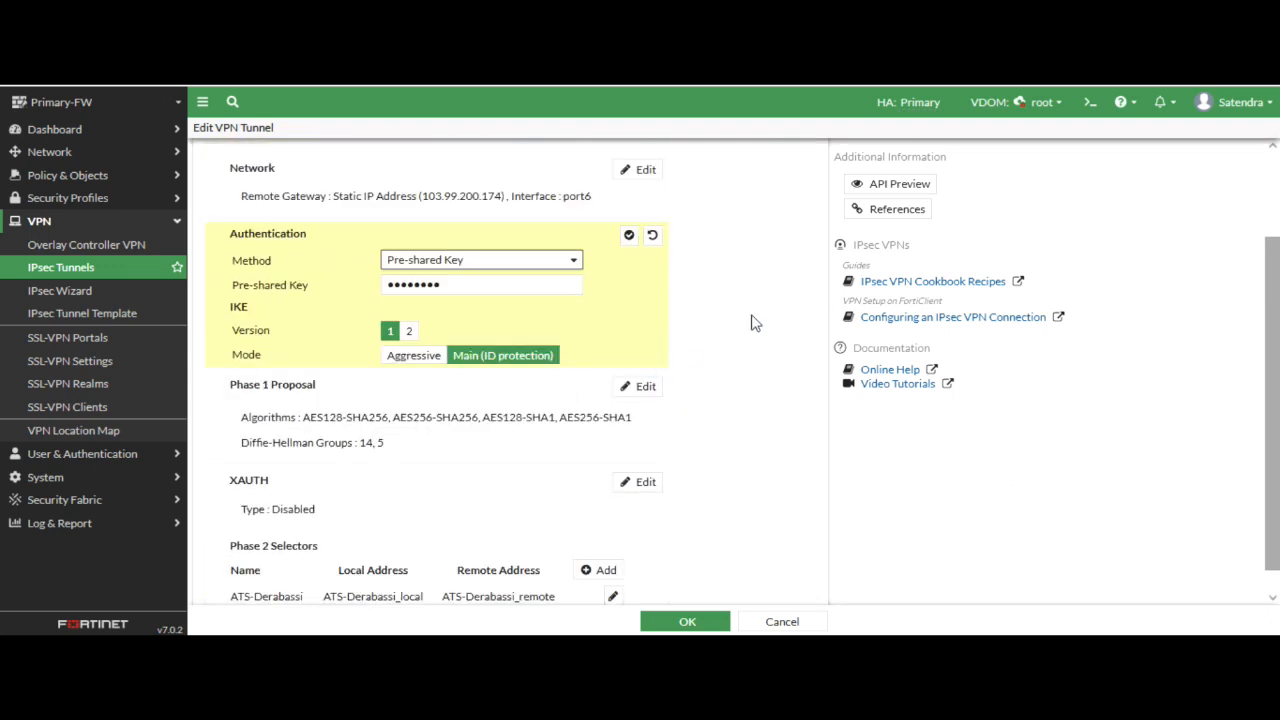
- Edit the Phase 1 proposal, keeping AES128/SHA256 and dropping DH group 14 to leave group 5
{"action": "scroll", "scroll_direction": "down", "scroll_amount": 3}
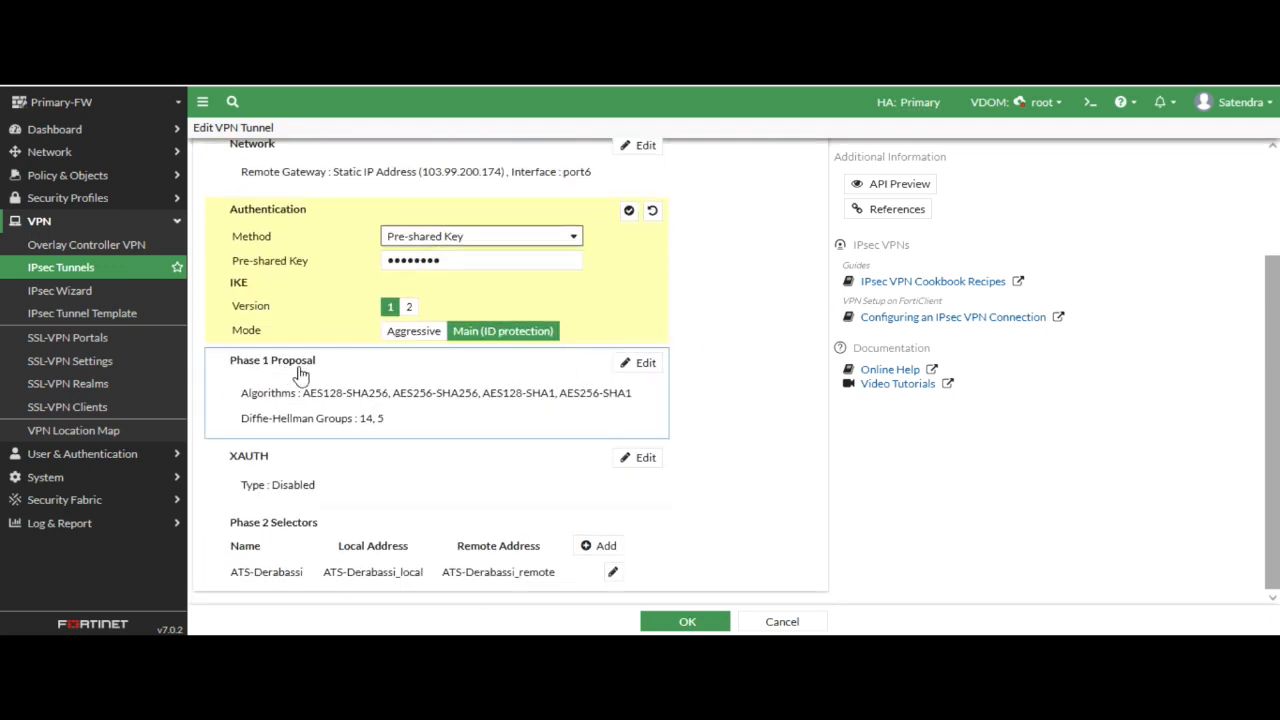
{"action": "left_click", "coordinate": [644, 362]}
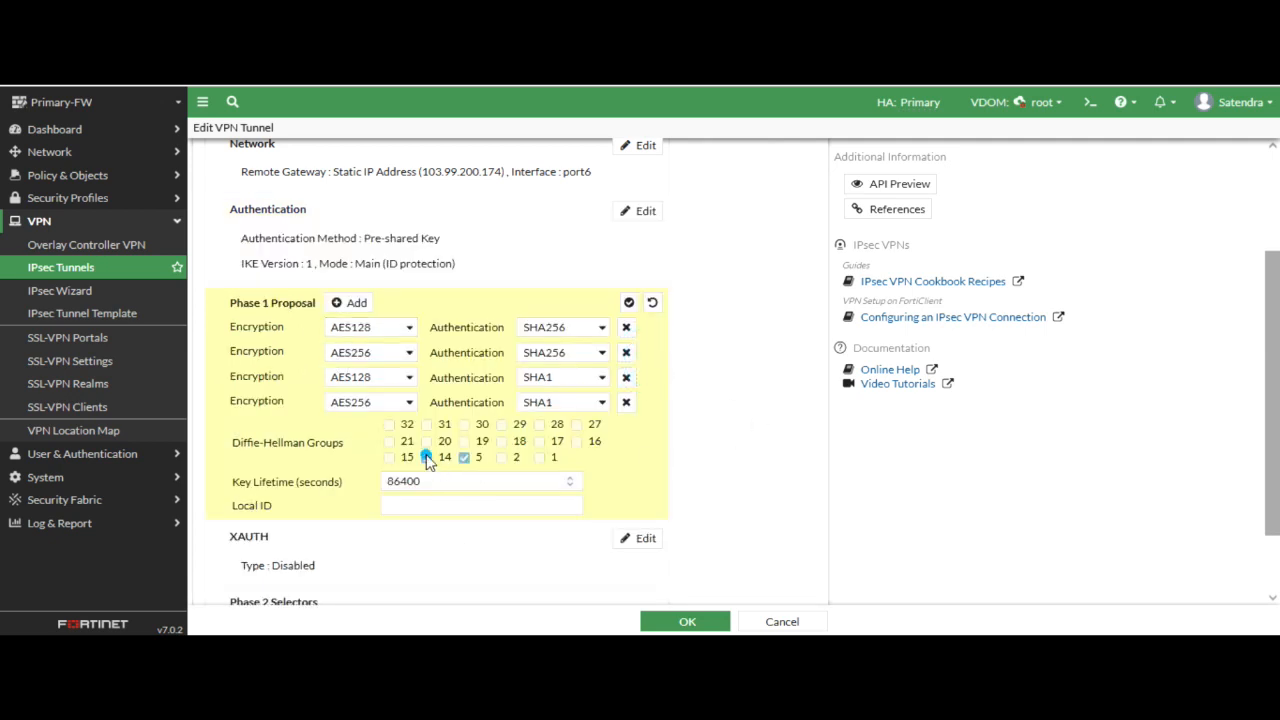
{"action": "left_click", "coordinate": [626, 402]}
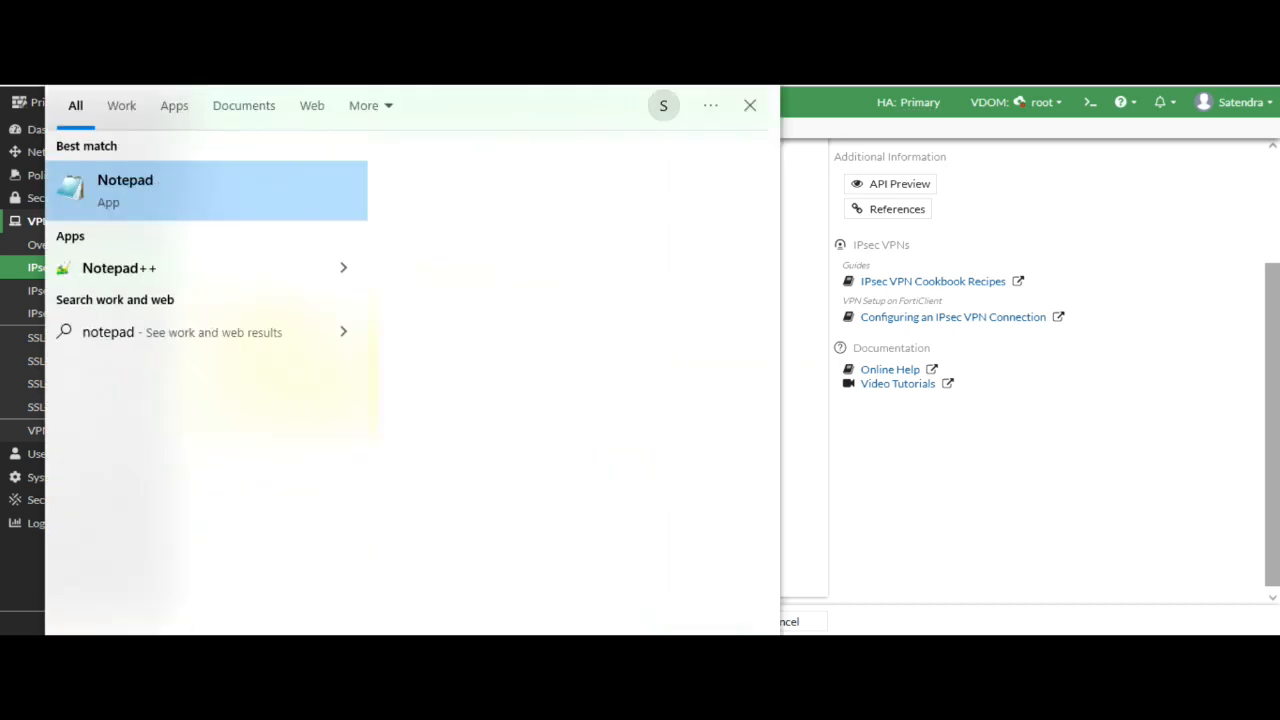
- In Notepad note 'phase1 - encryption - aes128 - Auth- SHA256'
{"action": "left_click", "coordinate": [124, 190]}
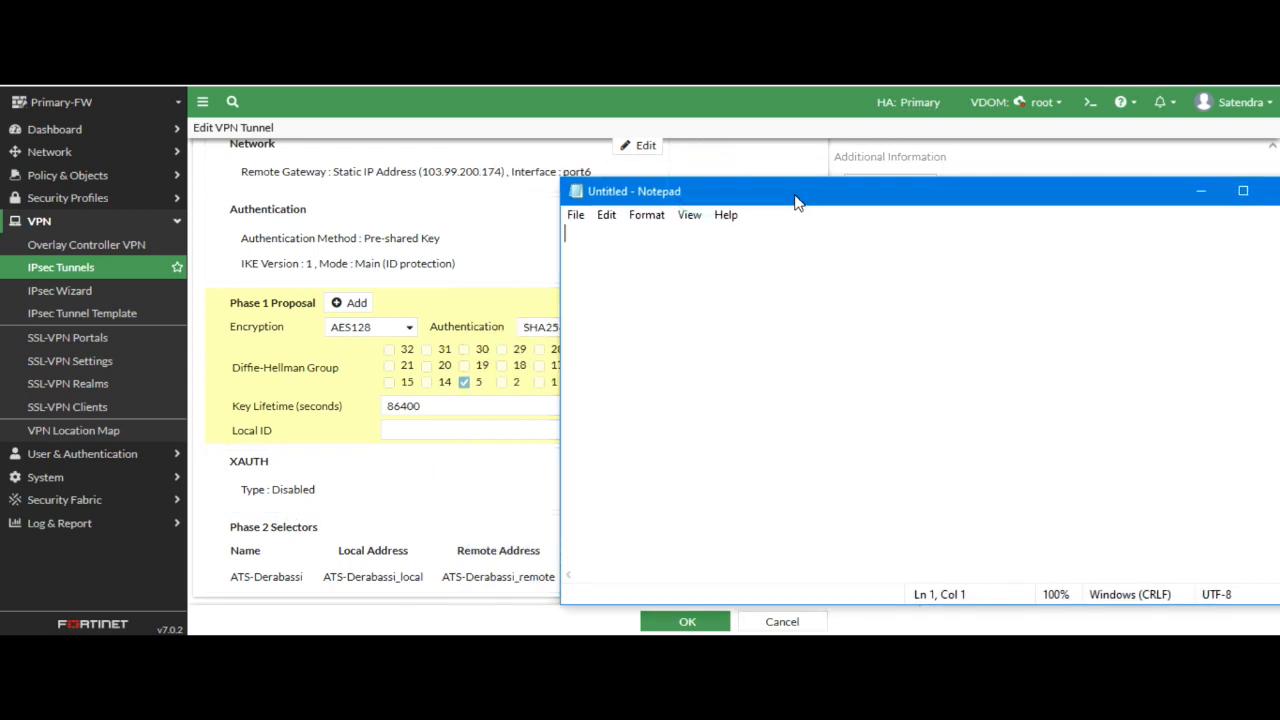
{"action": "type", "text": "phase1"}
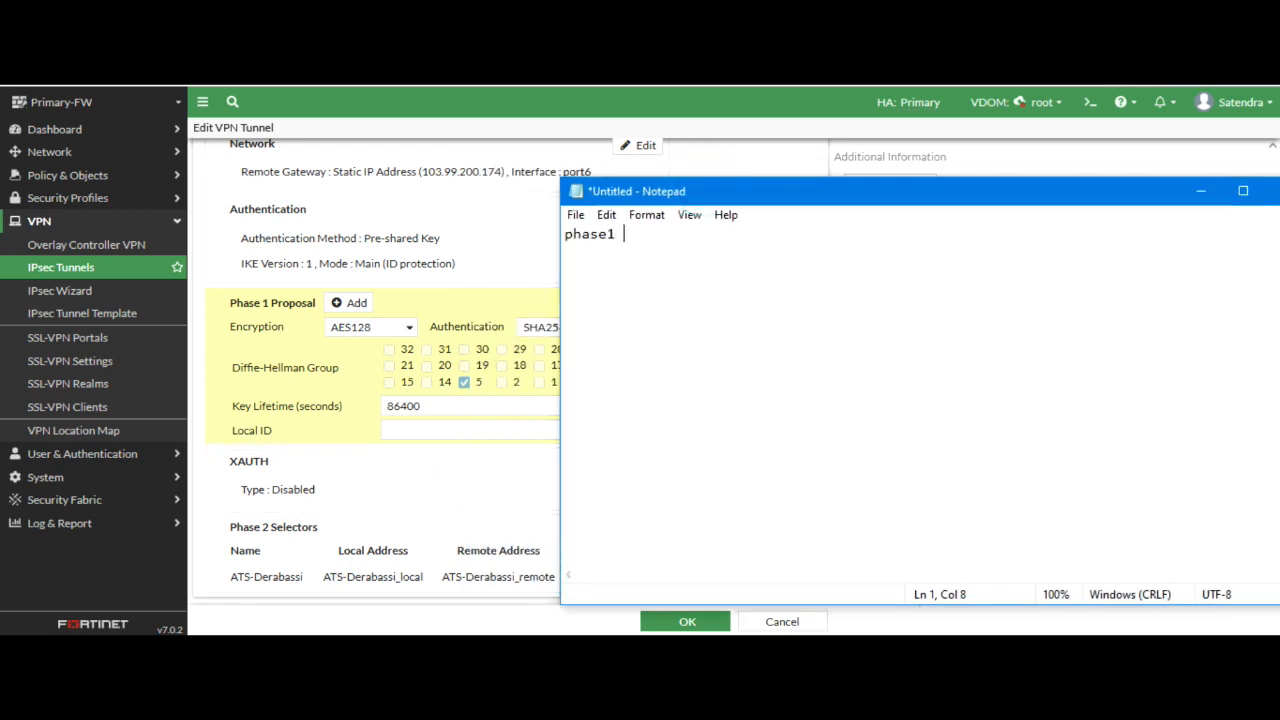
{"action": "type", "text": "- e"}
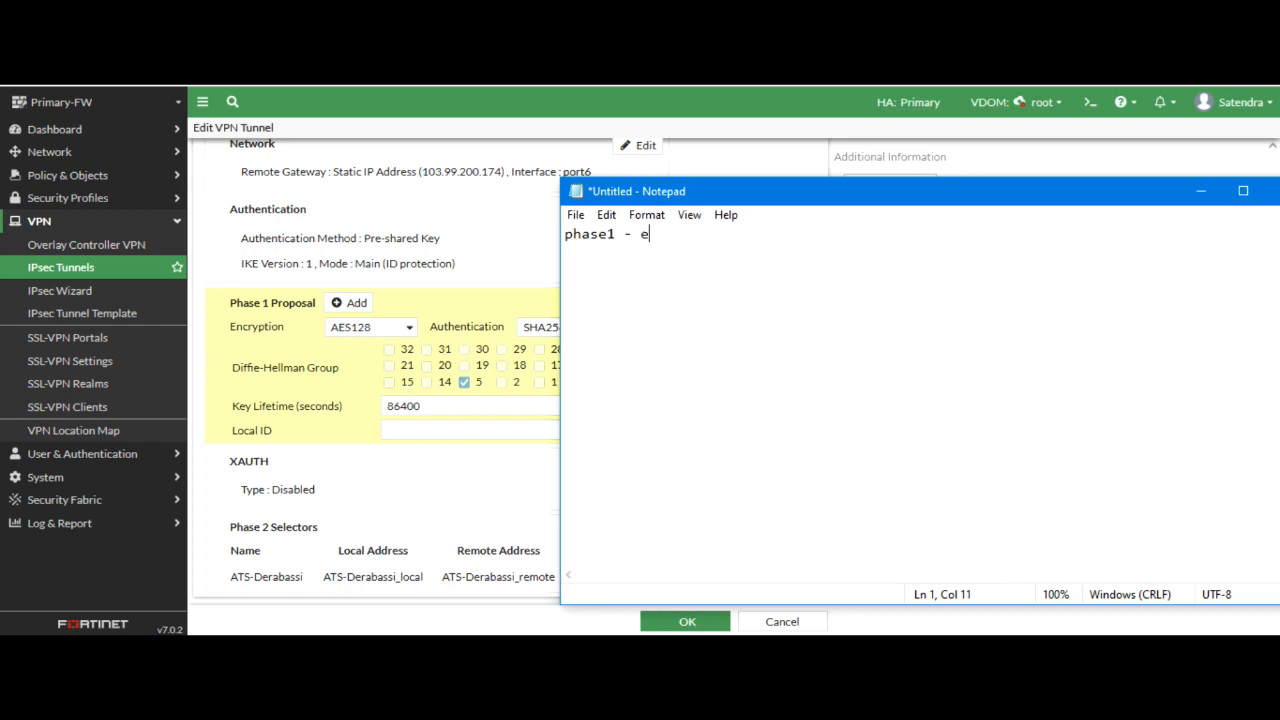
{"action": "type", "text": "nc"}
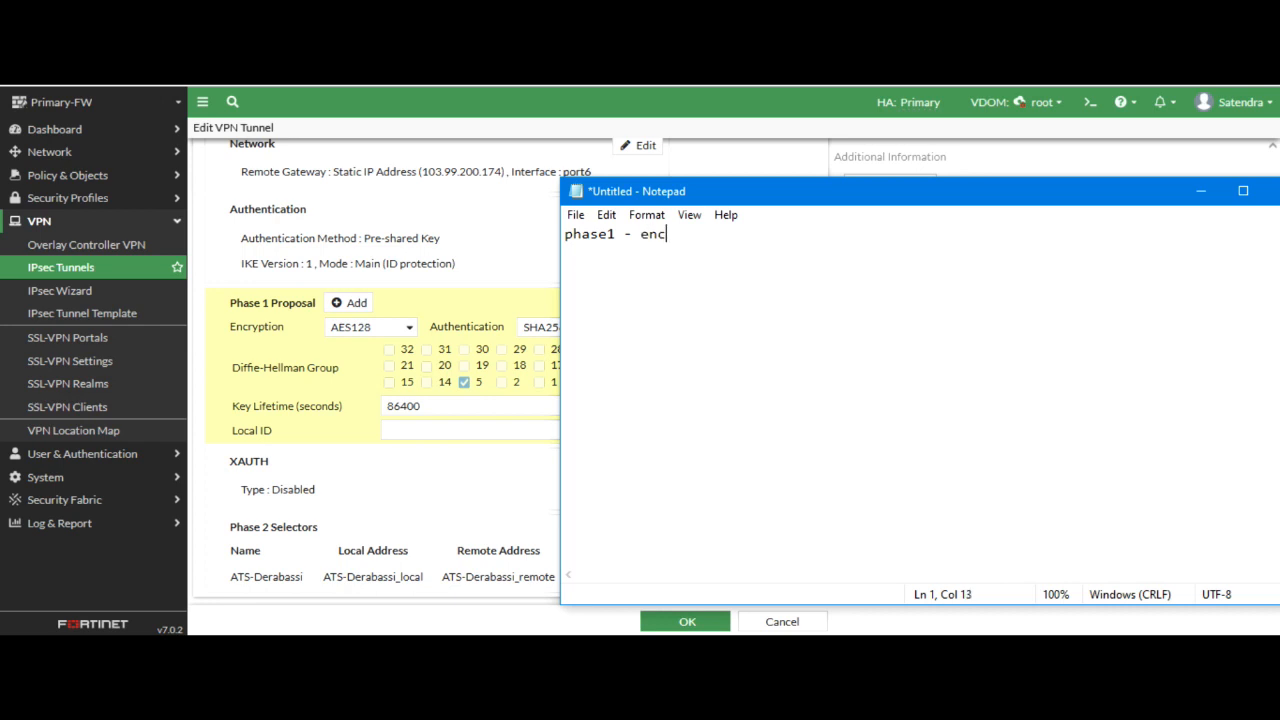
{"action": "type", "text": "ryption - aes"}
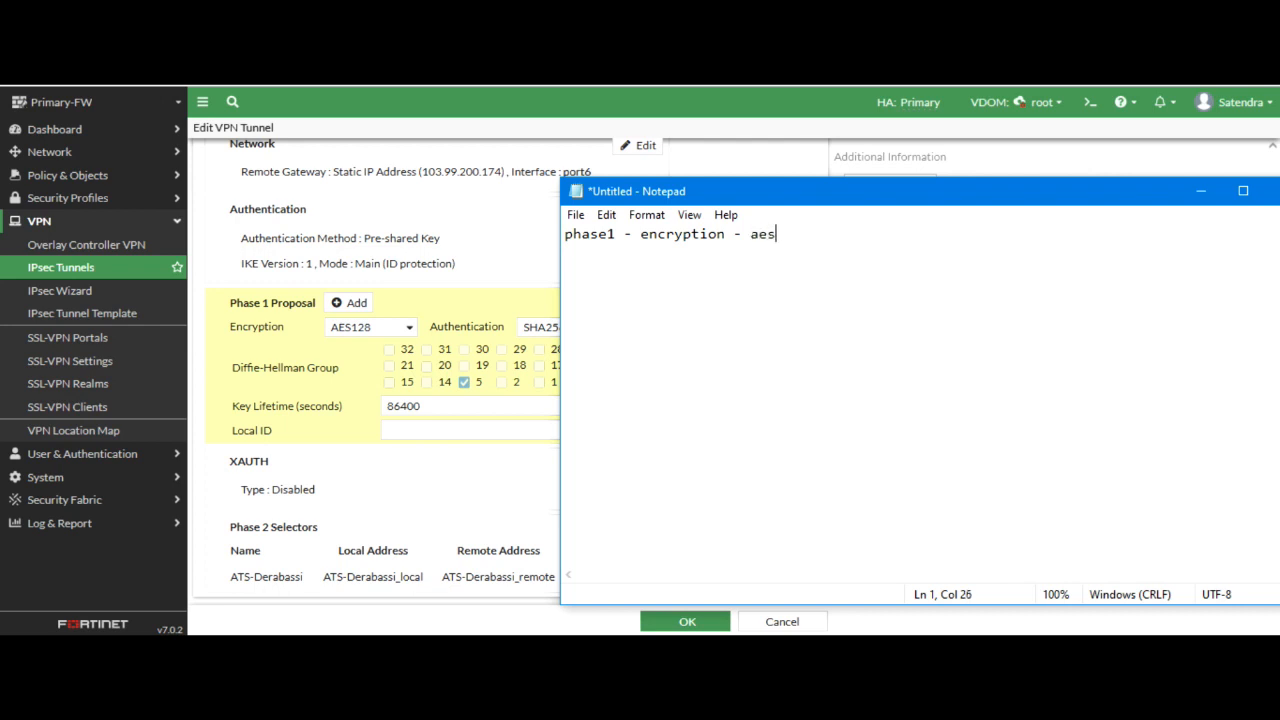
{"action": "type", "text": "128   -"}
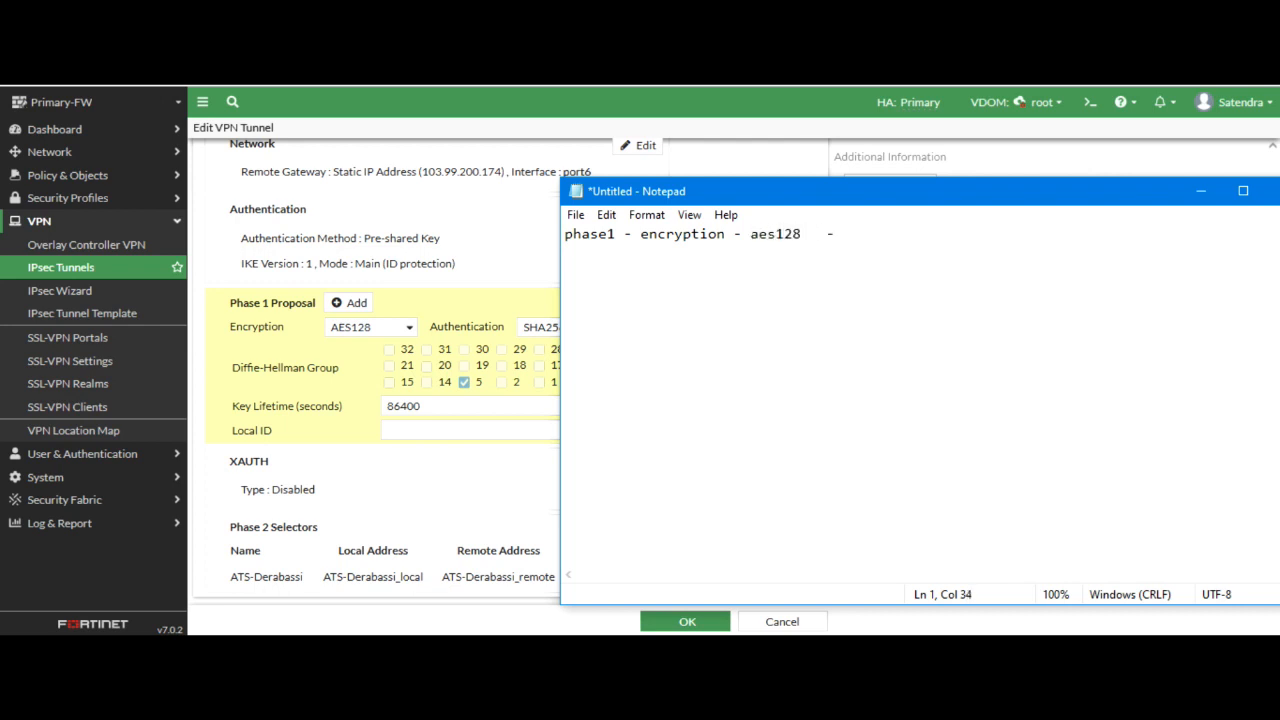
{"action": "type", "text": "Auth-"}
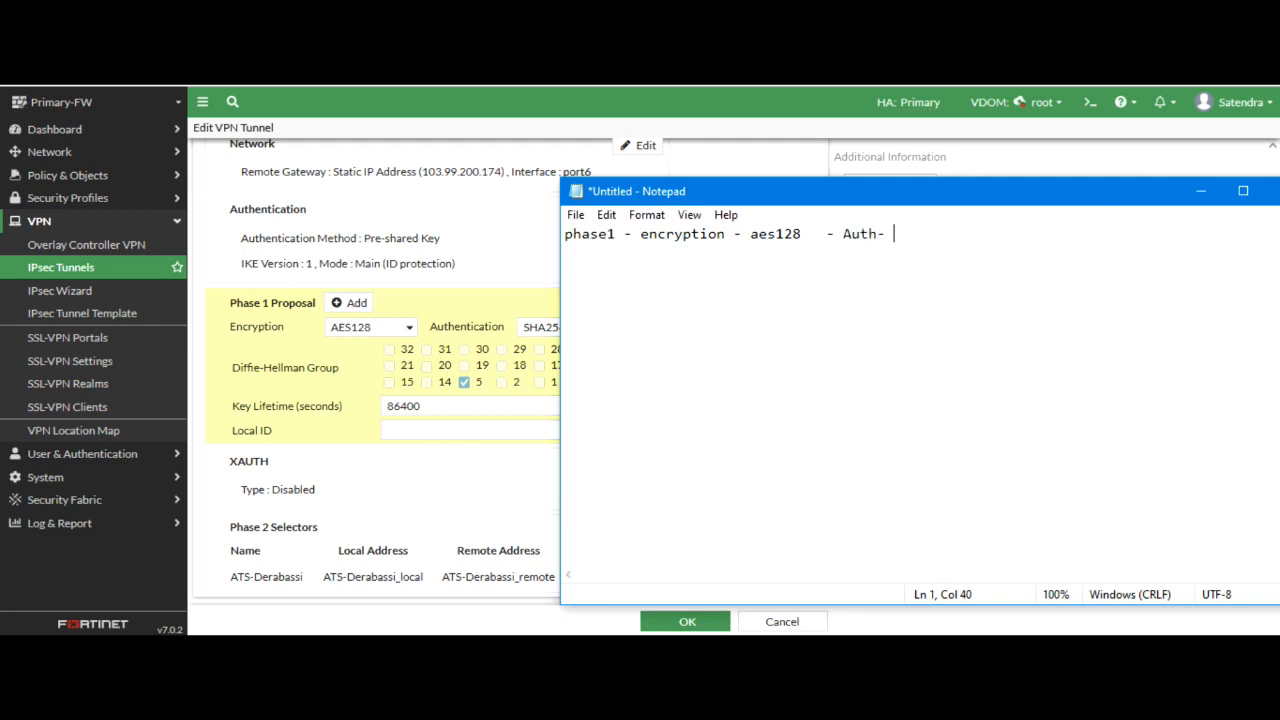
{"action": "type", "text": "SHA25"}
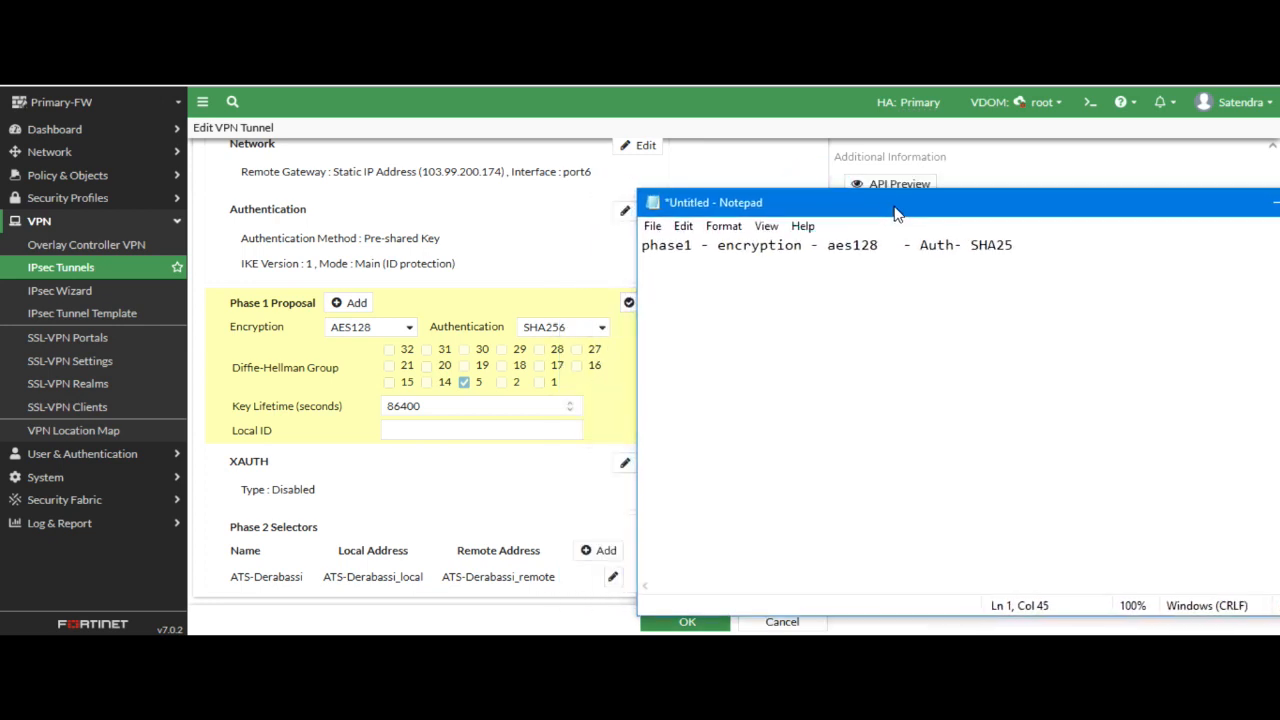
{"action": "type", "text": "6"}
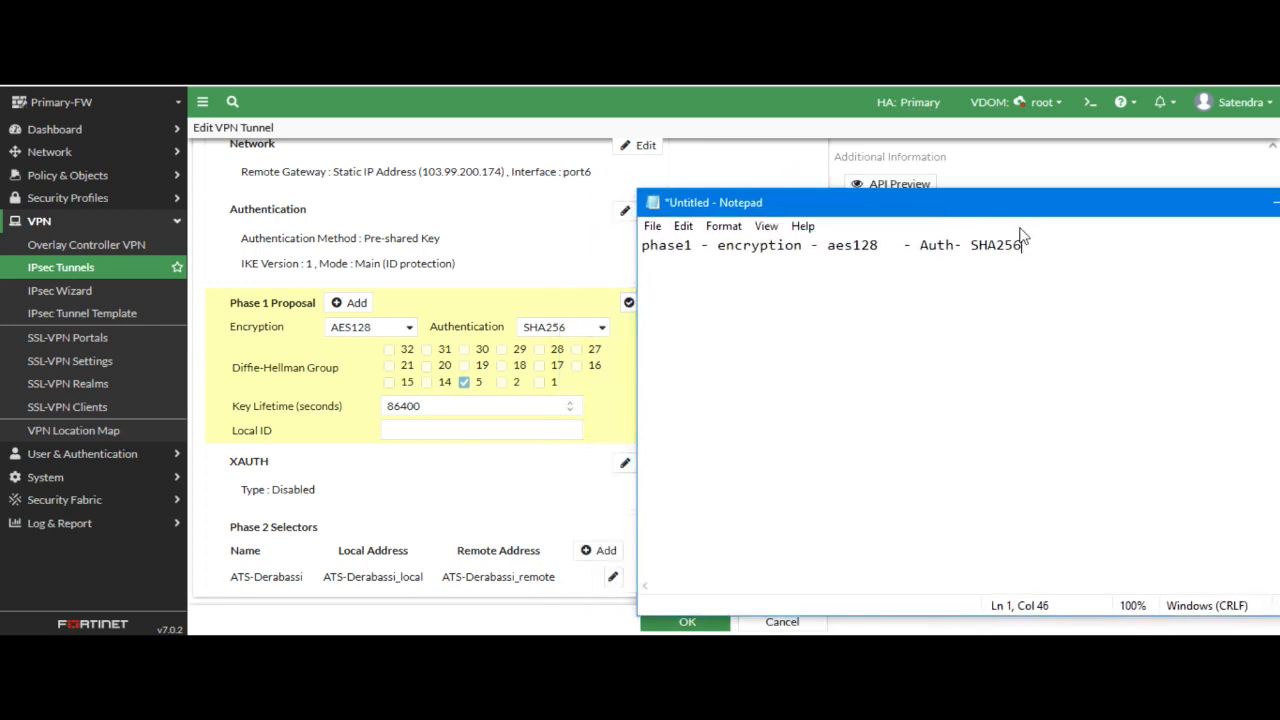
- Add the Phase 1 key lifetime line 'Key - 86400'
{"action": "key", "text": "enter"}
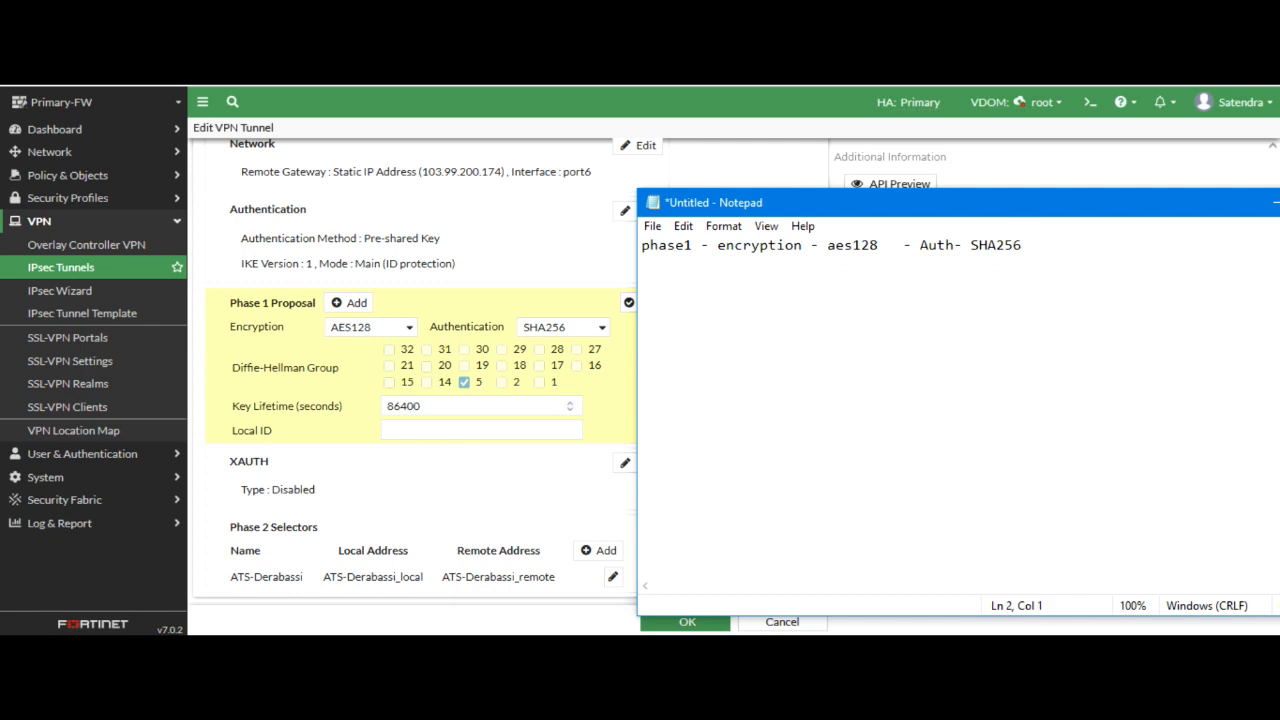
{"action": "type", "text": "Key"}
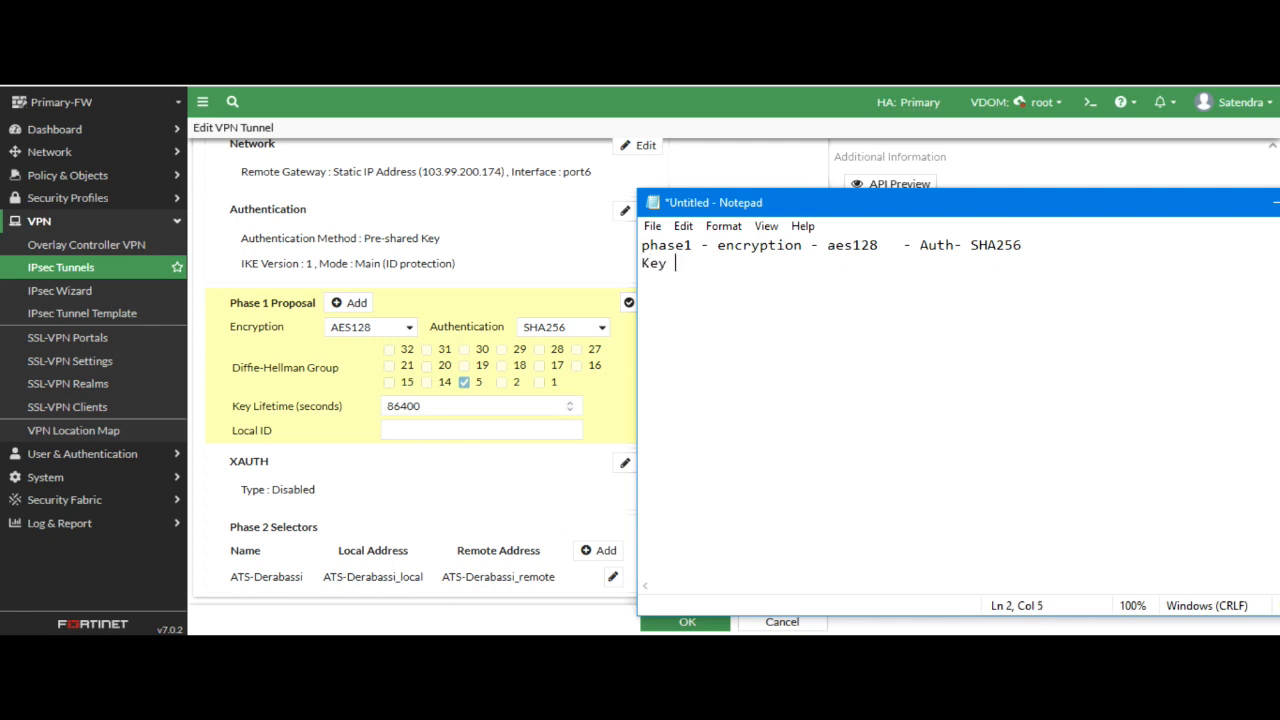
{"action": "type", "text": "- 86"}
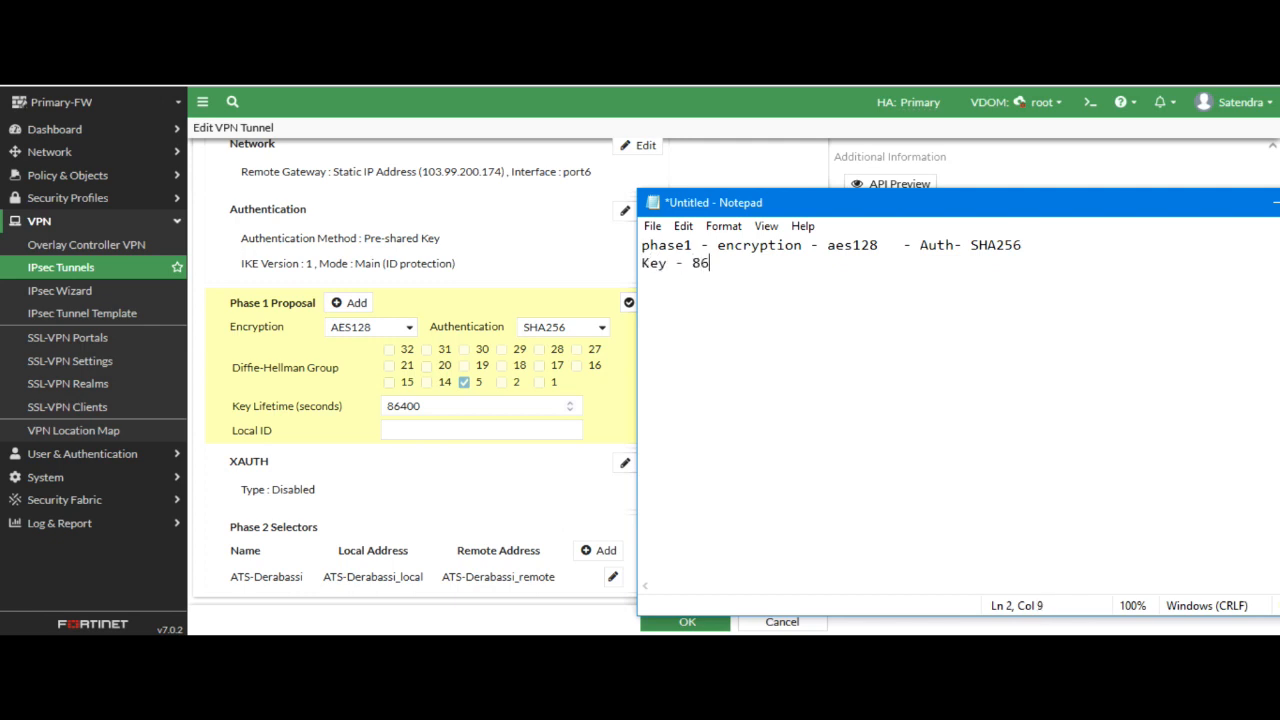
{"action": "type", "text": "400"}
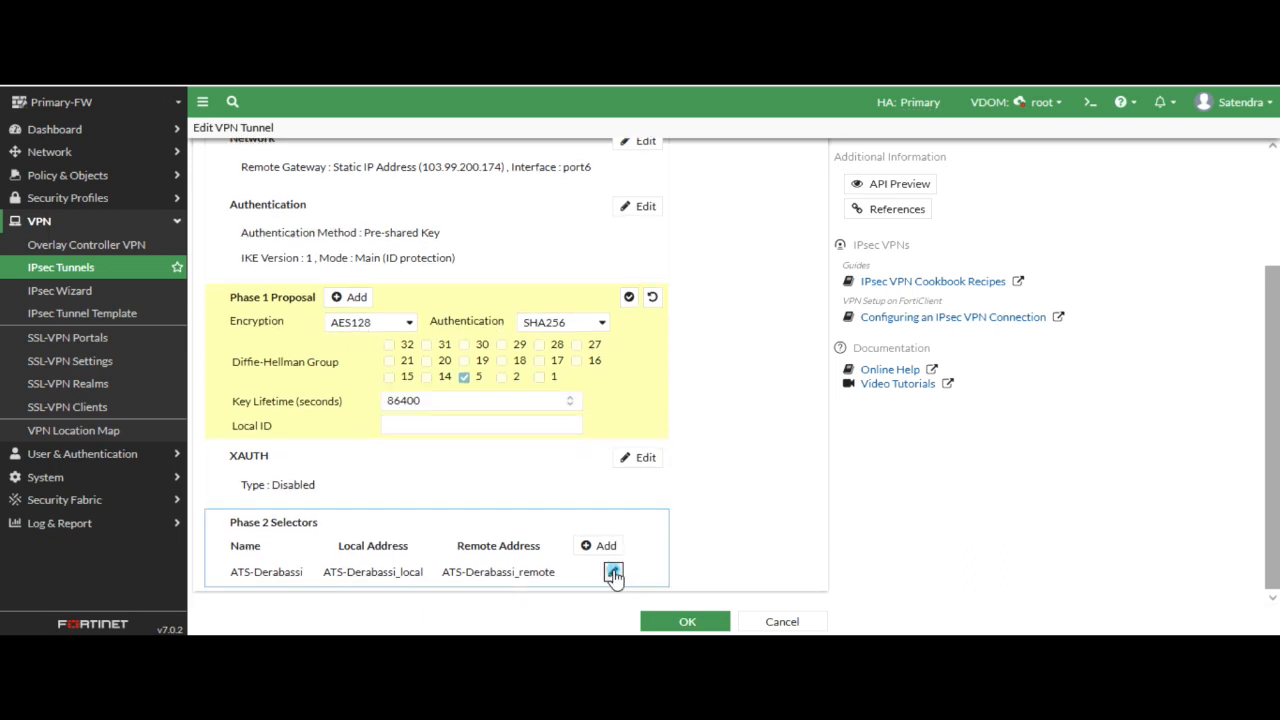
- Check the Phase 2 selector and note 'Phase2 - encryption - AES128 - Auth - SHA1'
{"action": "left_click", "coordinate": [614, 572]}
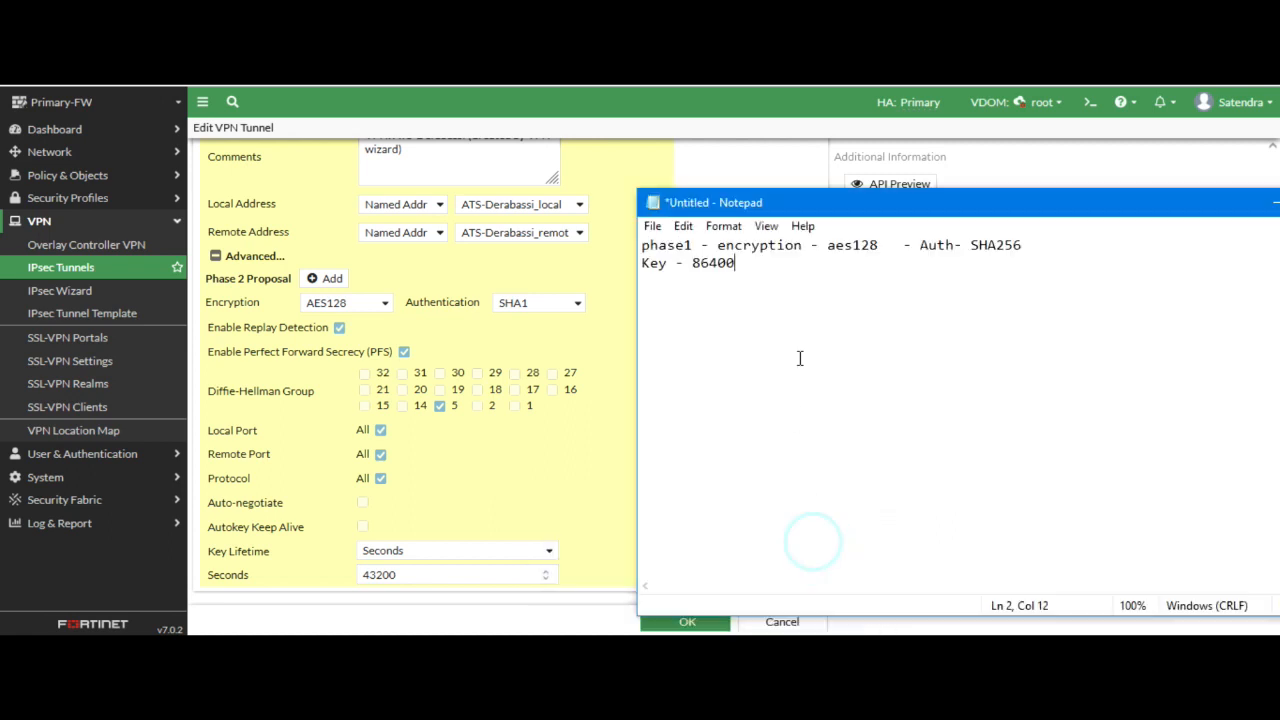
{"action": "type", "text": "Ph"}
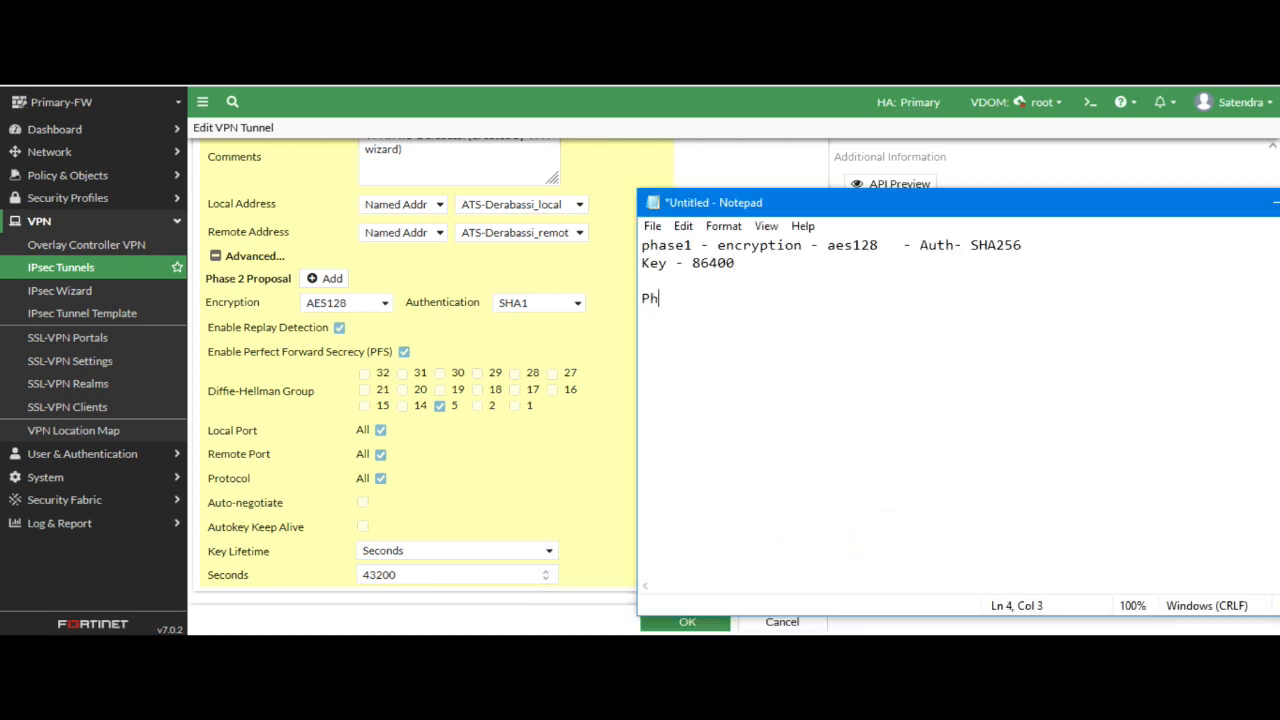
{"action": "type", "text": "ase2 - En"}
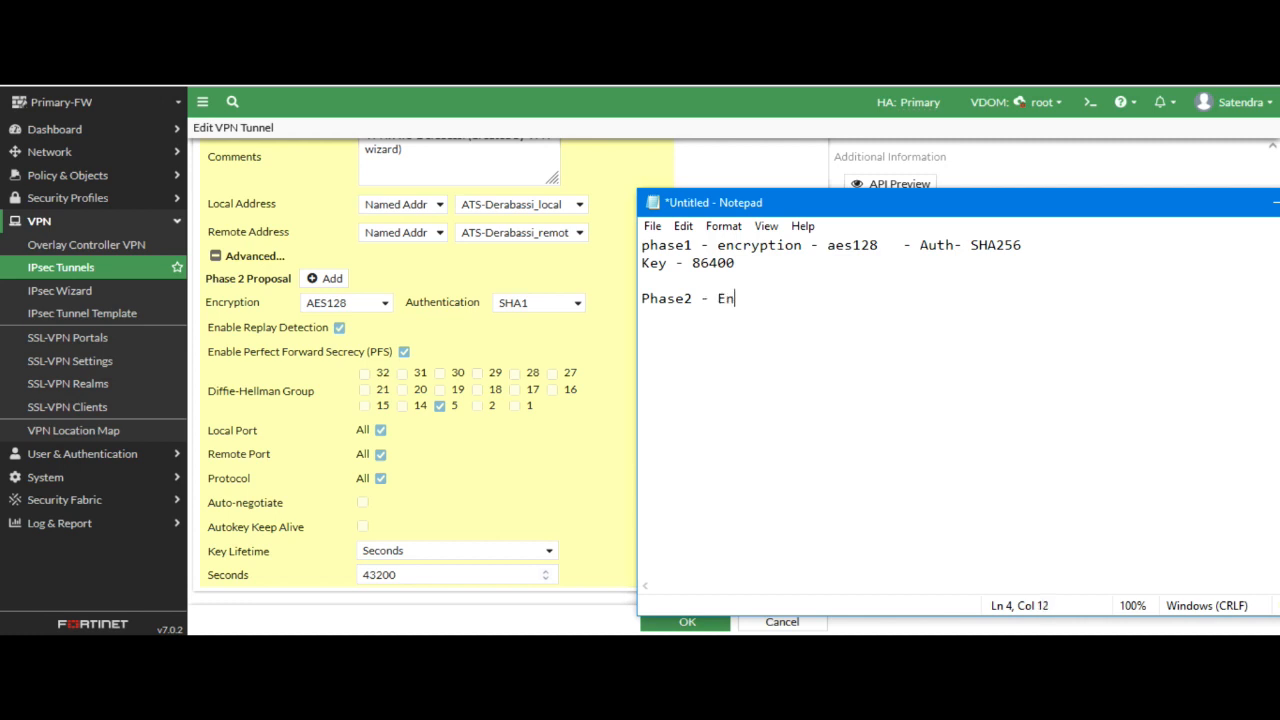
{"action": "type", "text": "cryp"}
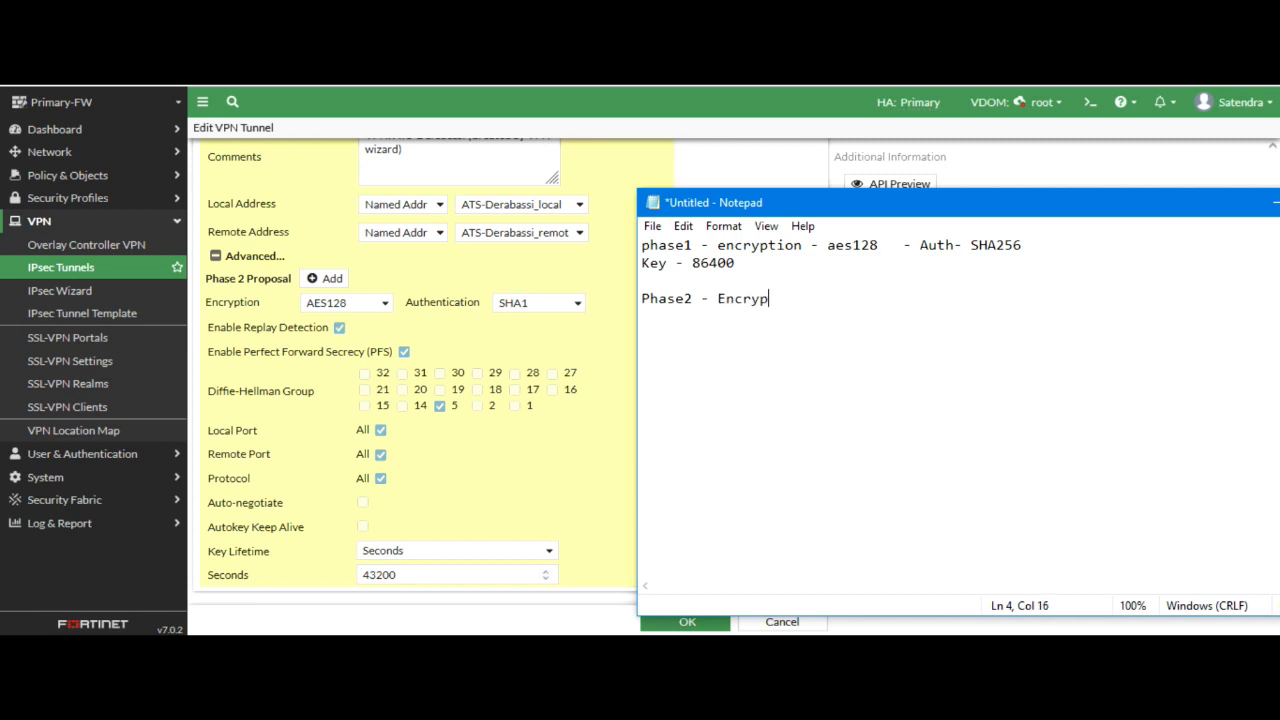
{"action": "type", "text": "tion -"}
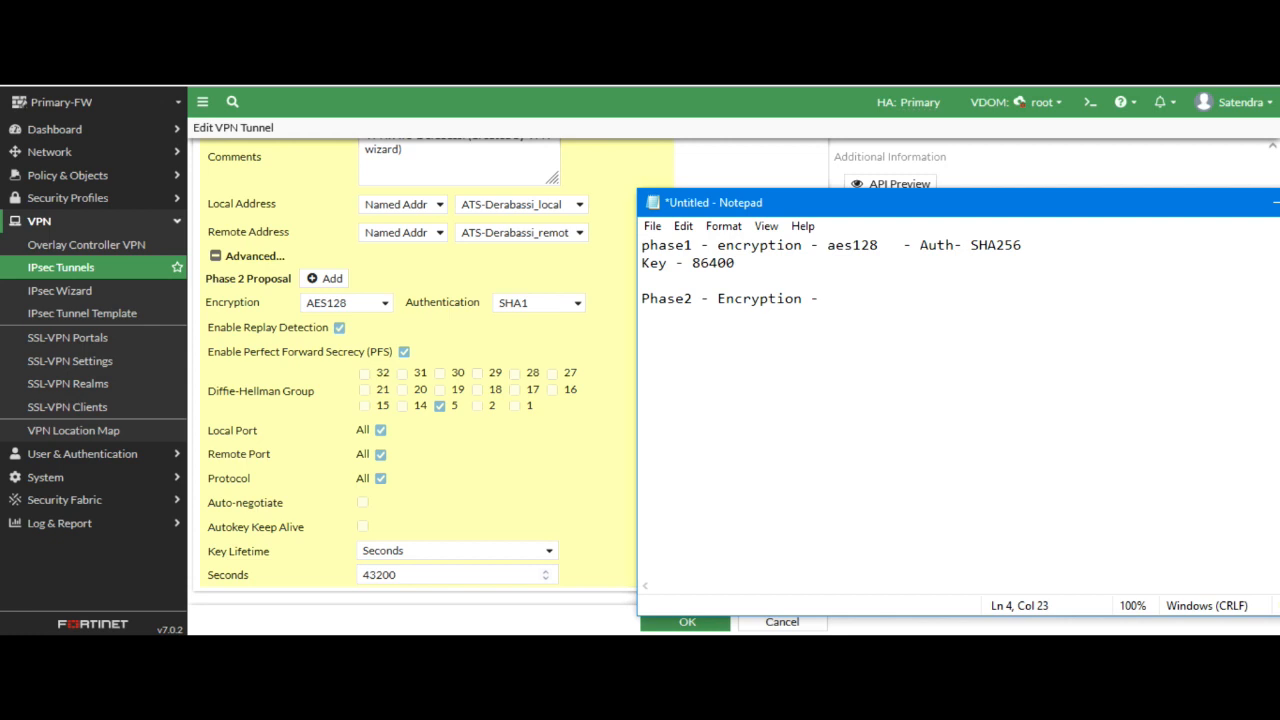
{"action": "type", "text": "AES128"}
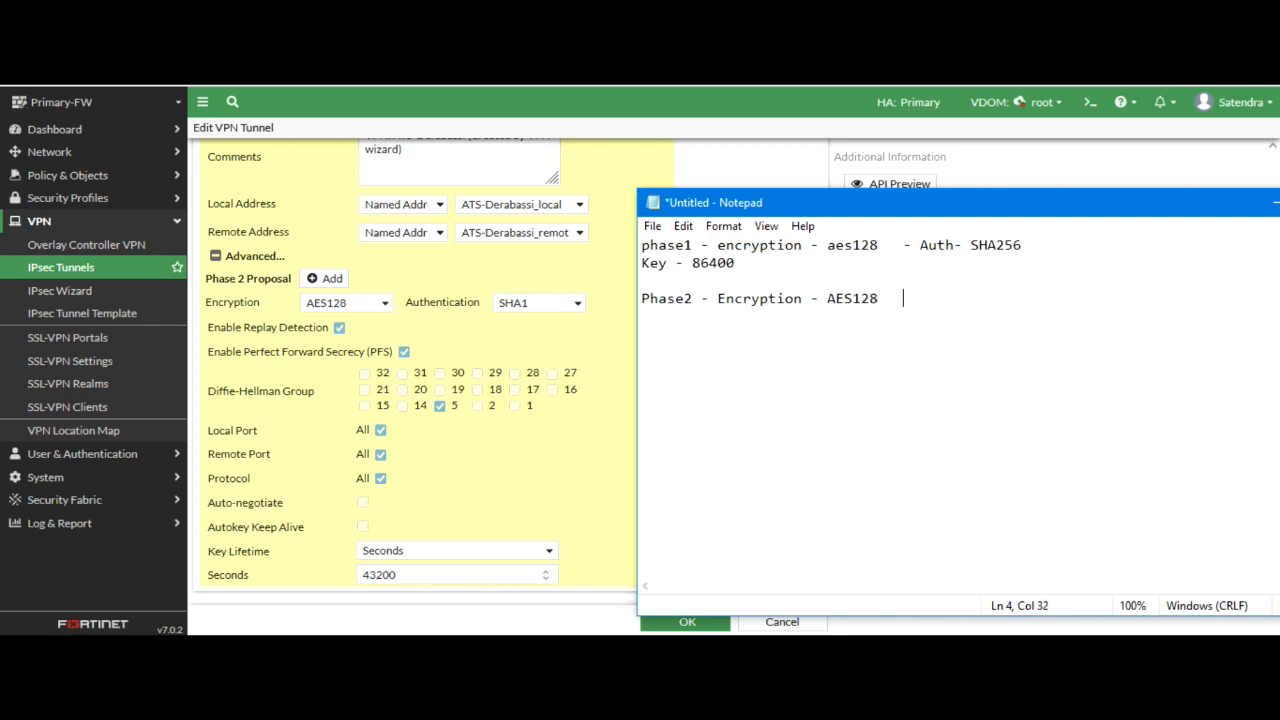
{"action": "type", "text": "- Auth -"}
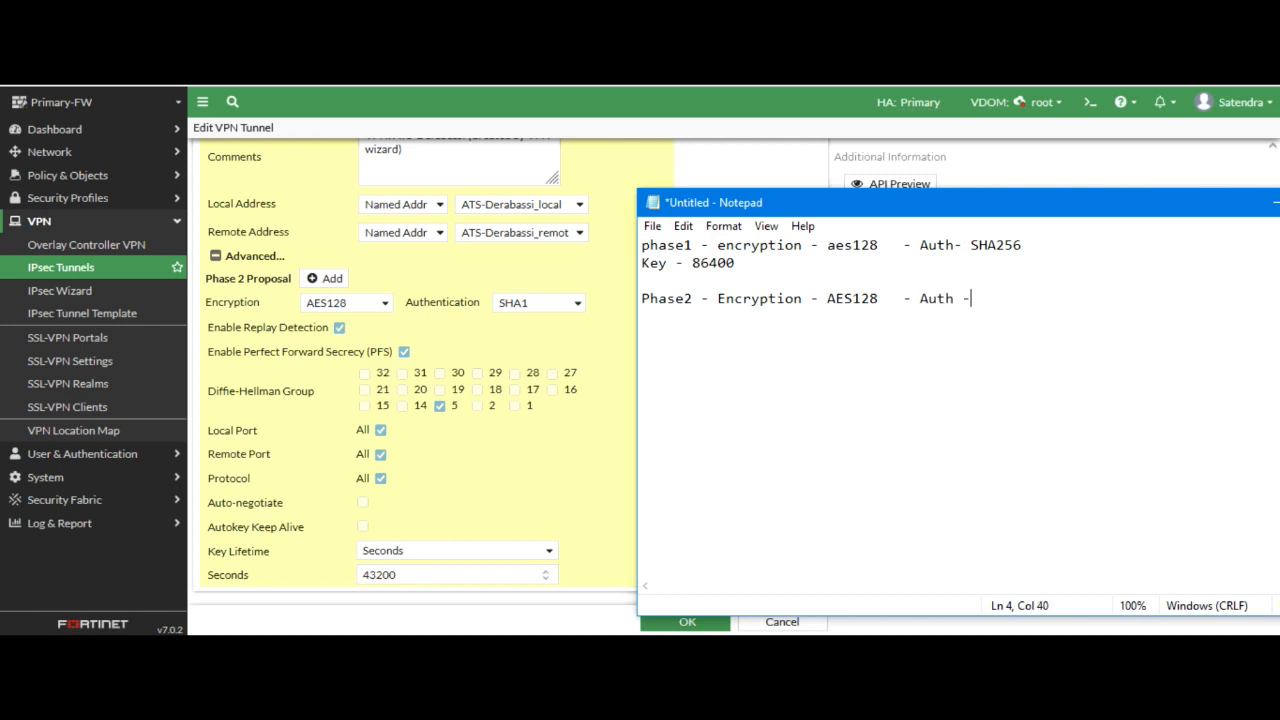
{"action": "type", "text": "SH"}
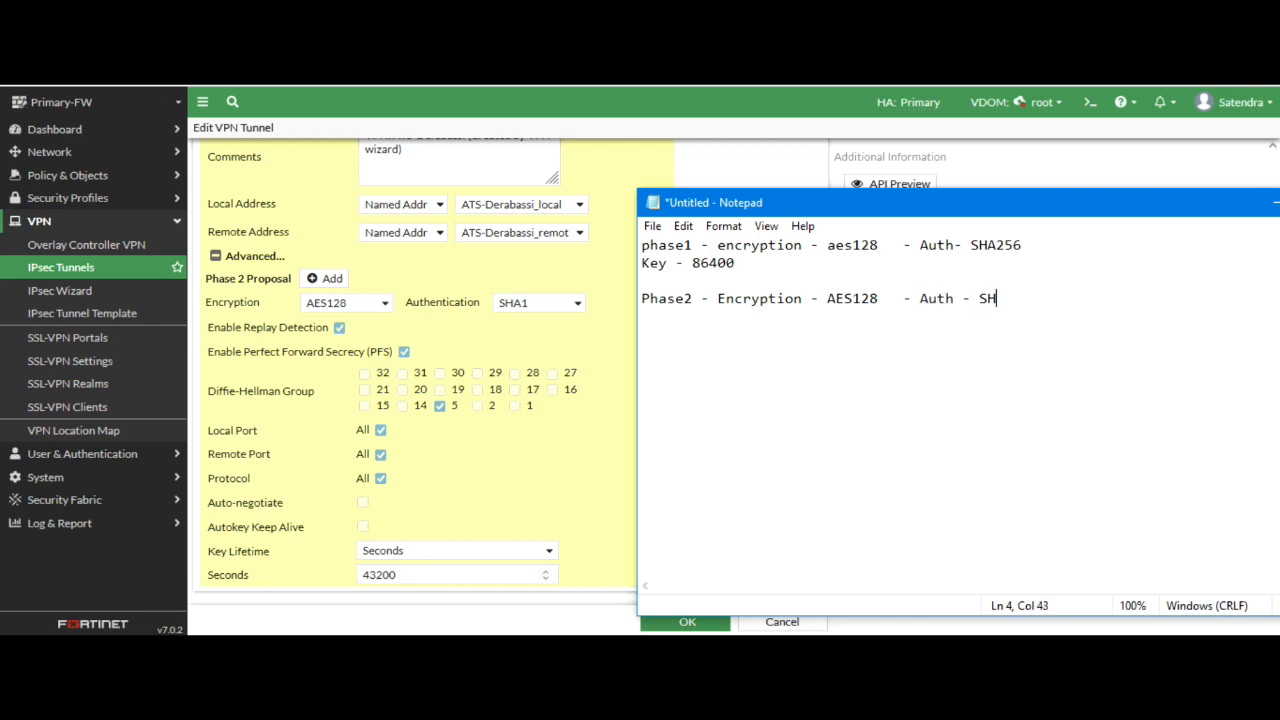
{"action": "type", "text": "A1"}
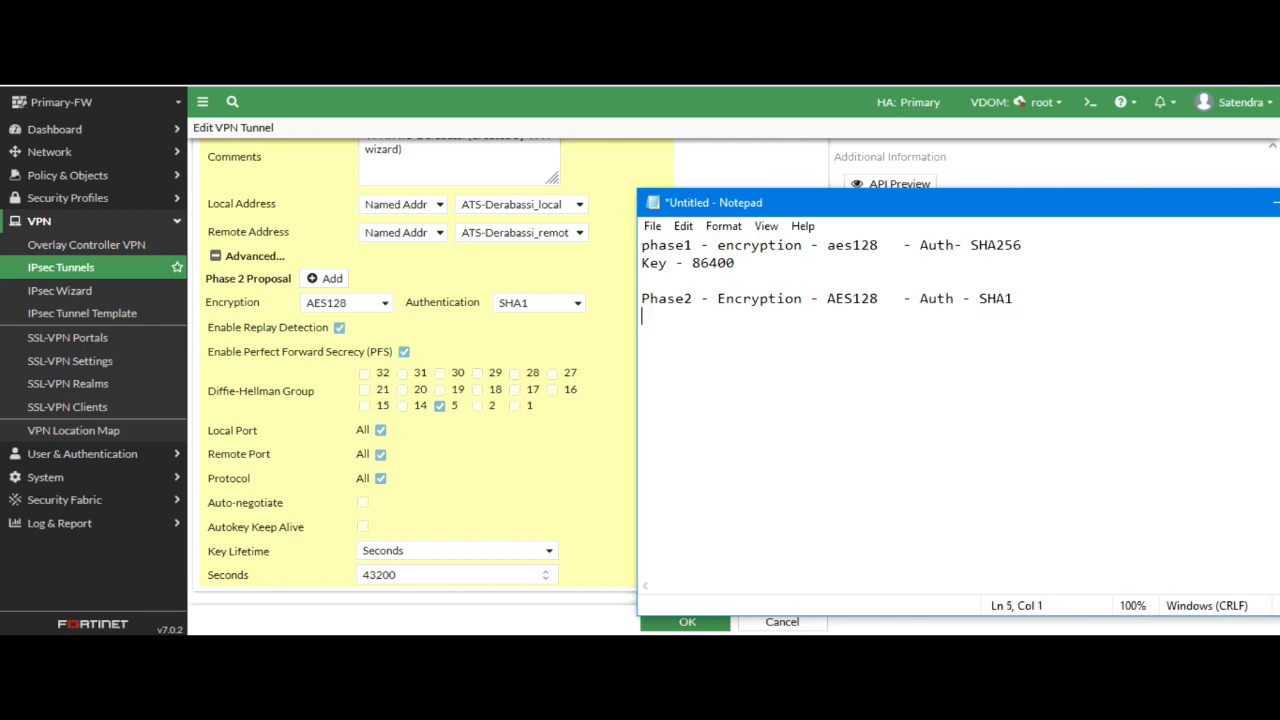
- Note the Phase 2 key lifetime 43200 and 'DH Group - 5'
{"action": "type", "text": "Key -0"}
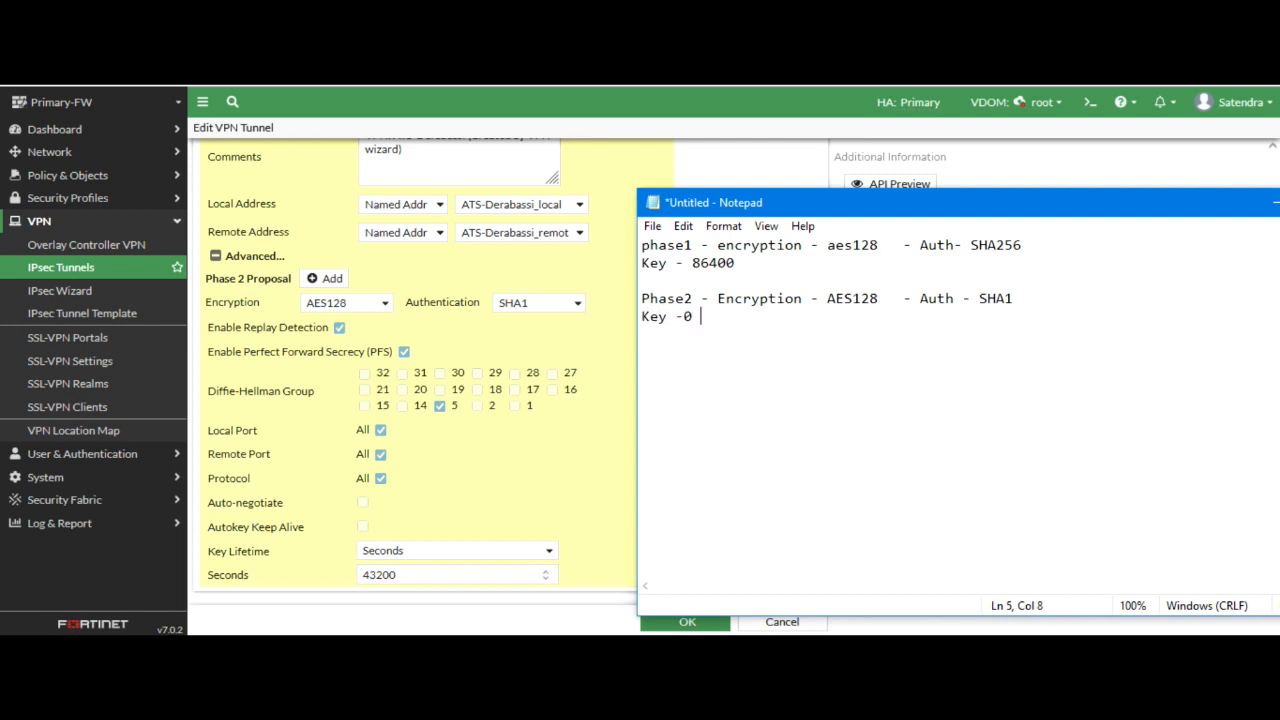
{"action": "key", "text": "Backspace"}
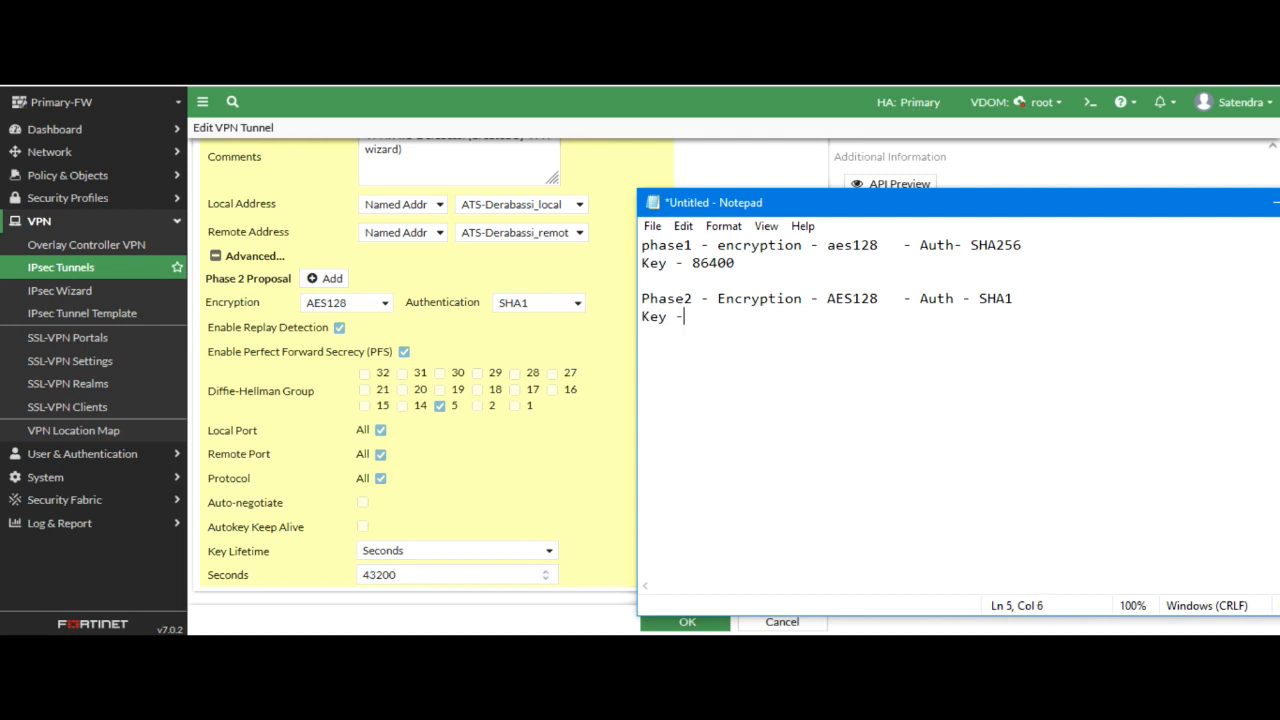
{"action": "type", "text": "43200"}
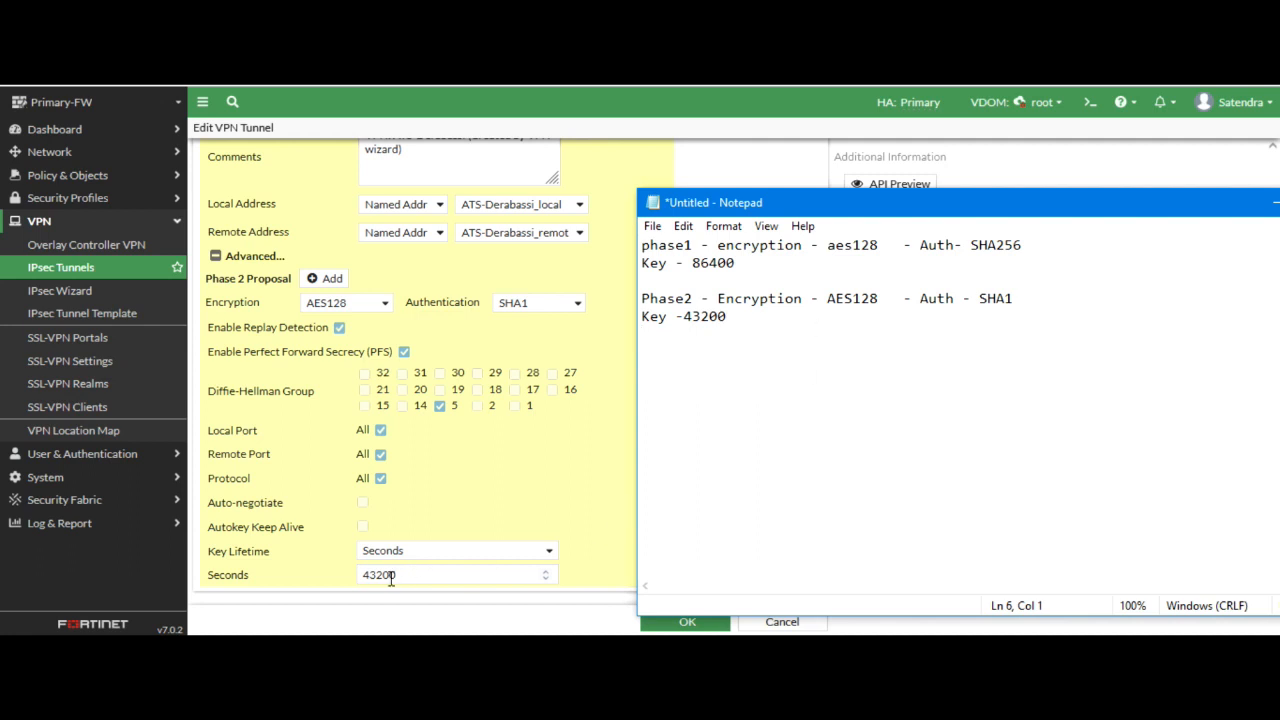
{"action": "mouse_move", "coordinate": [318, 516]}
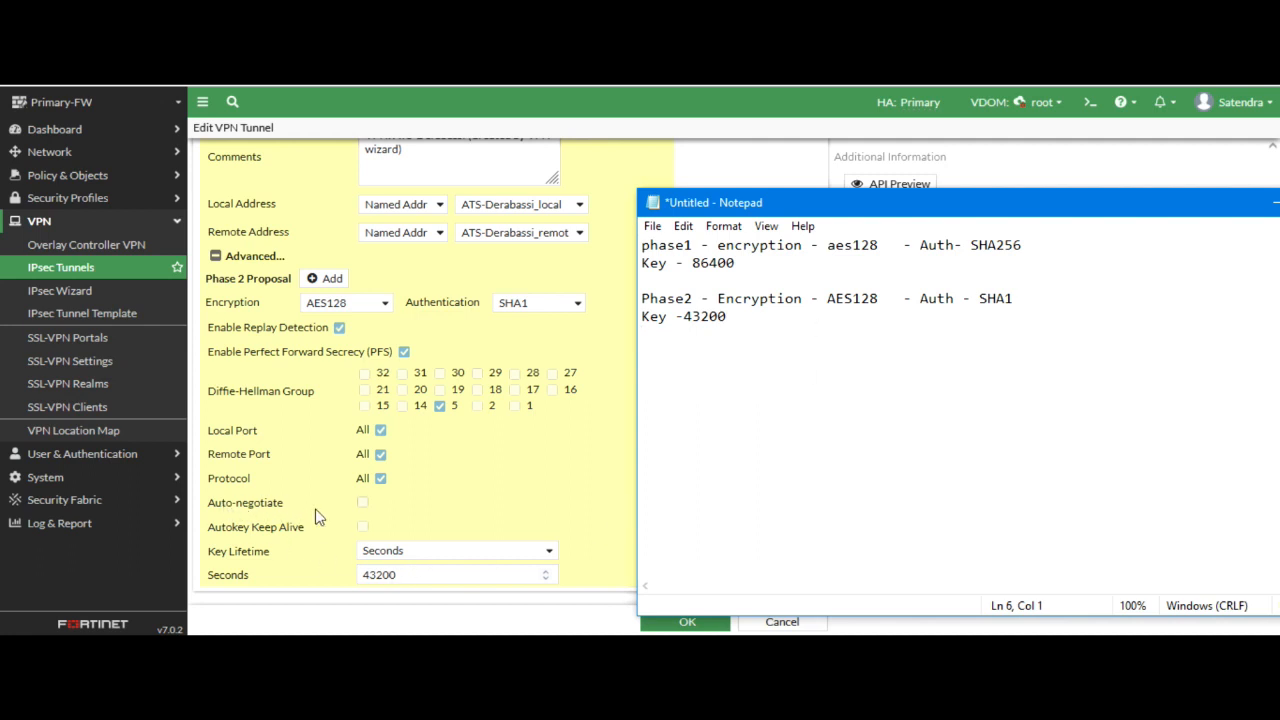
{"action": "left_click", "coordinate": [362, 500]}
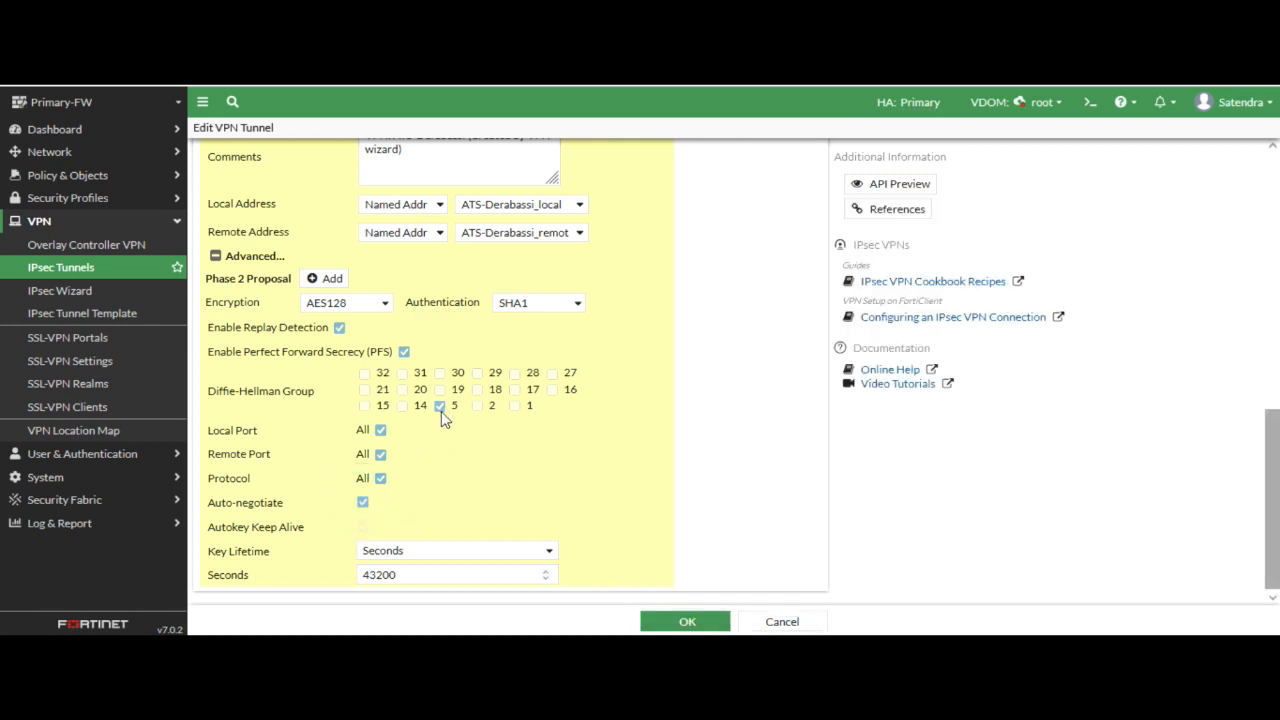
{"action": "left_click", "coordinate": [440, 404]}
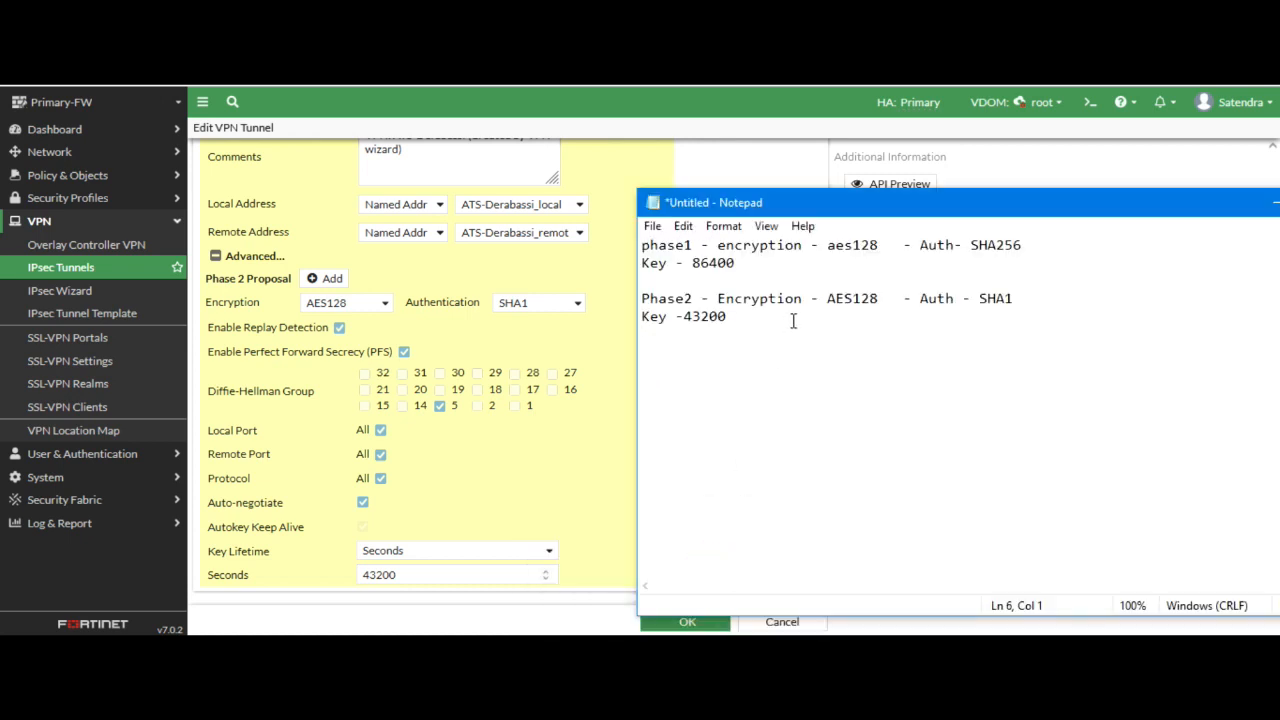
{"action": "type", "text": "DH G"}
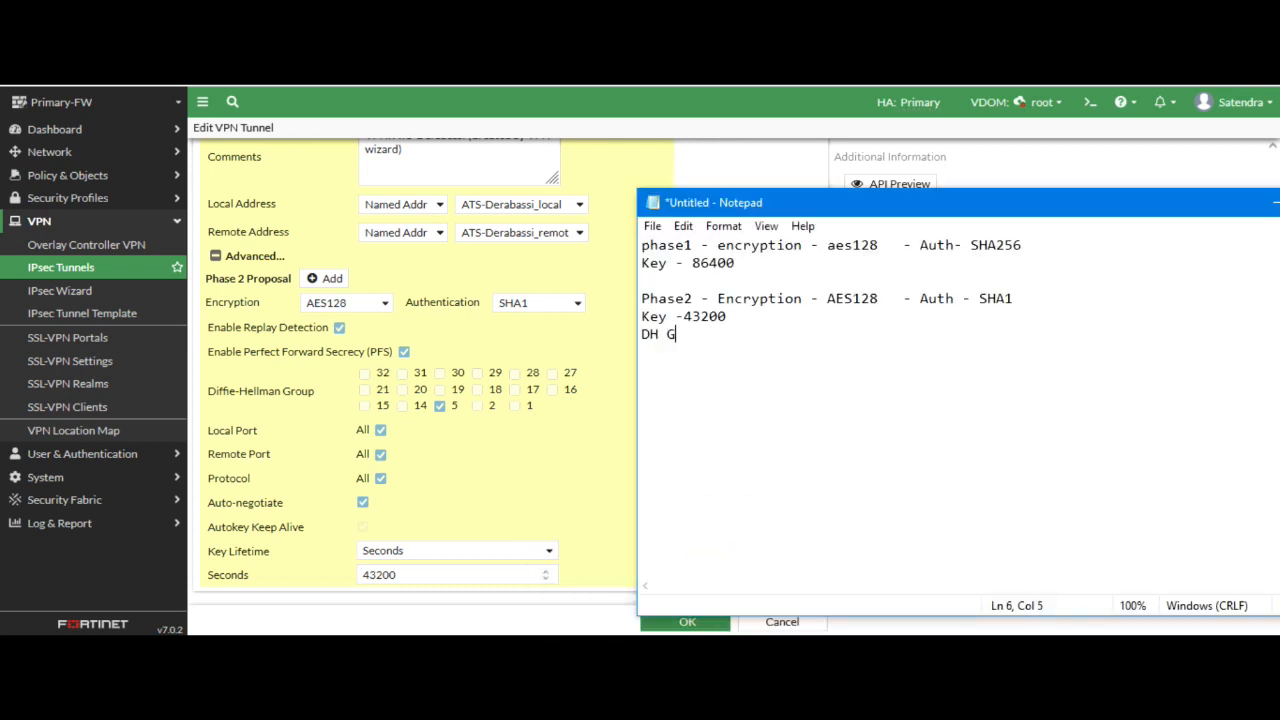
{"action": "type", "text": "roup -"}
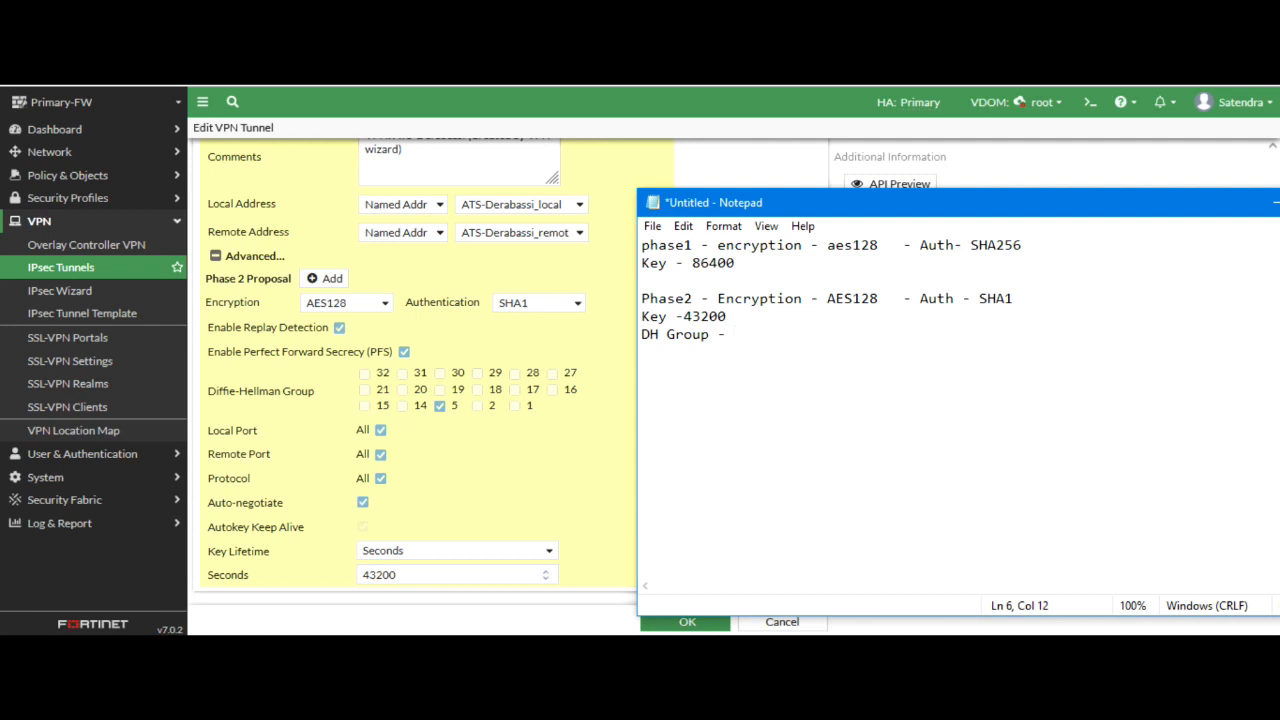
{"action": "type", "text": "5"}
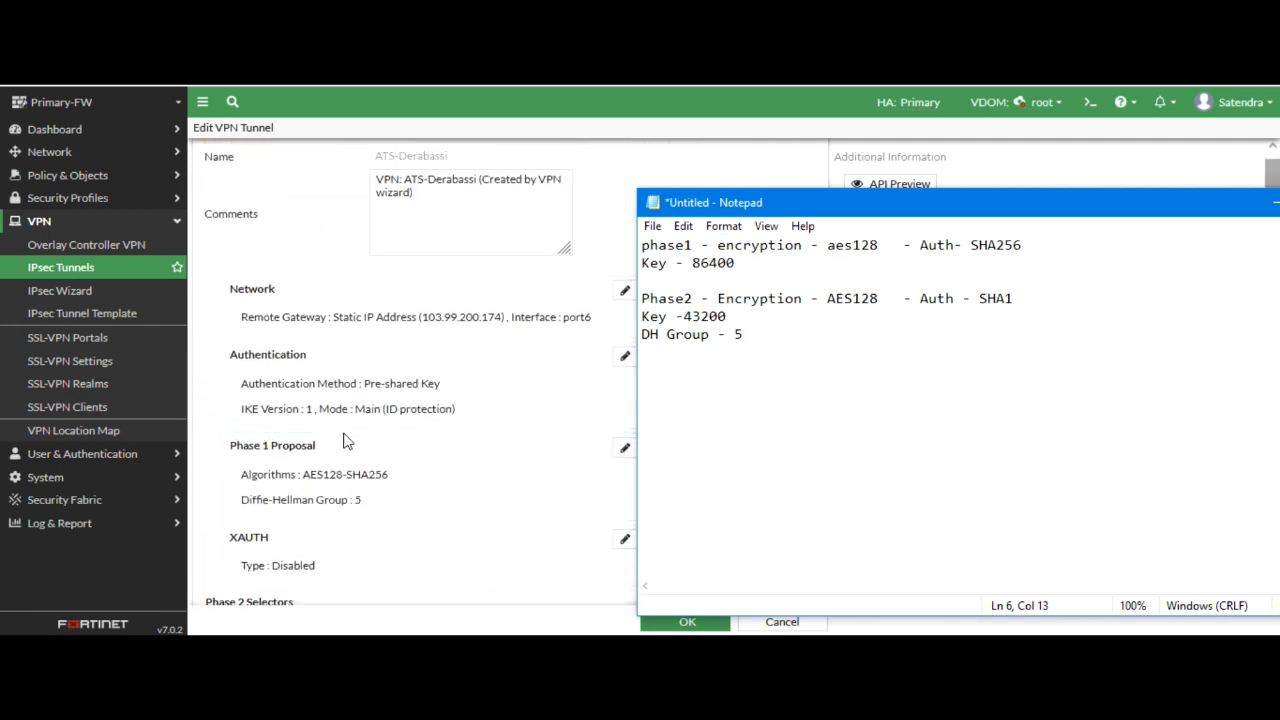
- Review the tunnel's authentication section and add 'Group - 5' to the Phase 1 notes
{"action": "left_click", "coordinate": [624, 356]}
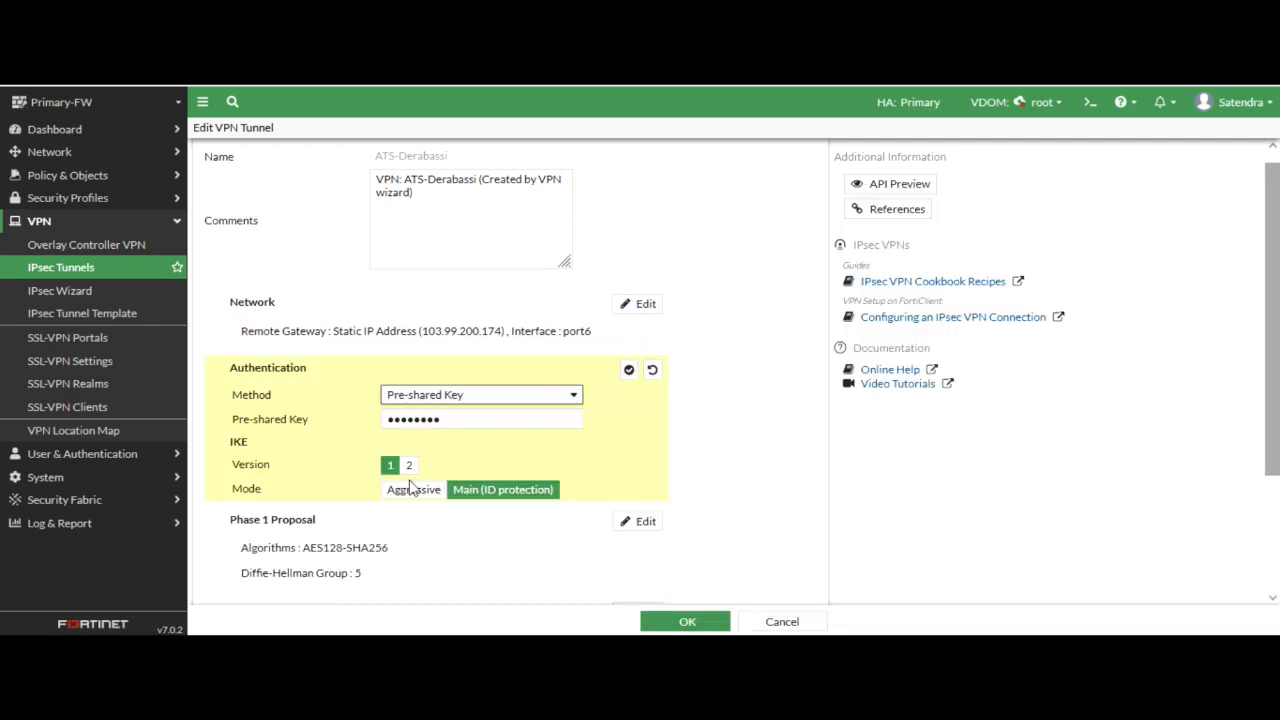
{"action": "scroll", "scroll_direction": "down", "scroll_amount": 3}
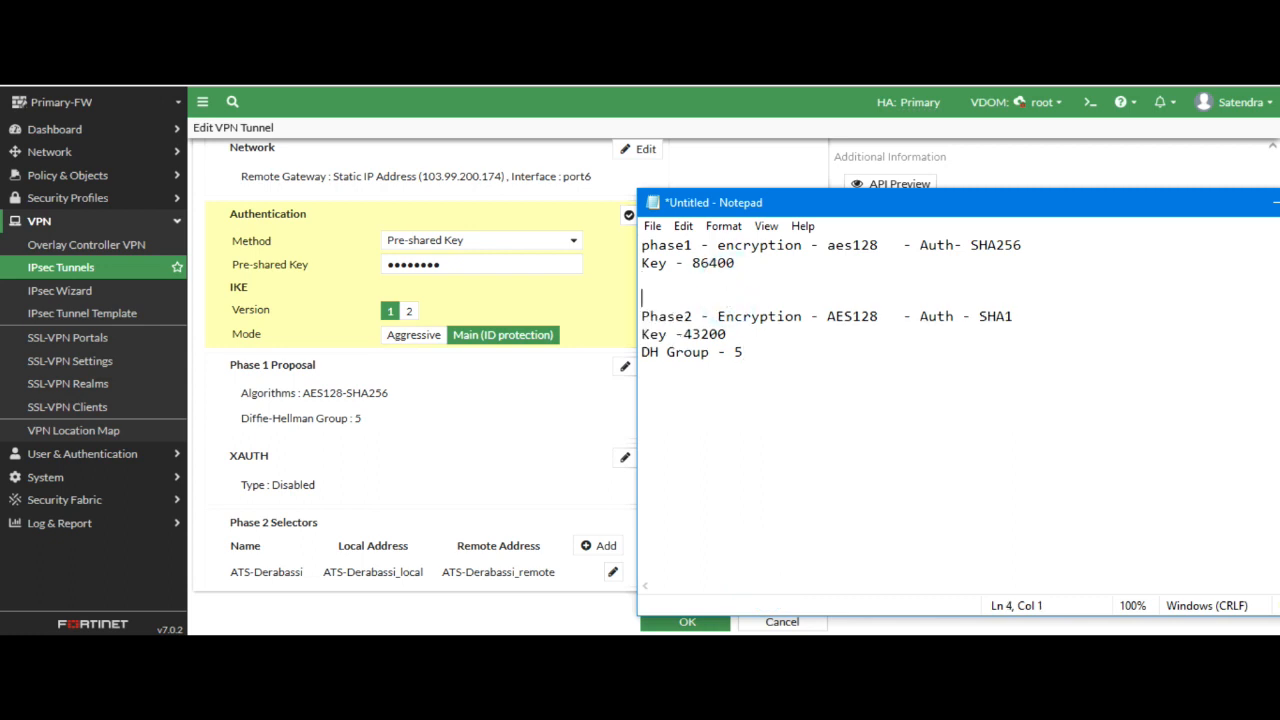
{"action": "type", "text": "Group -"}
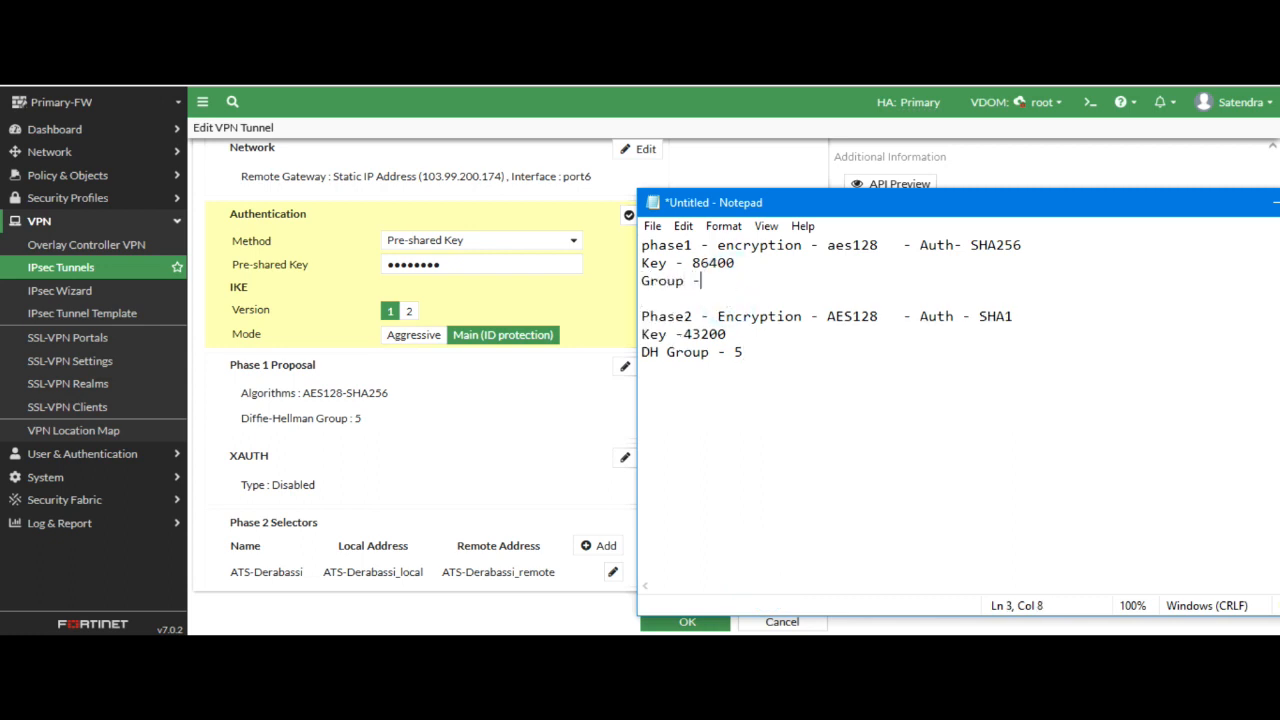
{"action": "type", "text": "5"}
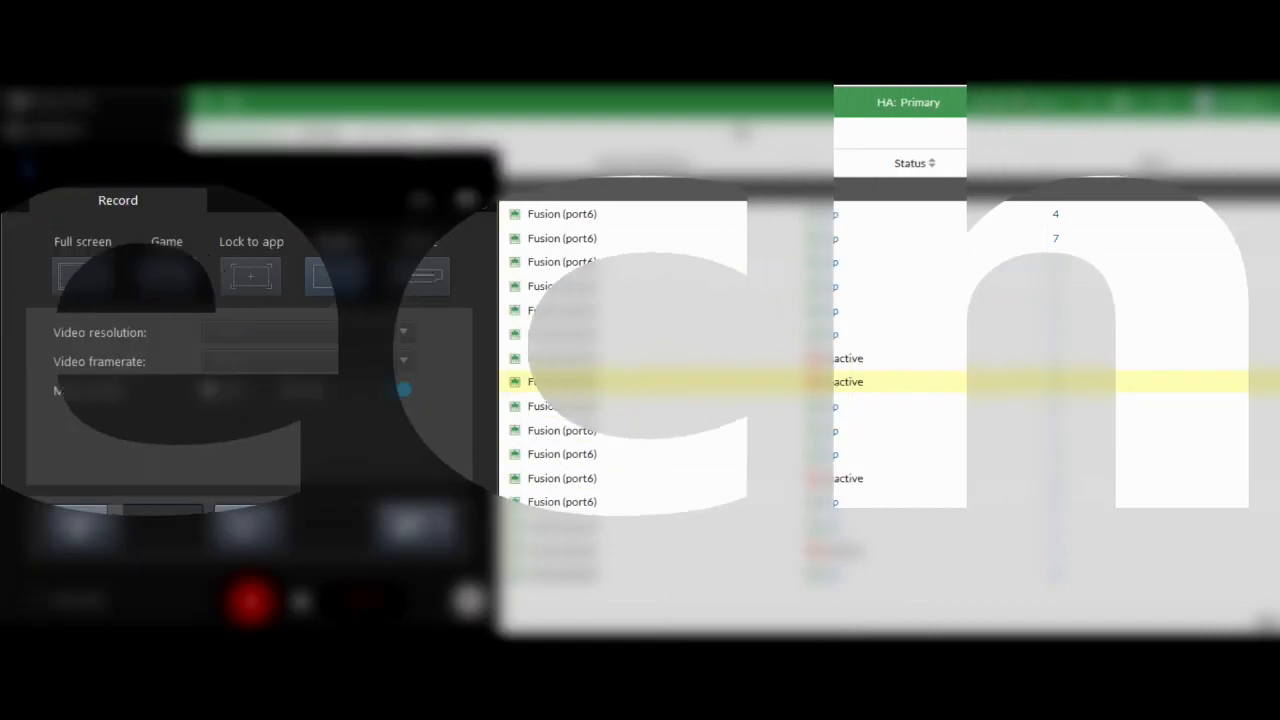
- Note 'Let go to another device or site device' and 'Here we have TP Link ER605 router'
{"action": "type", "text": "Let go to"}
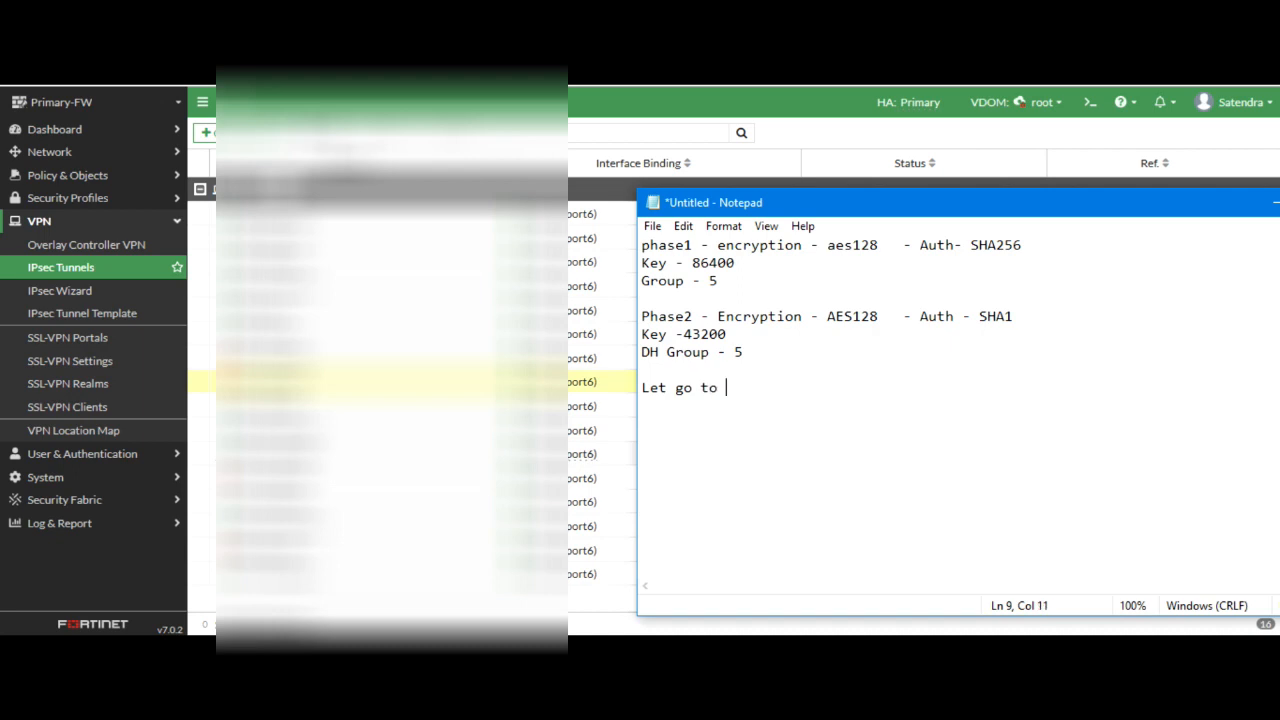
{"action": "type", "text": "a"}
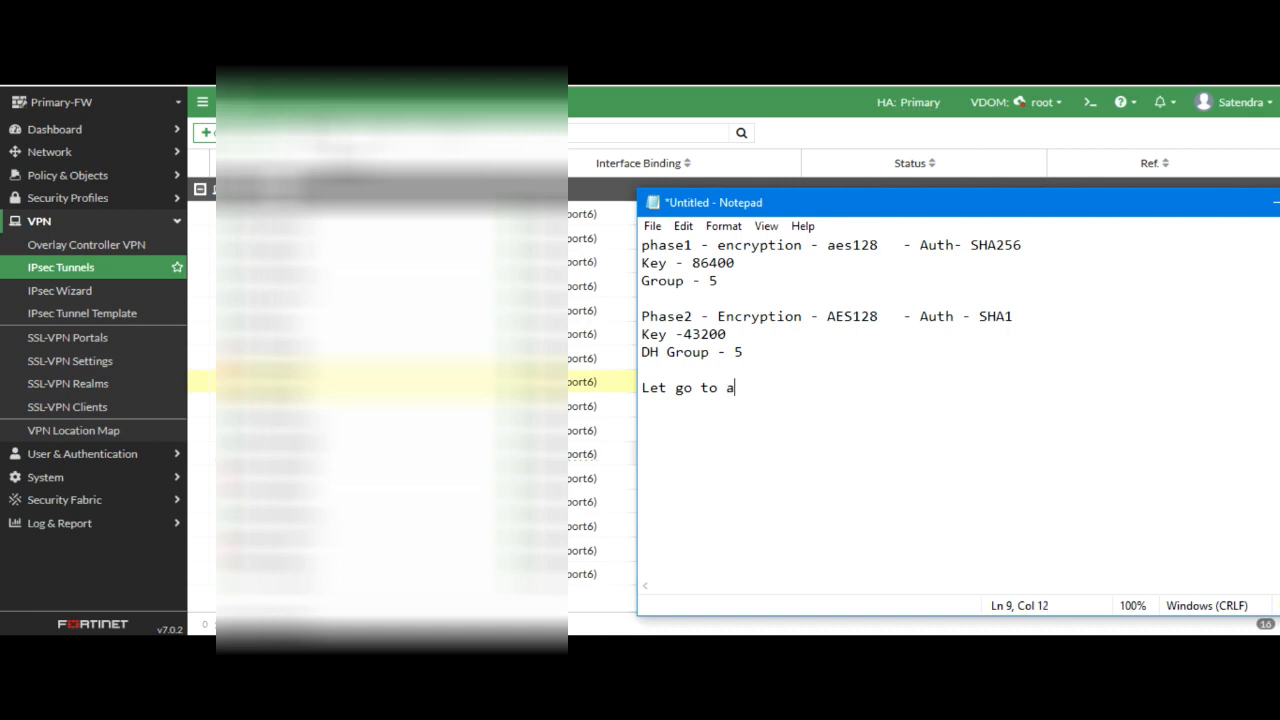
{"action": "type", "text": "nother"}
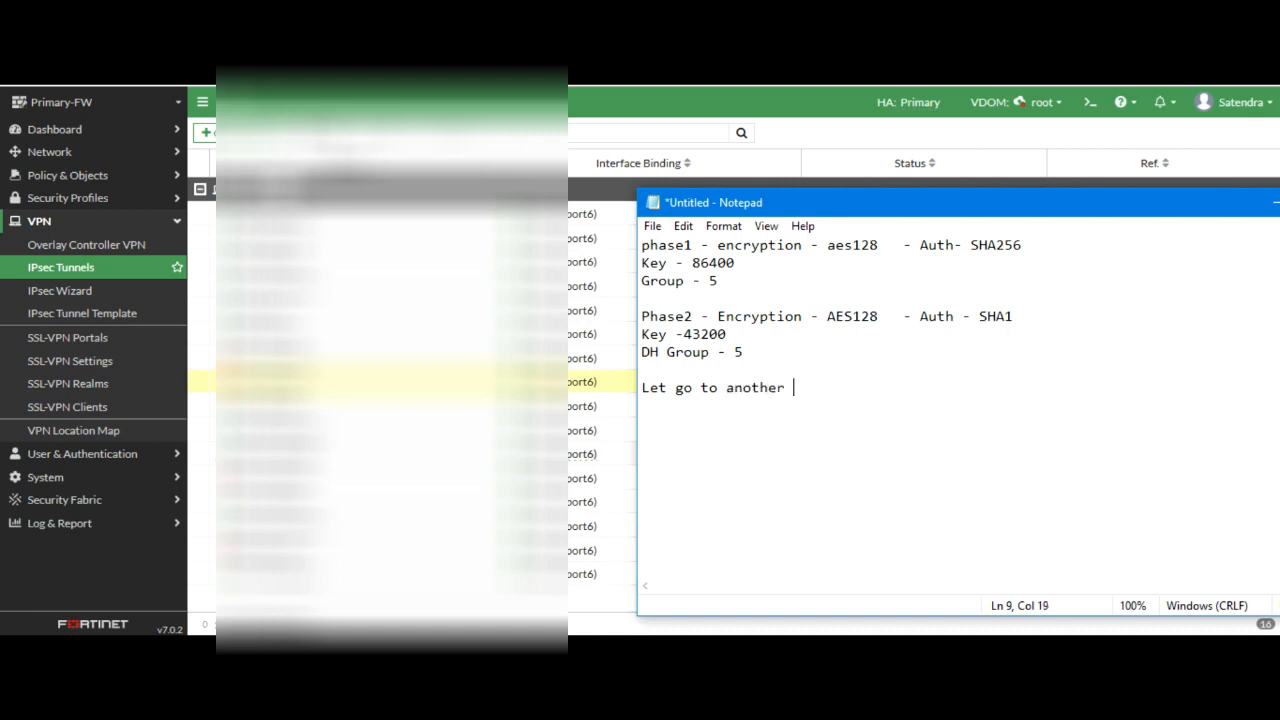
{"action": "type", "text": "device or site"}
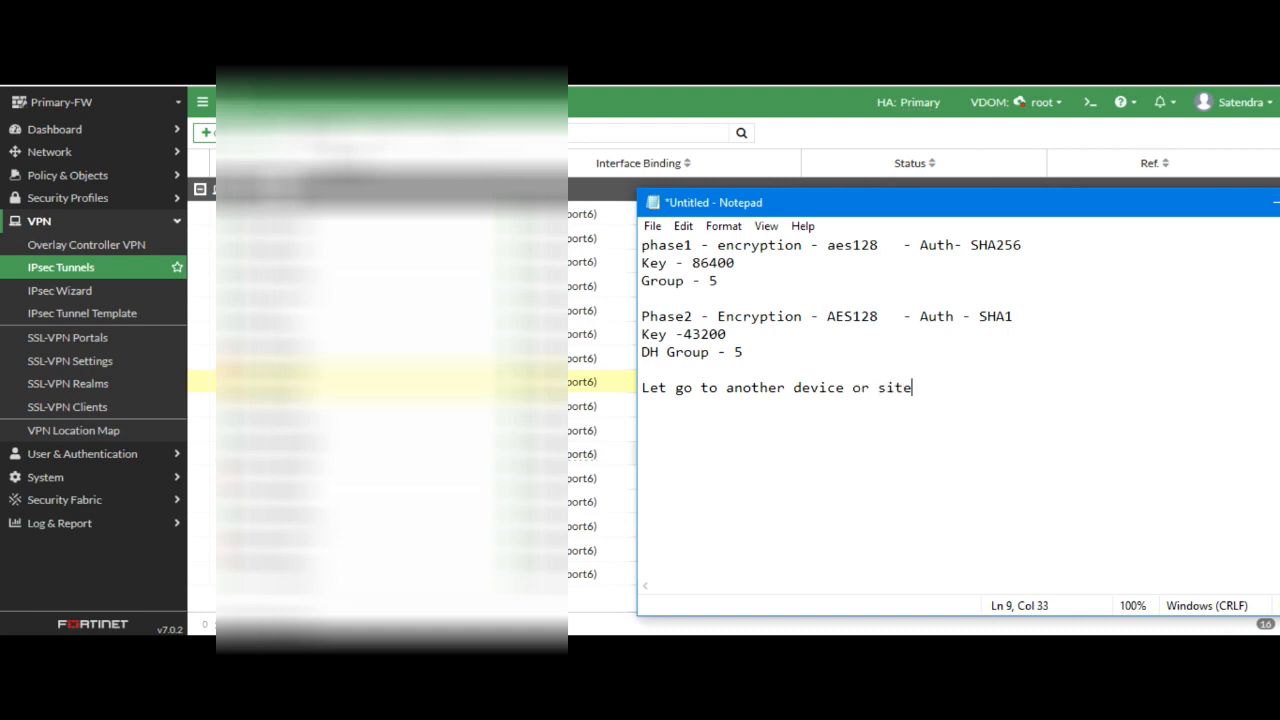
{"action": "type", "text": "devic"}
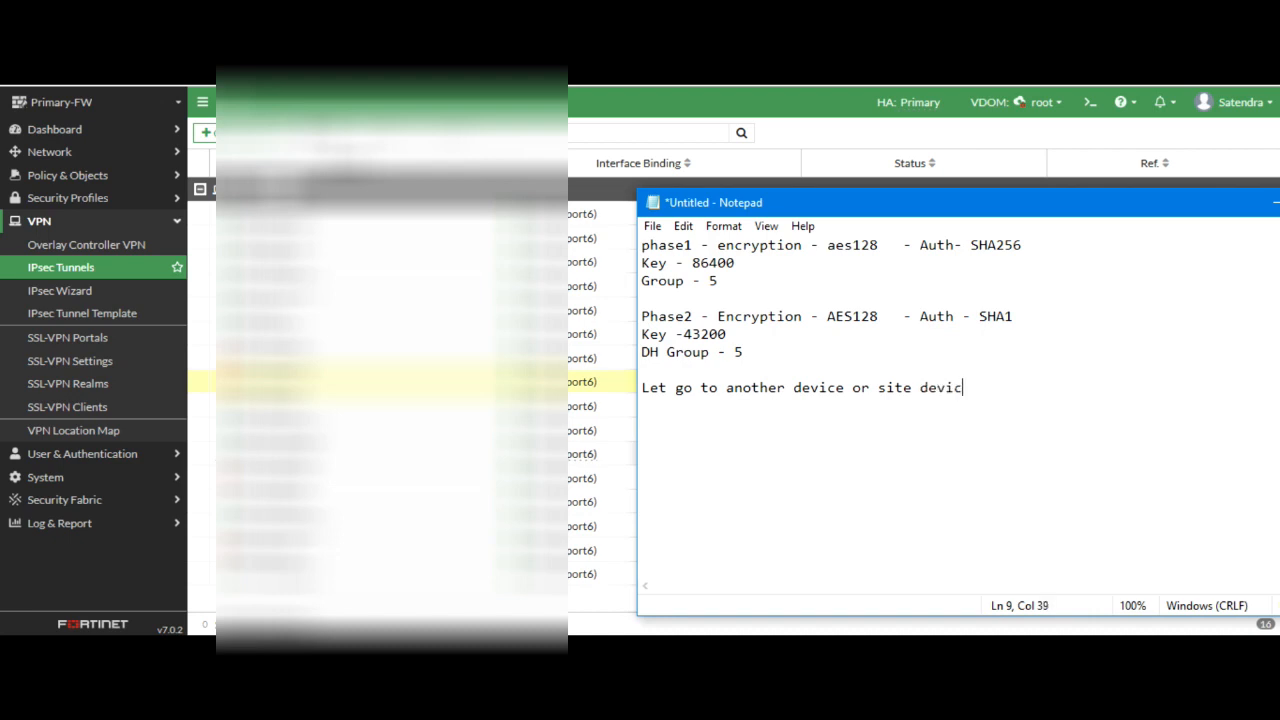
{"action": "key", "text": "enter"}
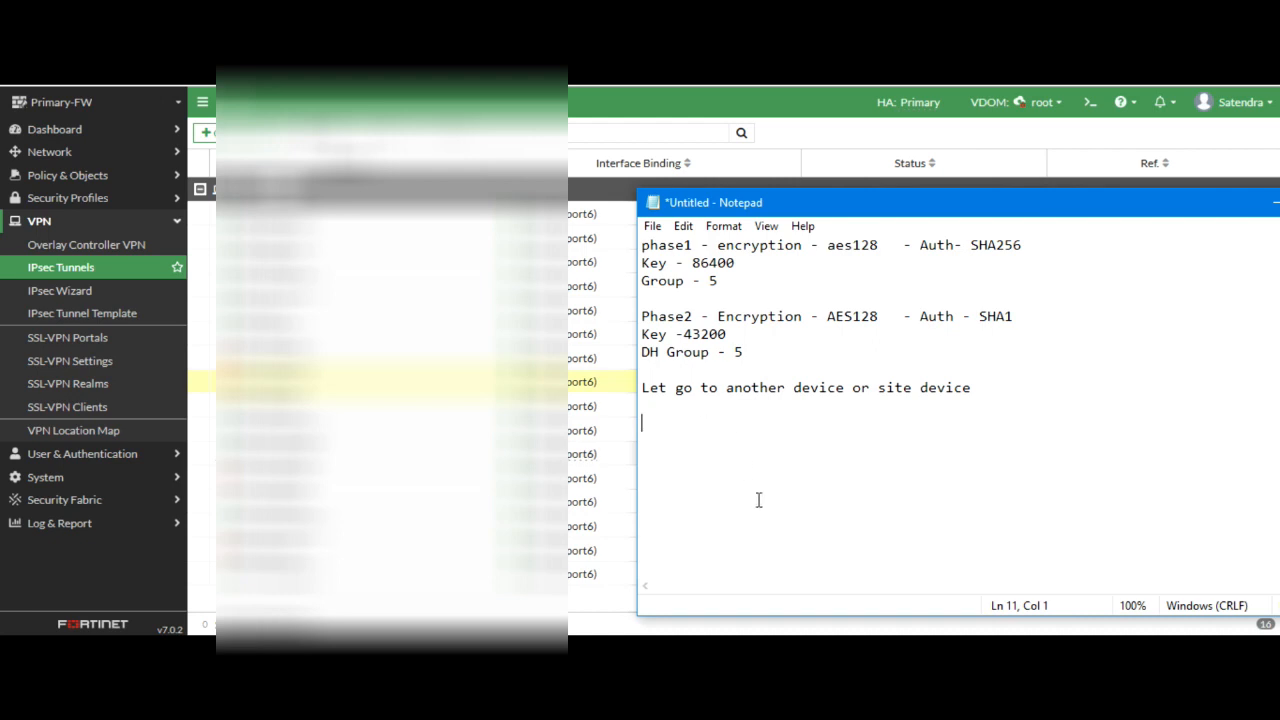
{"action": "type", "text": "Here we have TP Link ER605 router"}
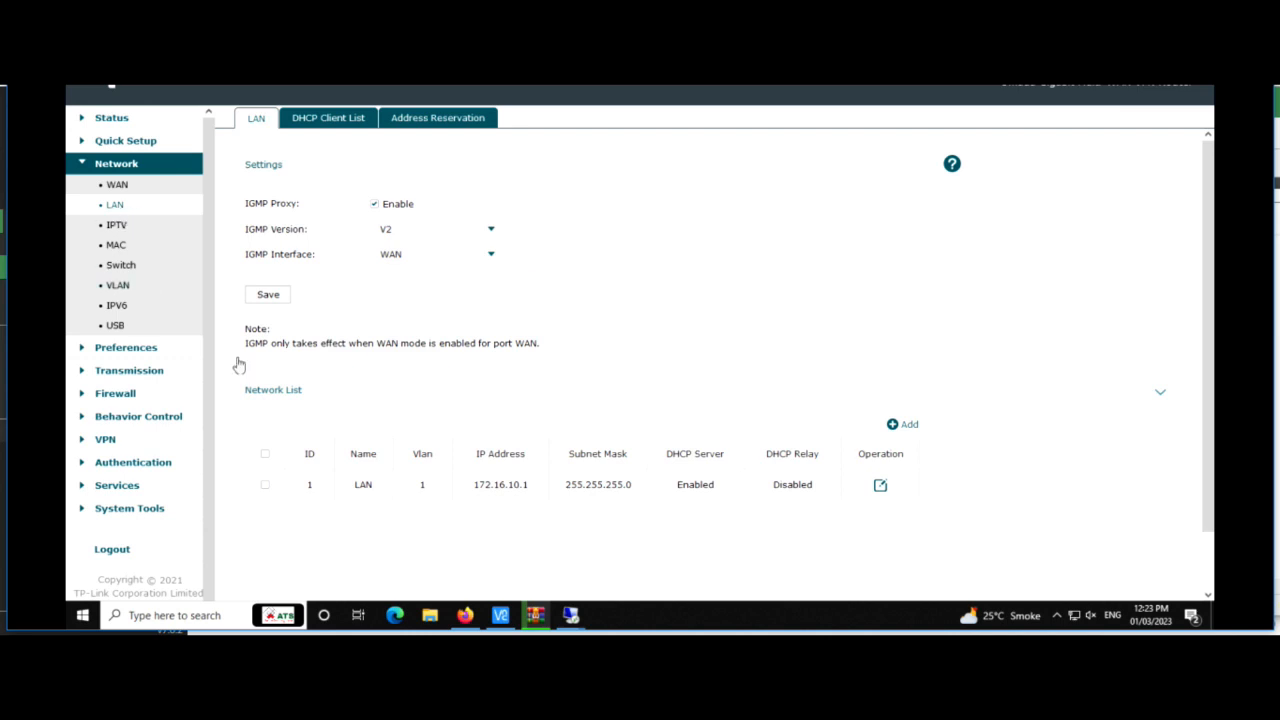
{"action": "mouse_move", "coordinate": [472, 496]}
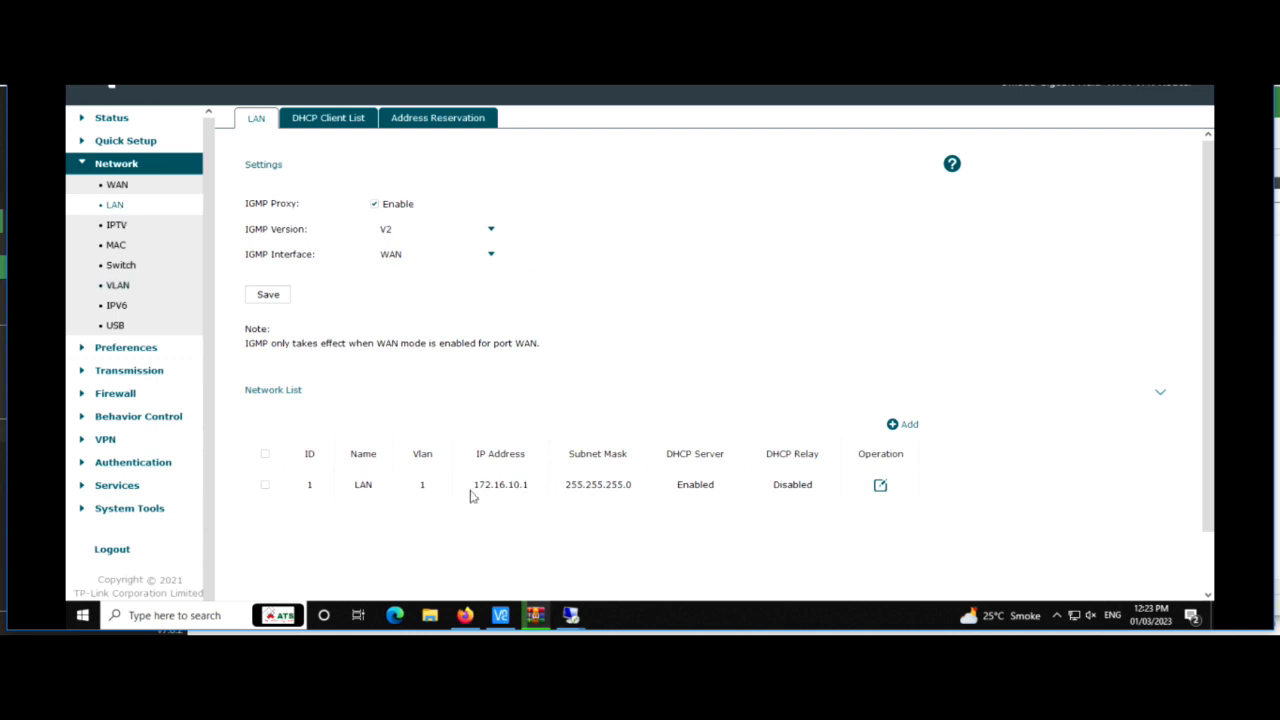
{"action": "mouse_move", "coordinate": [308, 418]}
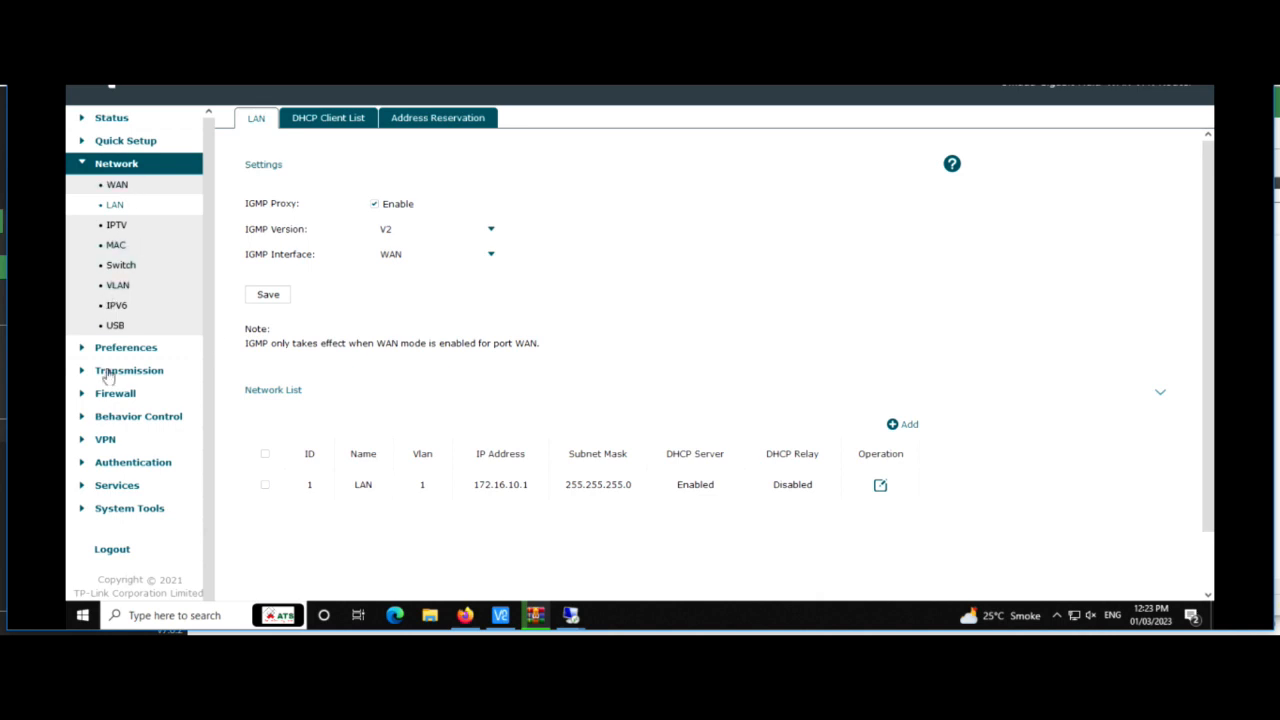
- Expand the VPN menu in the ER605 sidebar to show IPsec, L2TP, PPTP and OpenVPN
{"action": "left_click", "coordinate": [104, 278]}
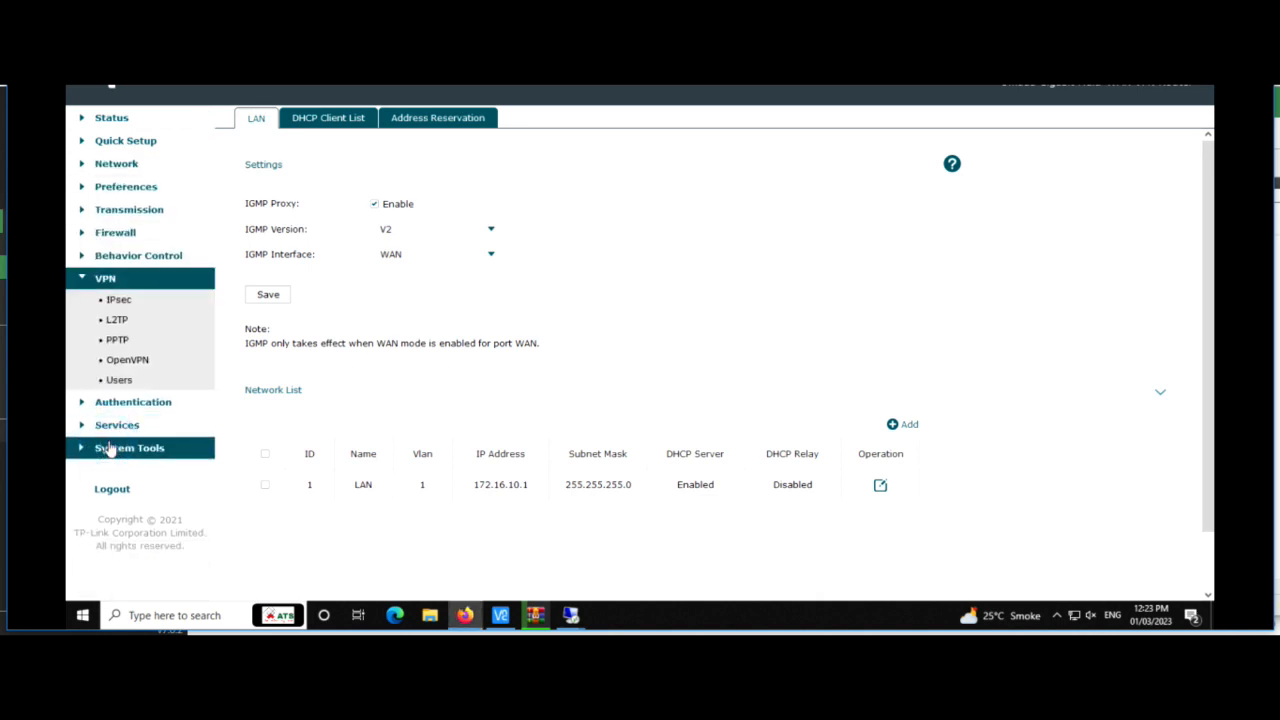
{"action": "mouse_move", "coordinate": [118, 300]}
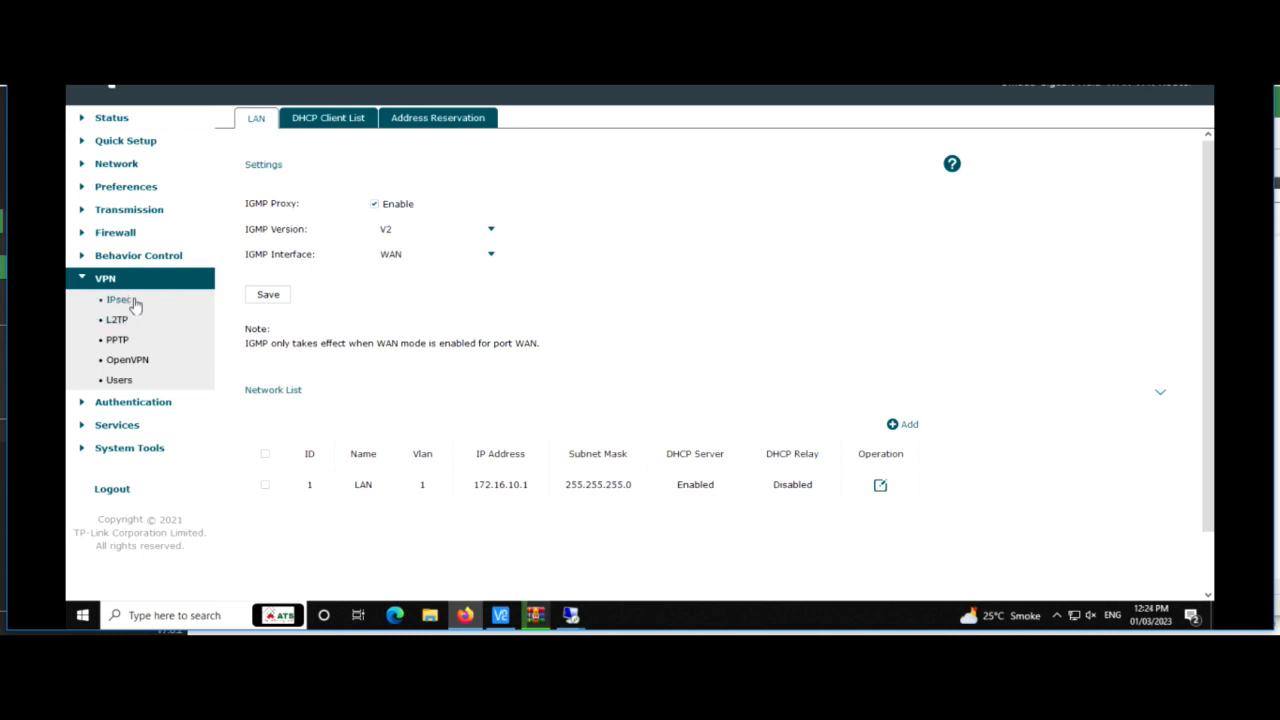
{"action": "mouse_move", "coordinate": [128, 314]}
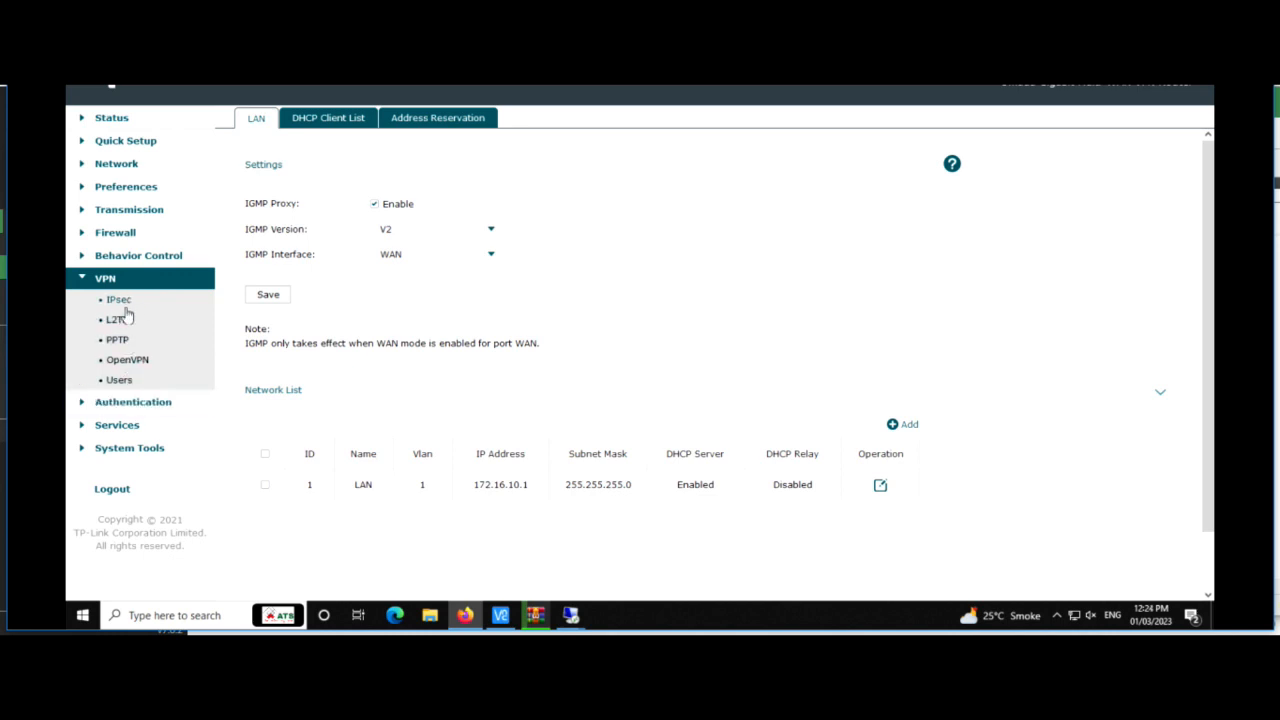
- Start a new LAN-to-LAN IPsec policy named Head Office with remote gateway 103.x bound to WAN
{"action": "left_click", "coordinate": [118, 300]}
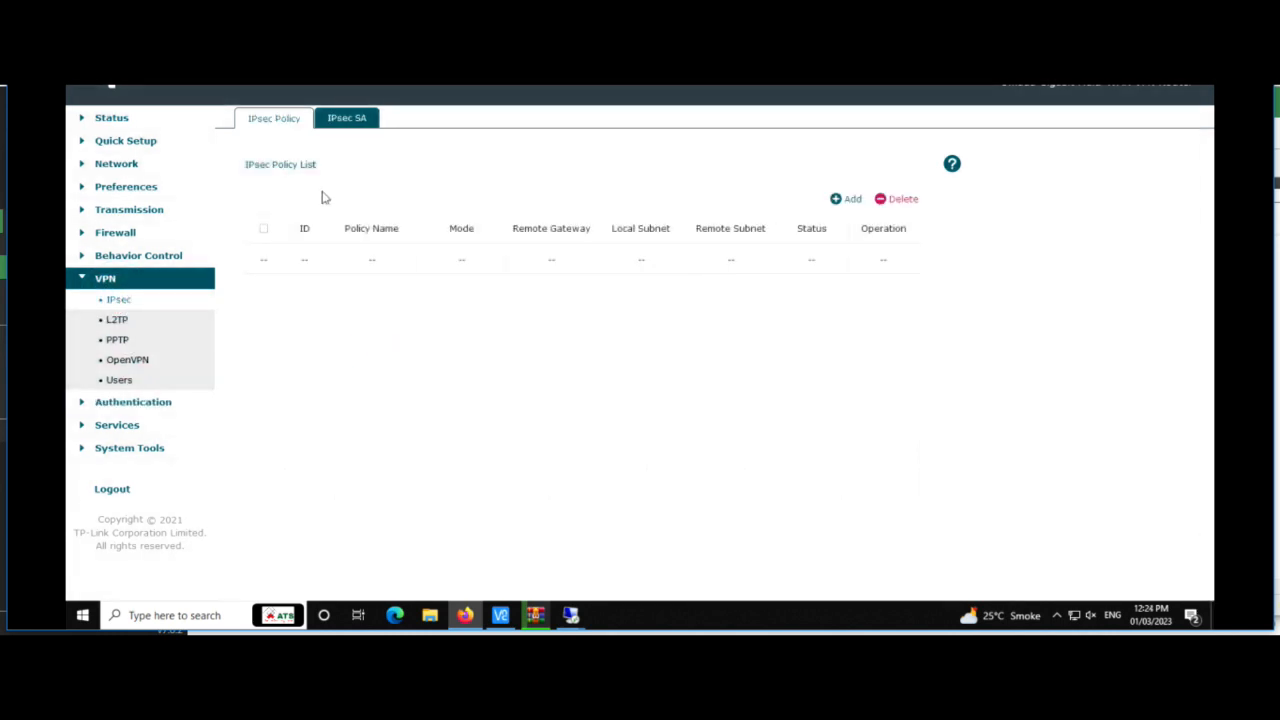
{"action": "mouse_move", "coordinate": [852, 200]}
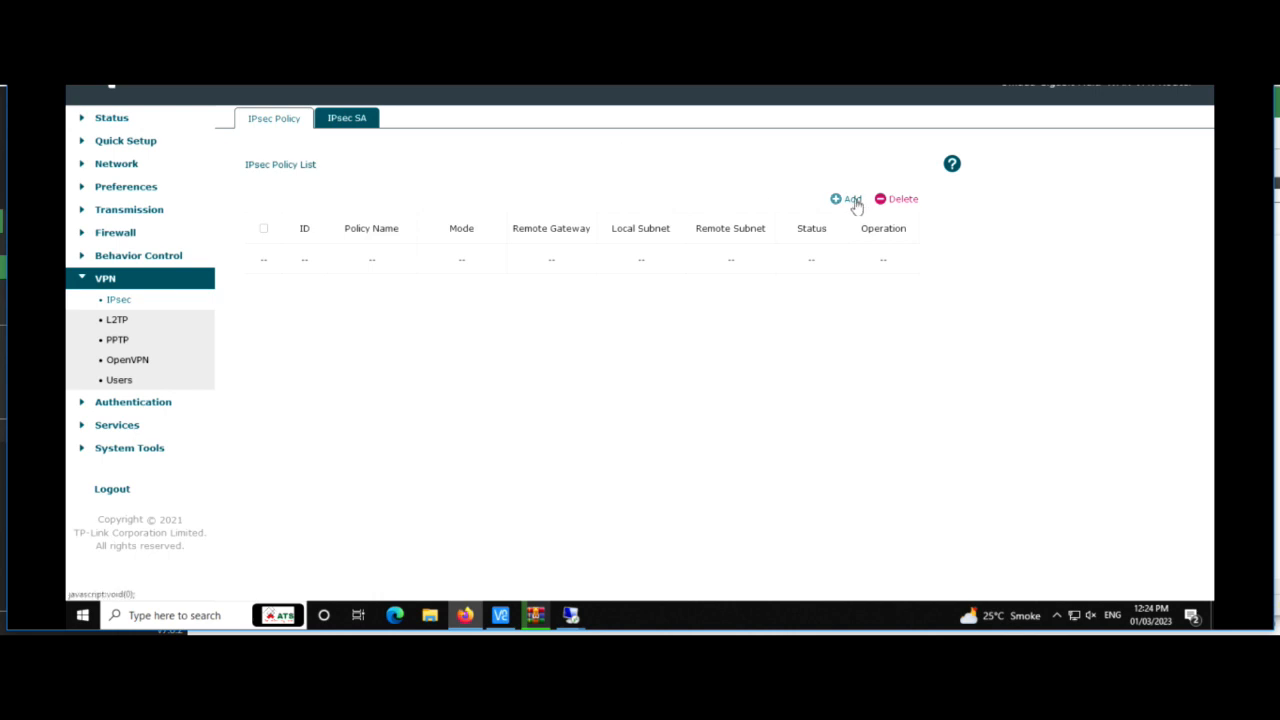
{"action": "left_click", "coordinate": [844, 198]}
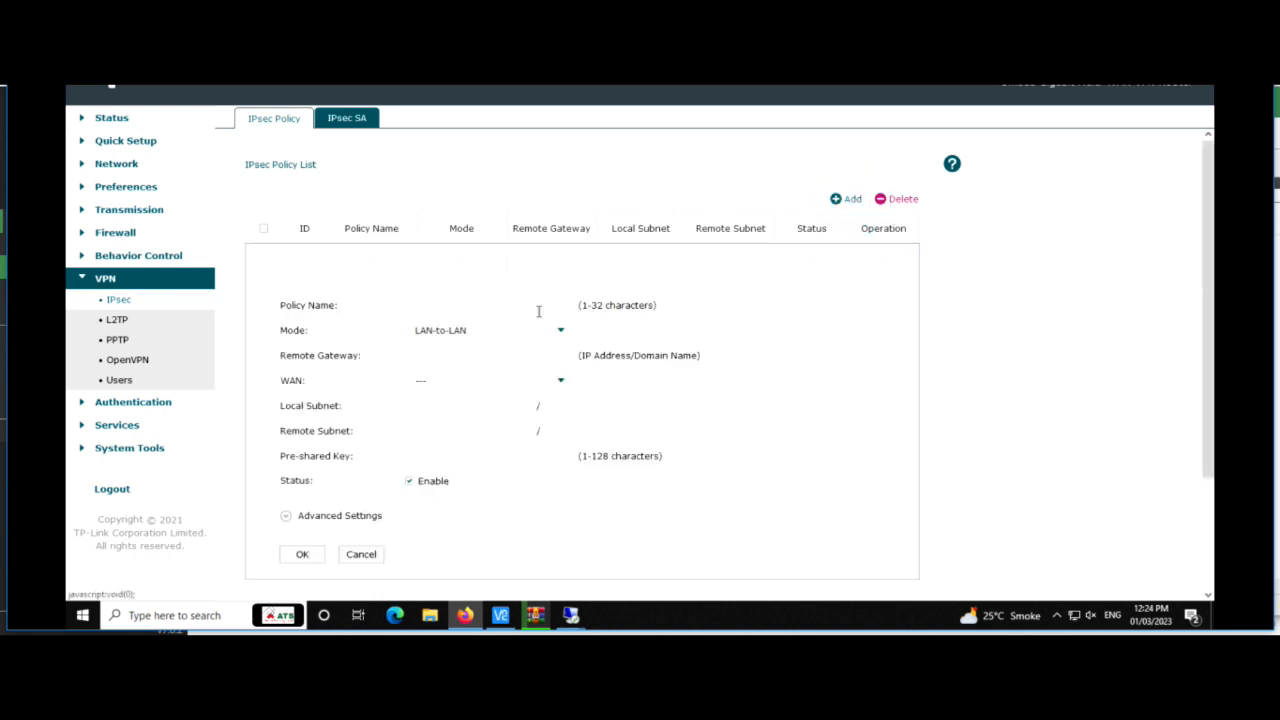
{"action": "left_click", "coordinate": [488, 304]}
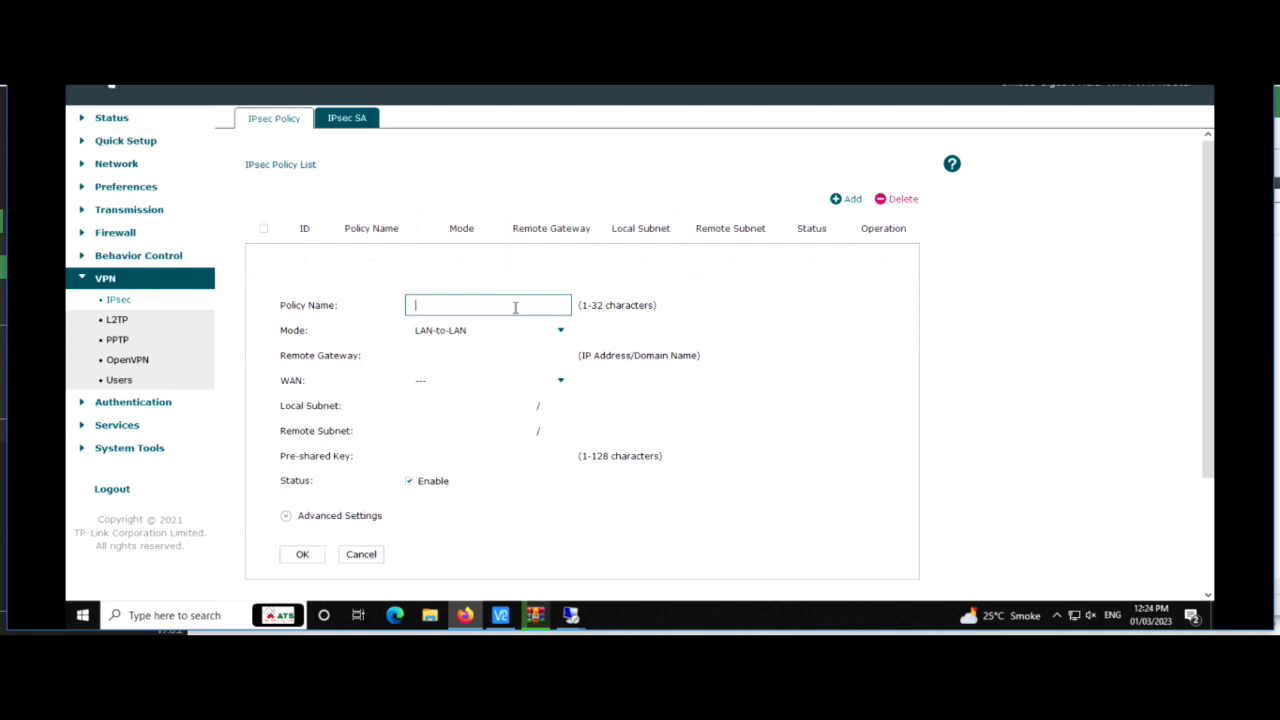
{"action": "type", "text": "HE"}
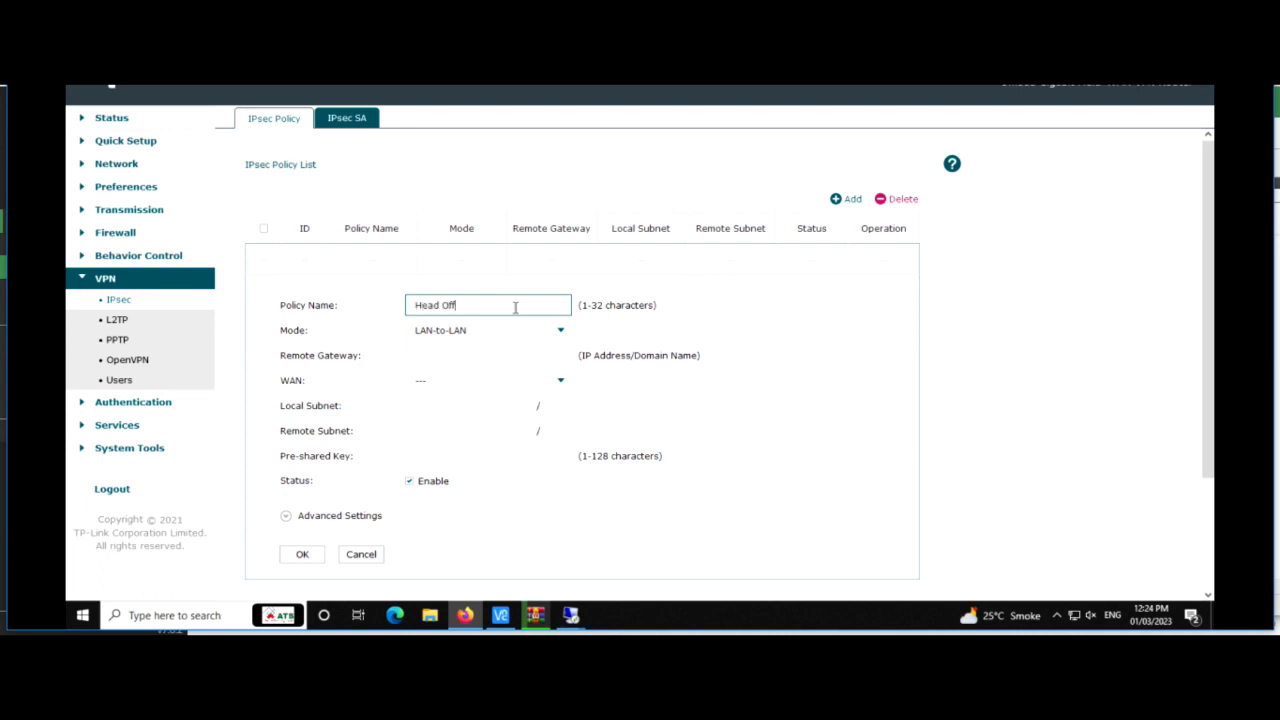
{"action": "type", "text": "ice"}
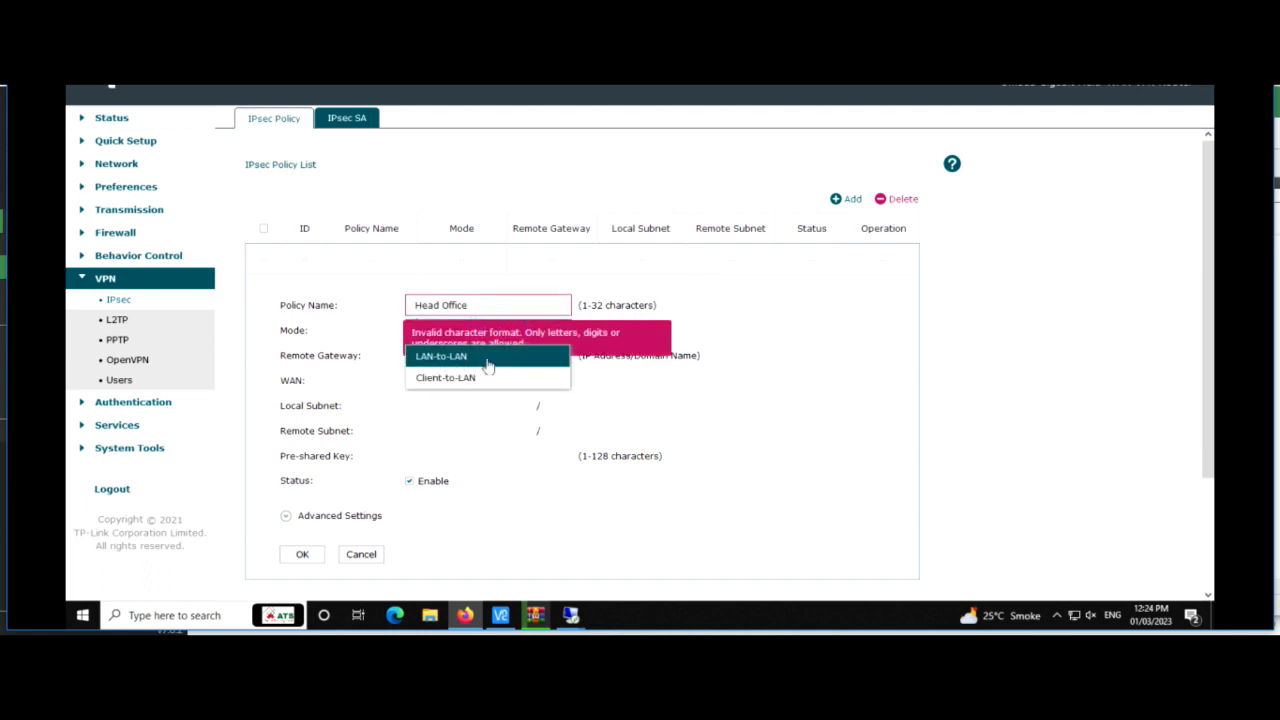
{"action": "left_click", "coordinate": [440, 356]}
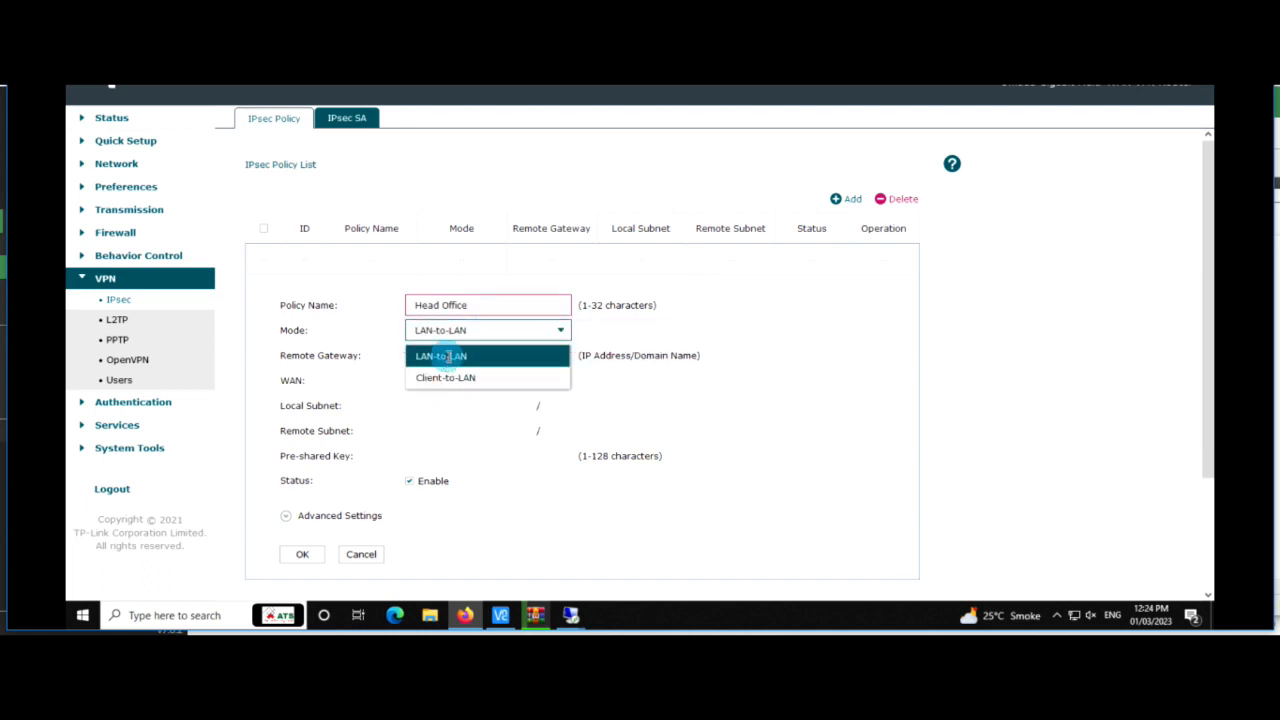
{"action": "left_click", "coordinate": [440, 356]}
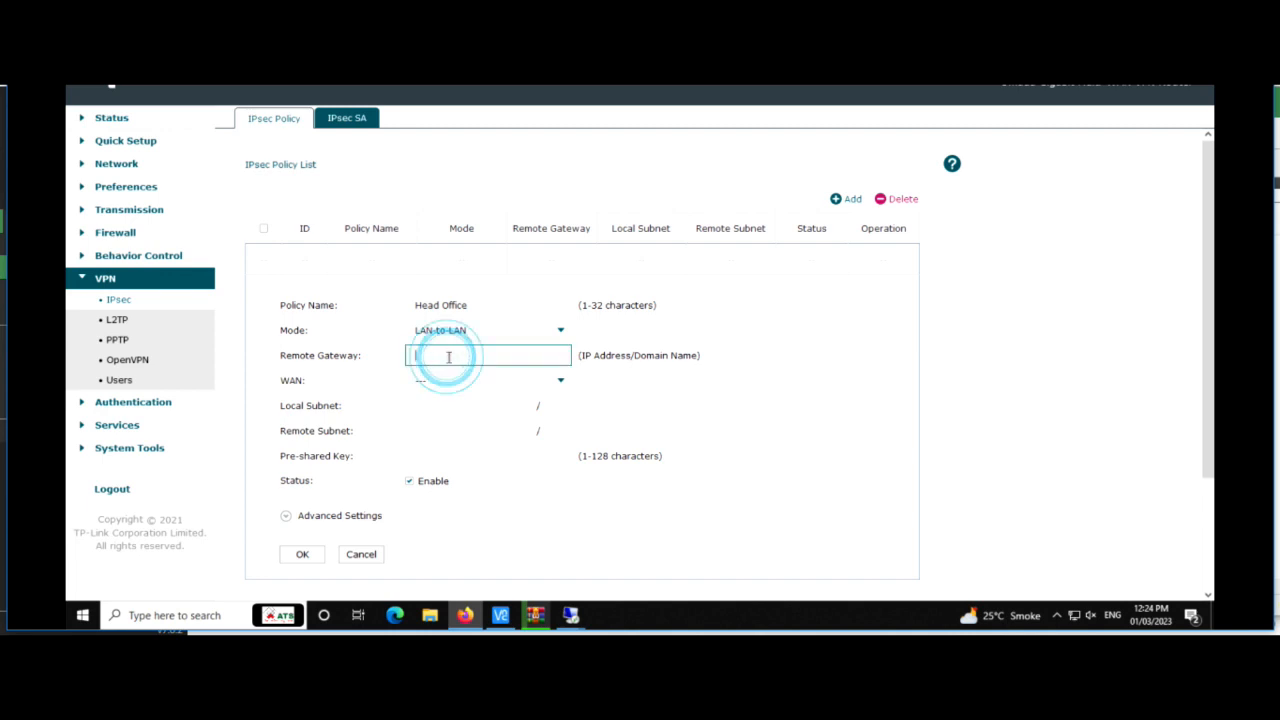
{"action": "type", "text": "103.62.237.1"}
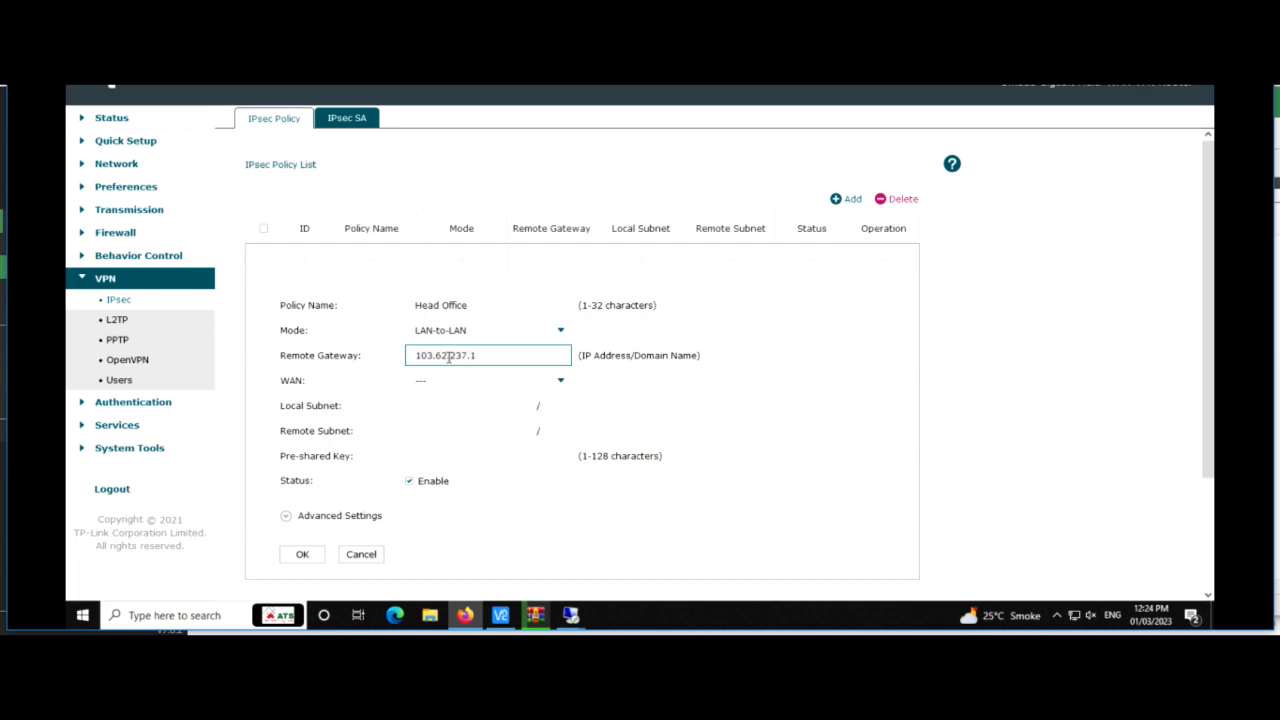
{"action": "left_click", "coordinate": [488, 380]}
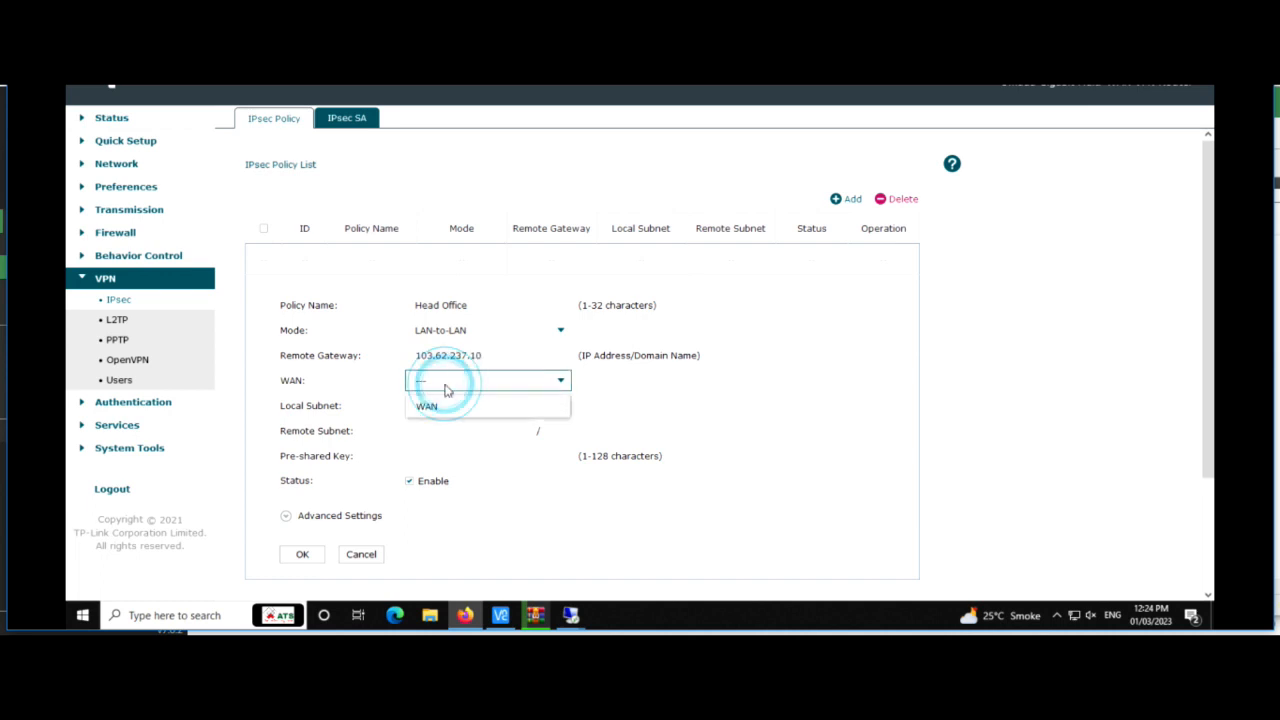
{"action": "left_click", "coordinate": [426, 406]}
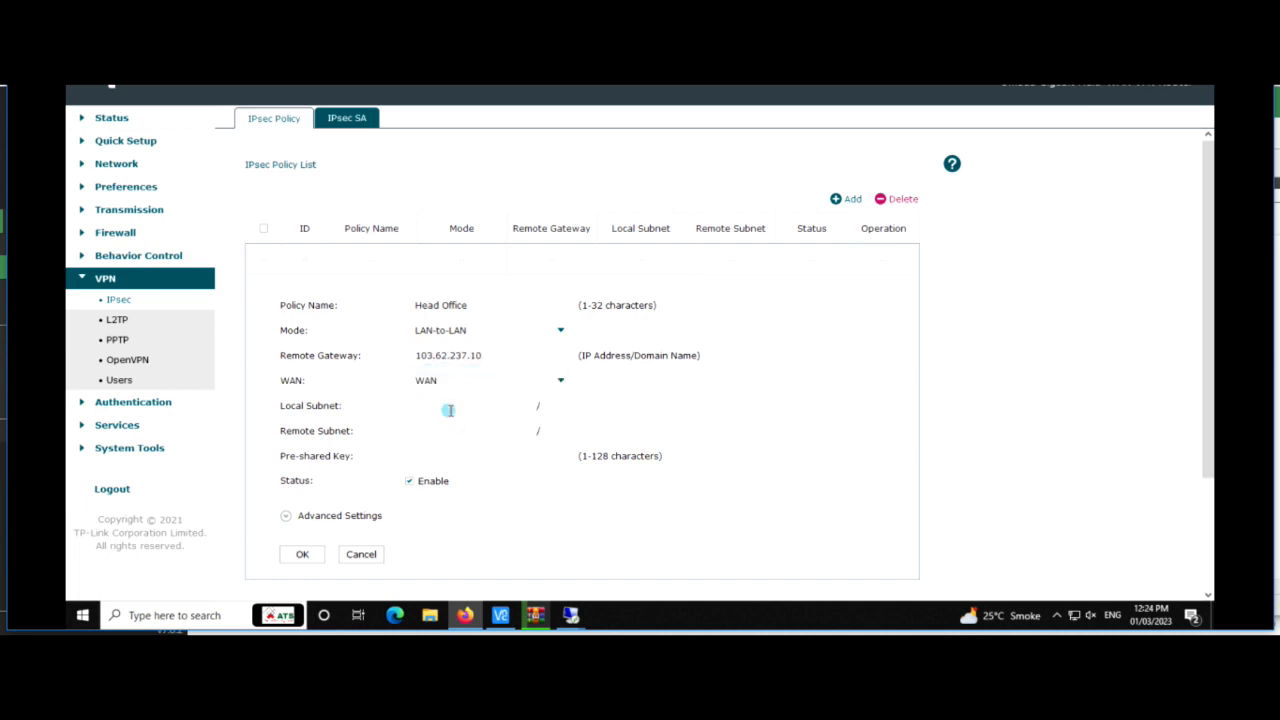
- Set local subnet 172.16.10.0/24, remote subnet 10.120.130.0/24 and enter the pre-shared key
{"action": "left_click", "coordinate": [468, 404]}
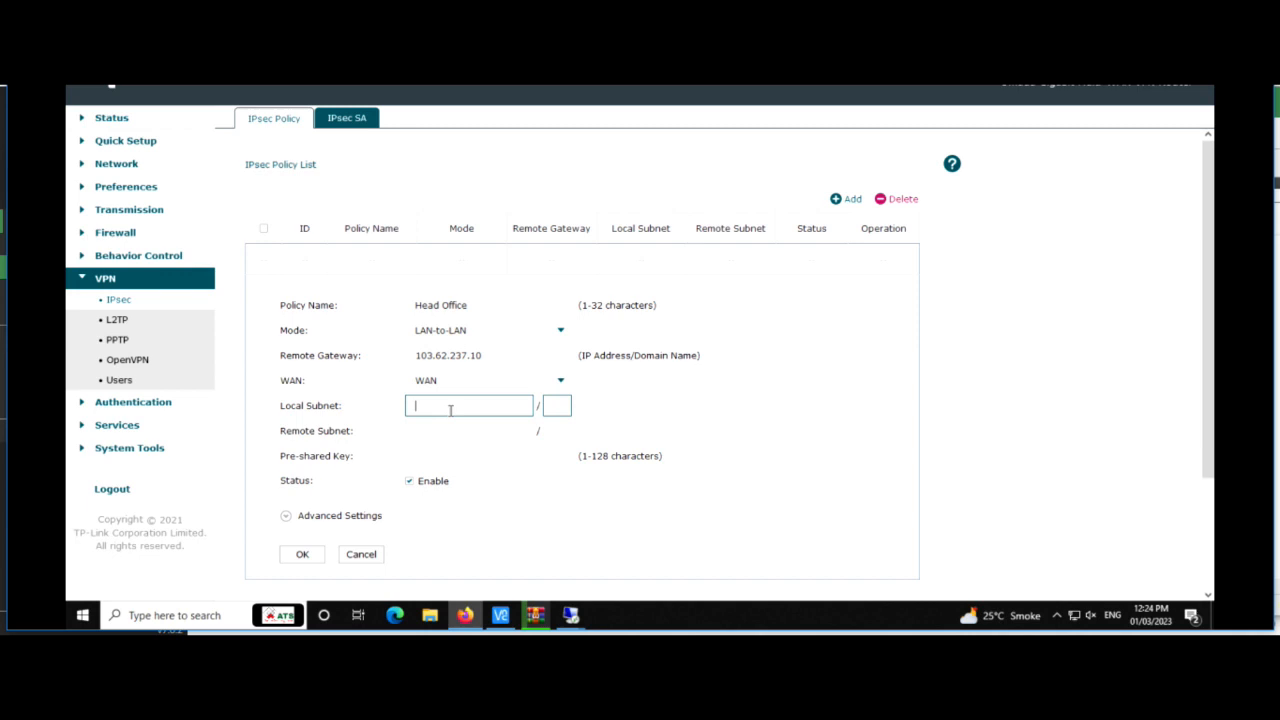
{"action": "type", "text": "172.16.10."}
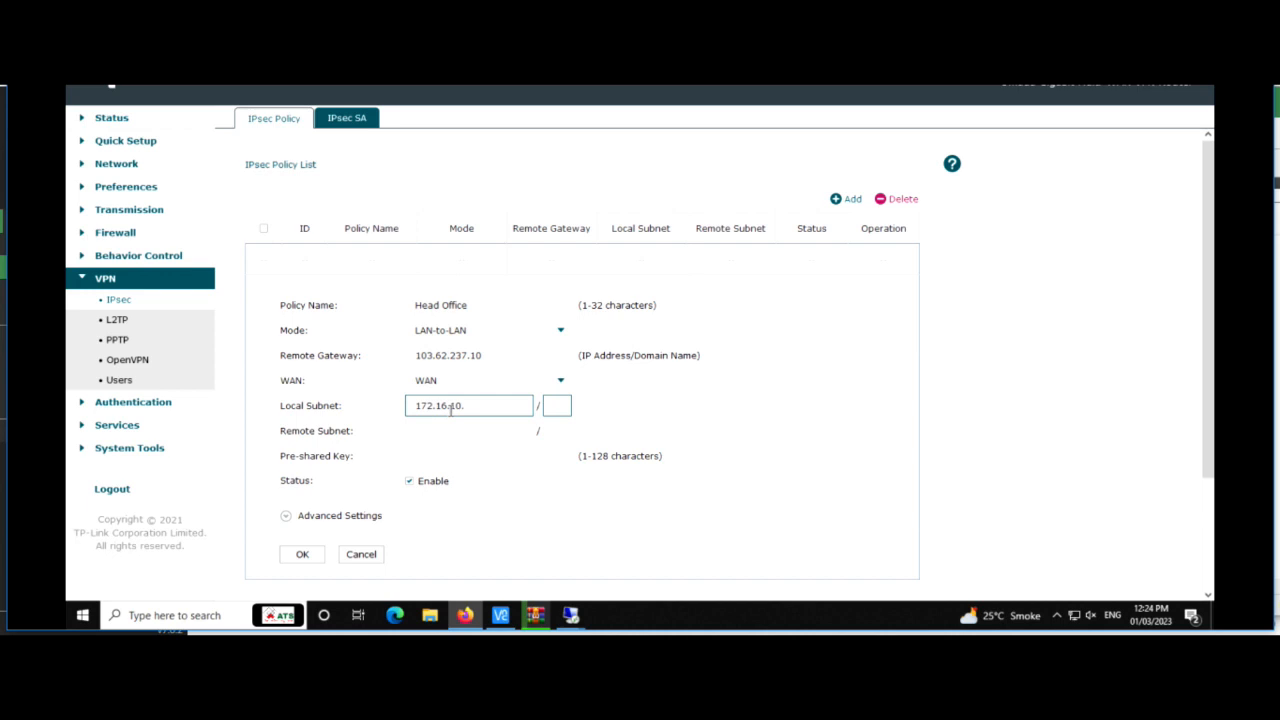
{"action": "type", "text": "24"}
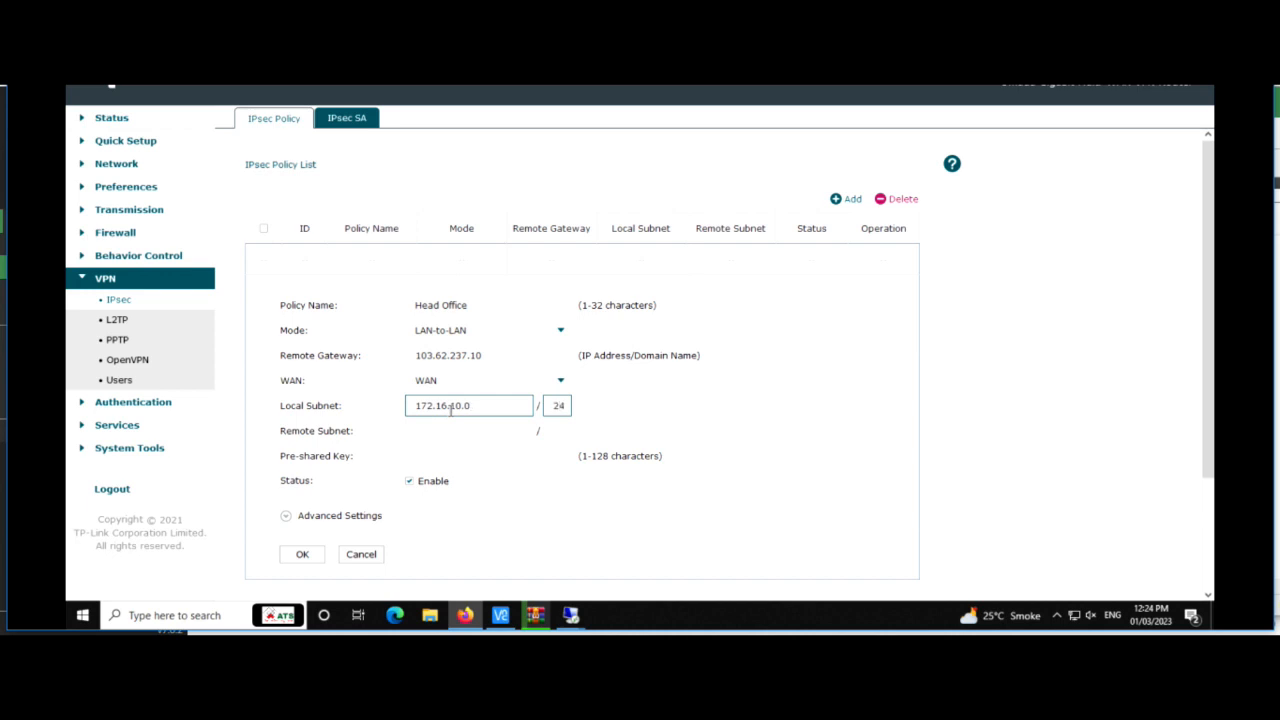
{"action": "type", "text": "10.120.130.0"}
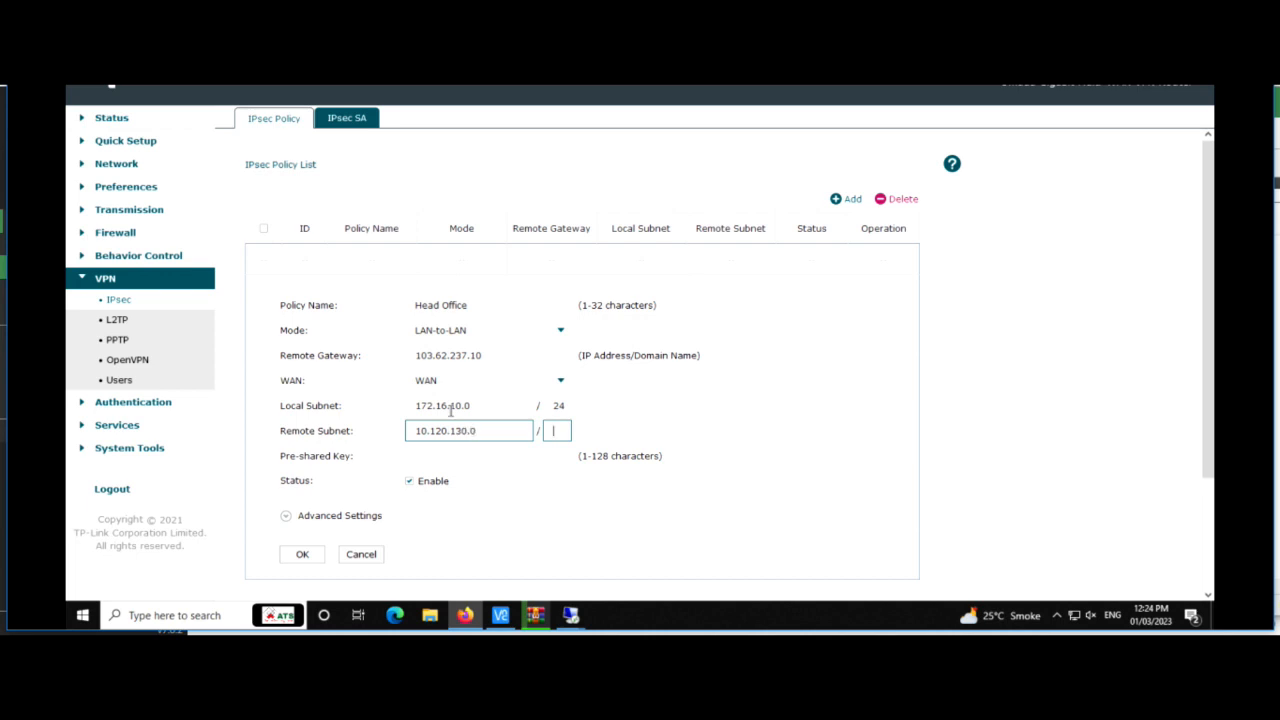
{"action": "left_click", "coordinate": [488, 456]}
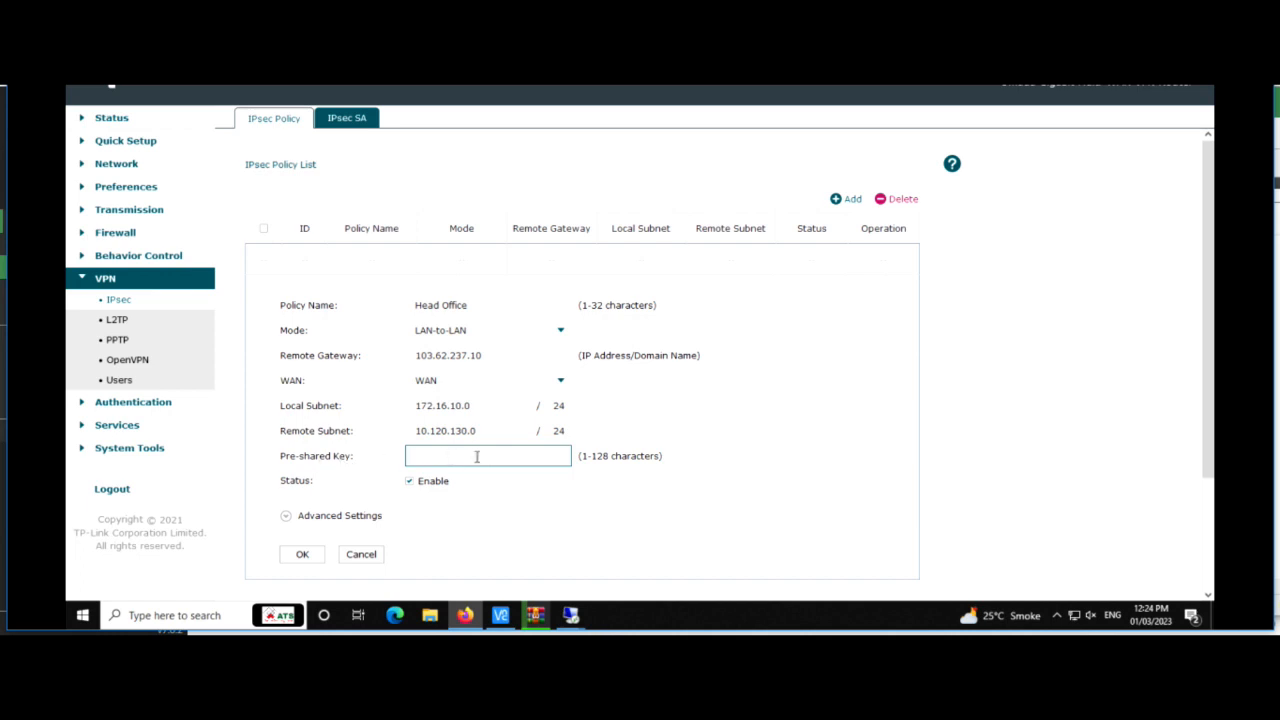
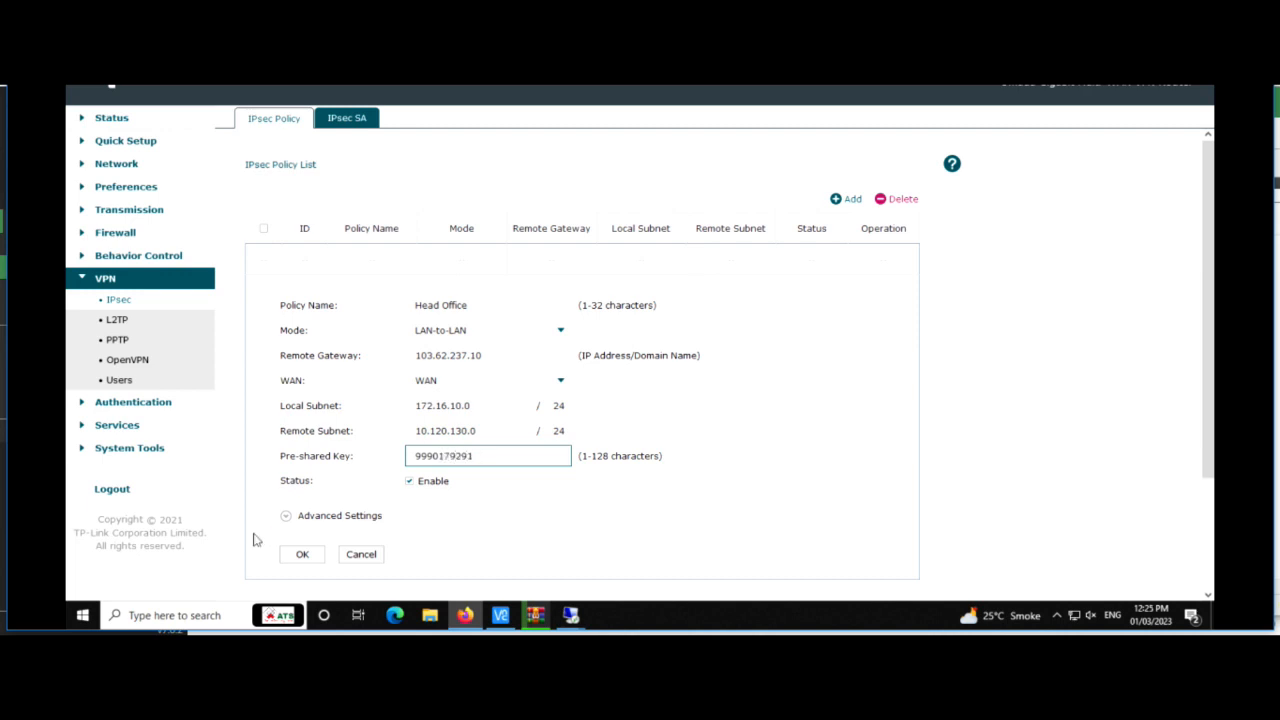
- Expand Advanced Settings to show the Phase-1 settings with the sha1-aes256-dh2 proposal
{"action": "left_click", "coordinate": [284, 516]}
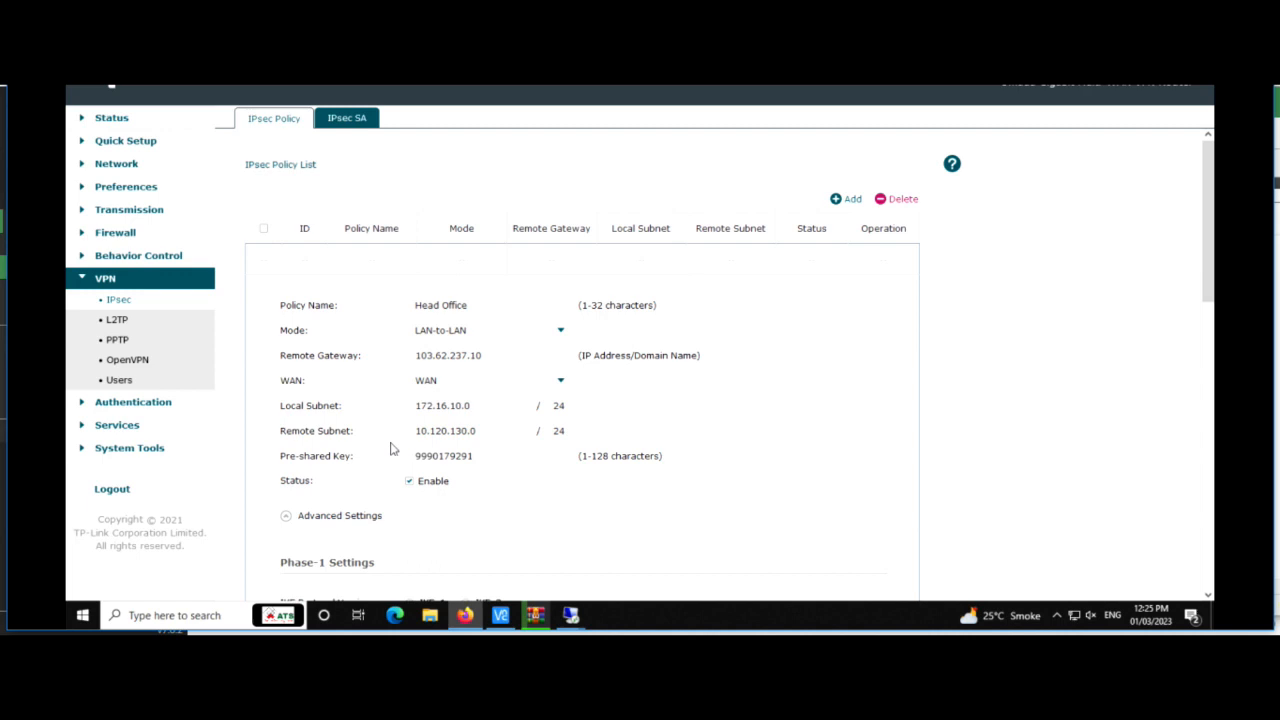
{"action": "scroll", "scroll_direction": "down", "scroll_amount": 3}
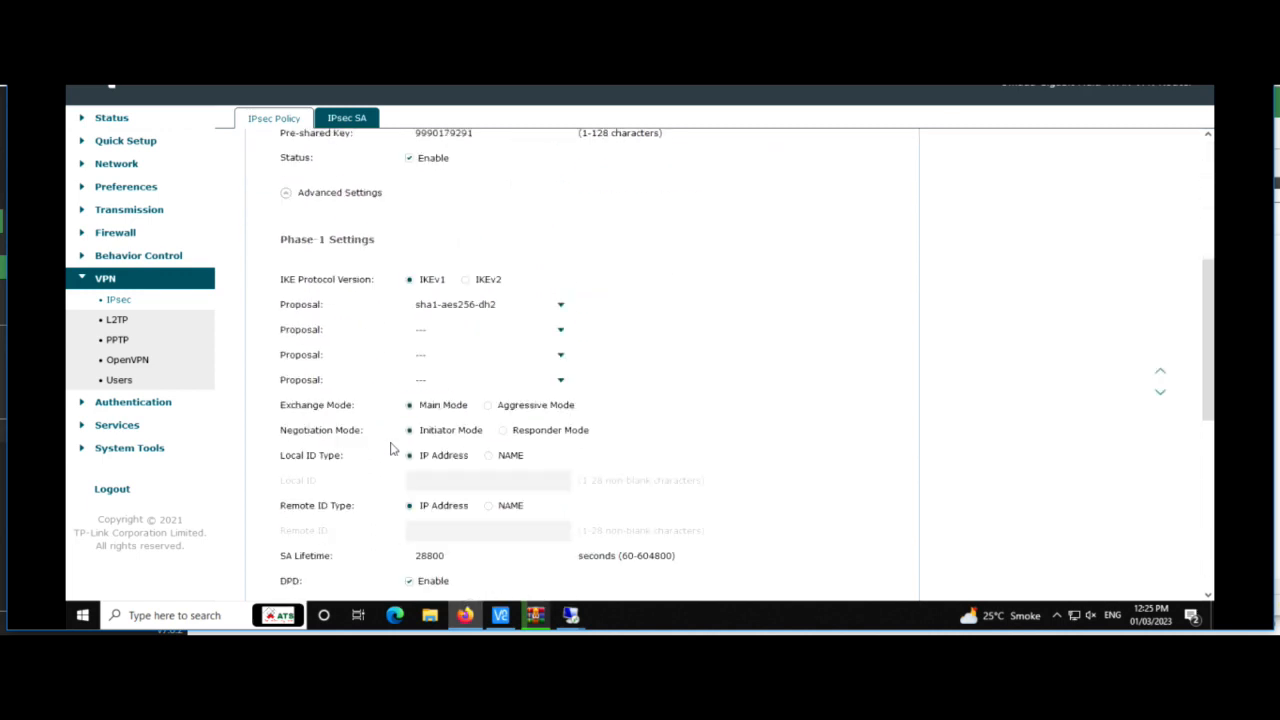
{"action": "scroll", "scroll_direction": "down", "scroll_amount": 3}
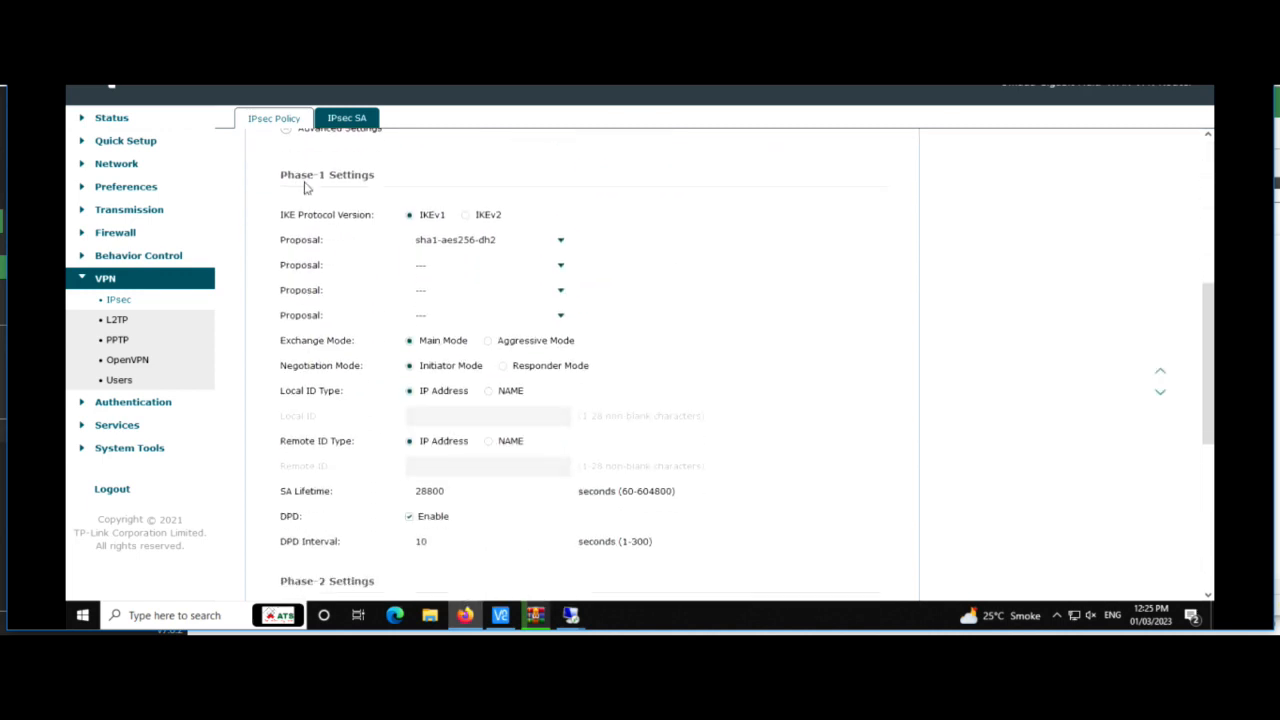
{"action": "mouse_move", "coordinate": [368, 162]}
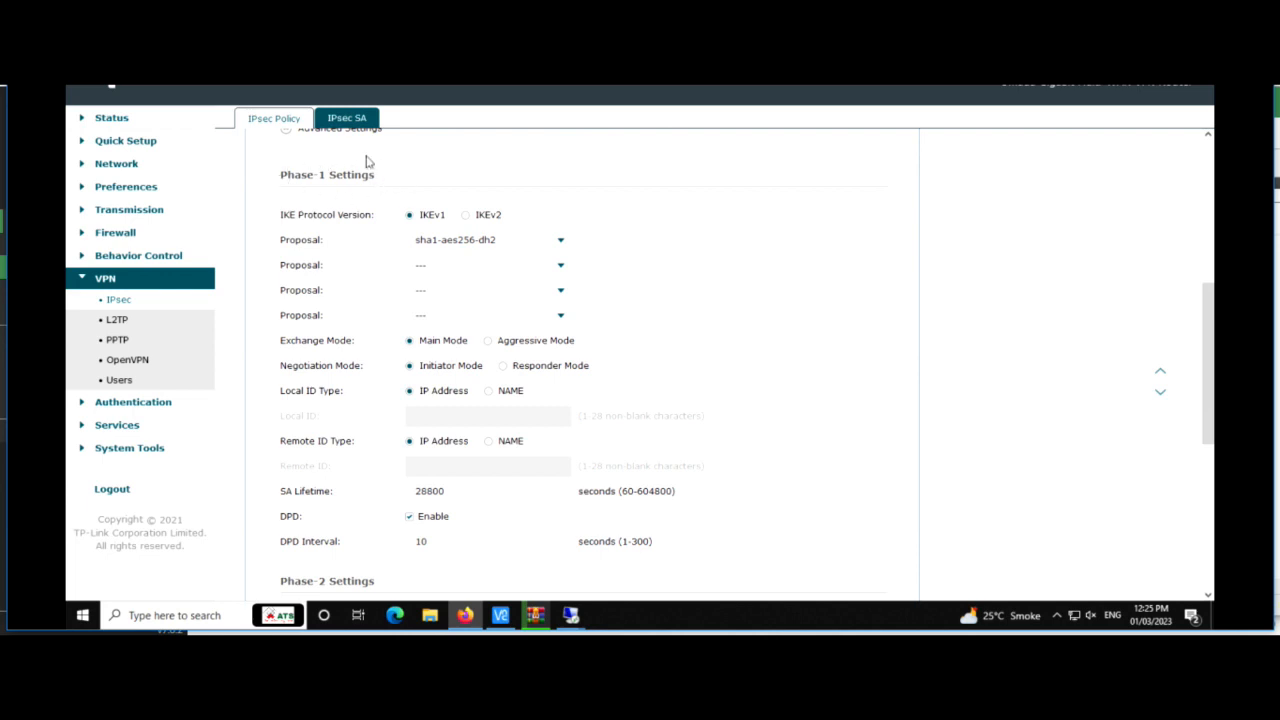
{"action": "mouse_move", "coordinate": [344, 158]}
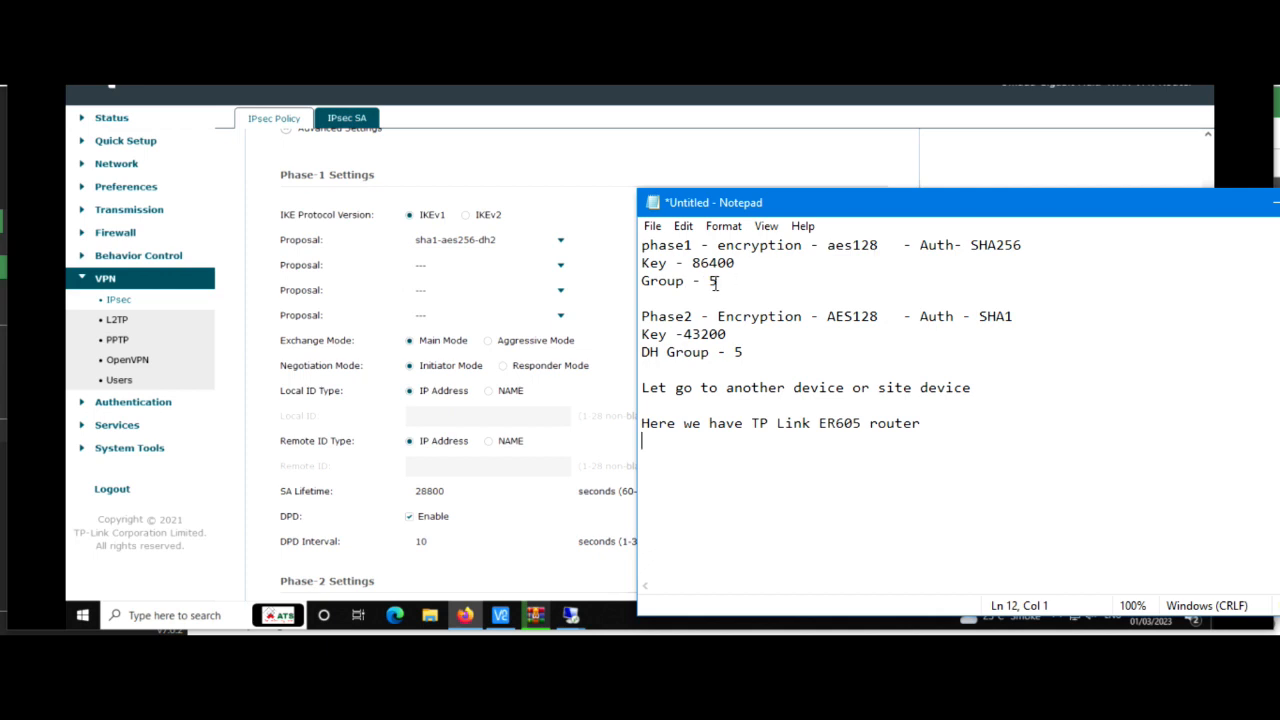
{"action": "left_click", "coordinate": [518, 240]}
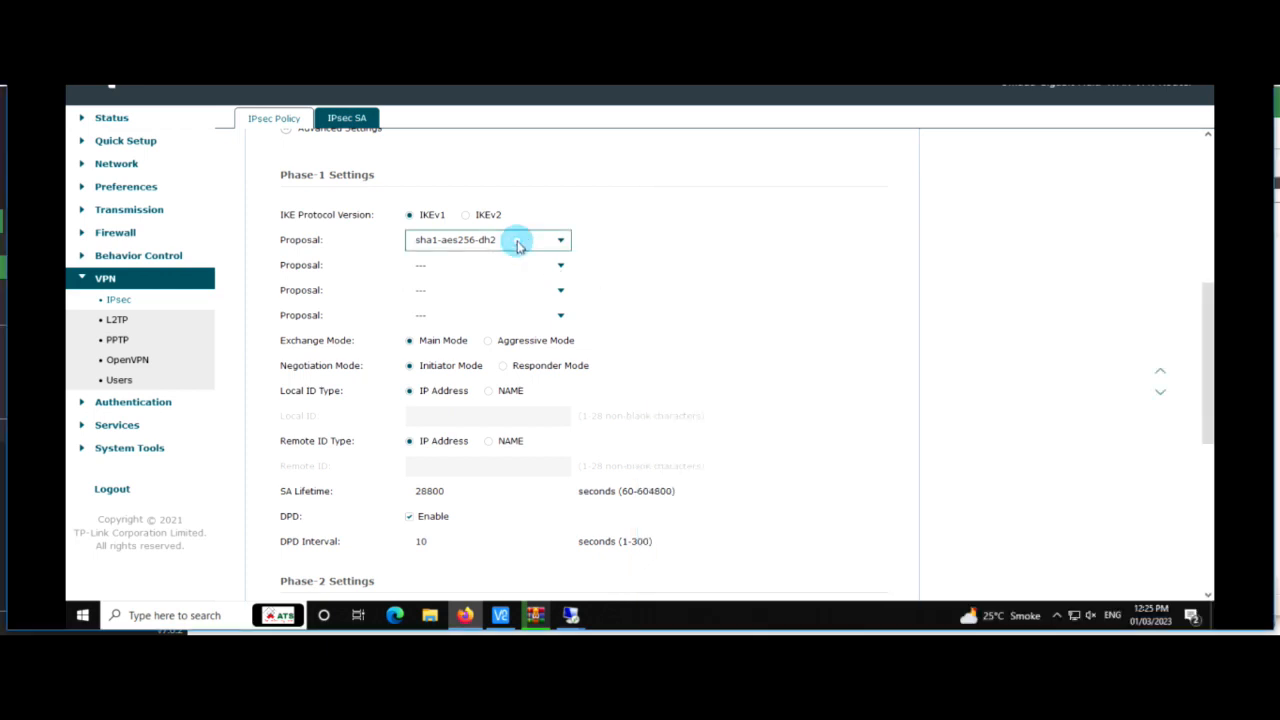
- Change the first Phase-1 proposal from sha1-aes256-dh2 to sha1-aes256-dh5
{"action": "left_click", "coordinate": [488, 240]}
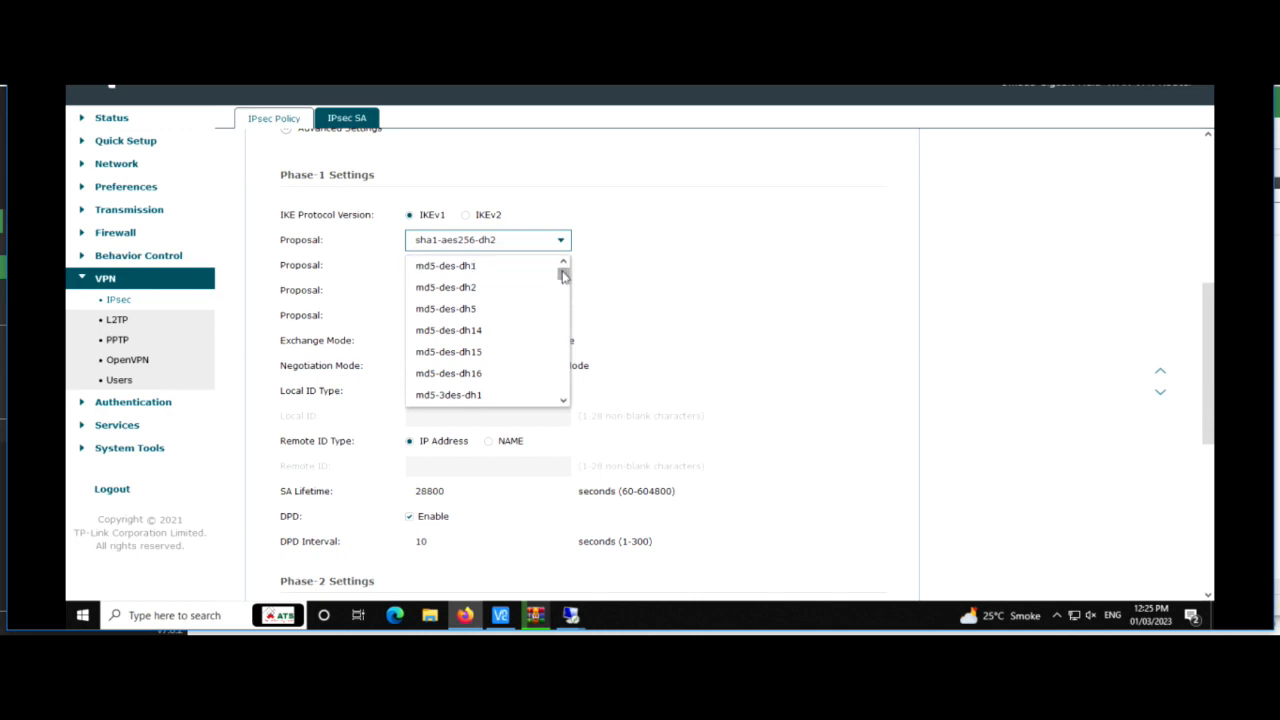
{"action": "scroll", "scroll_direction": "down", "scroll_amount": 3}
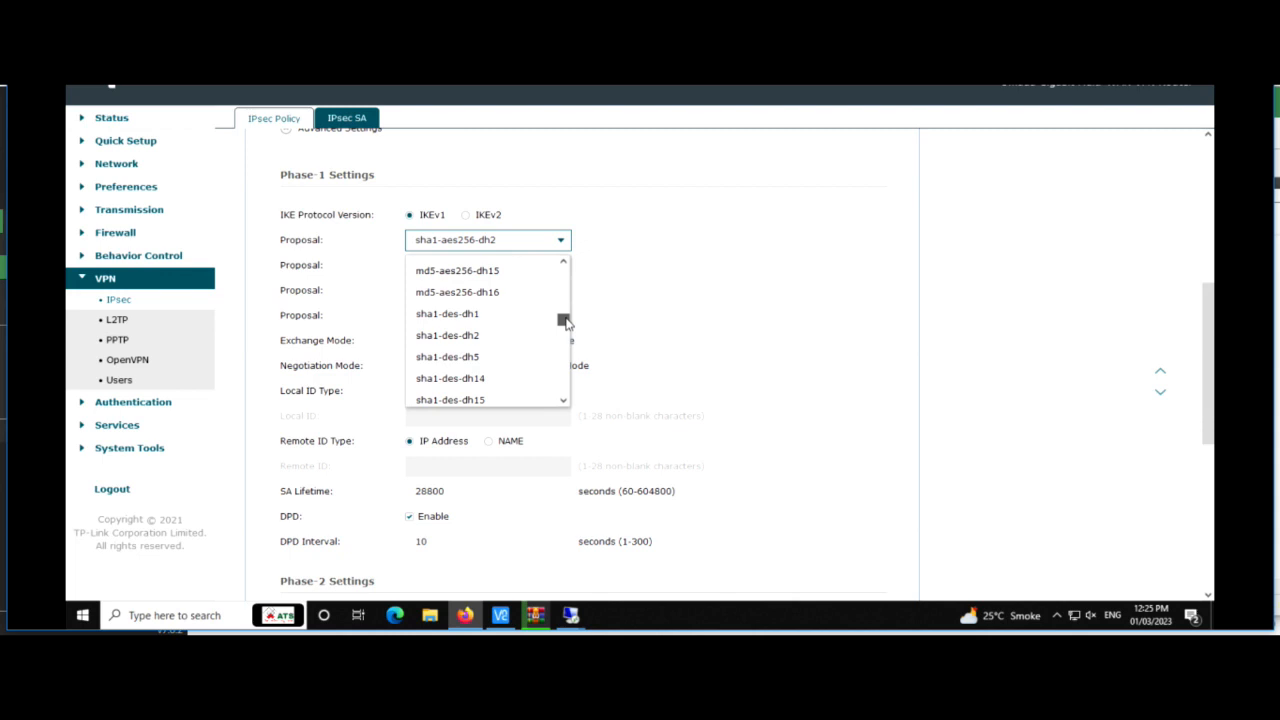
{"action": "scroll", "scroll_direction": "down", "scroll_amount": 3}
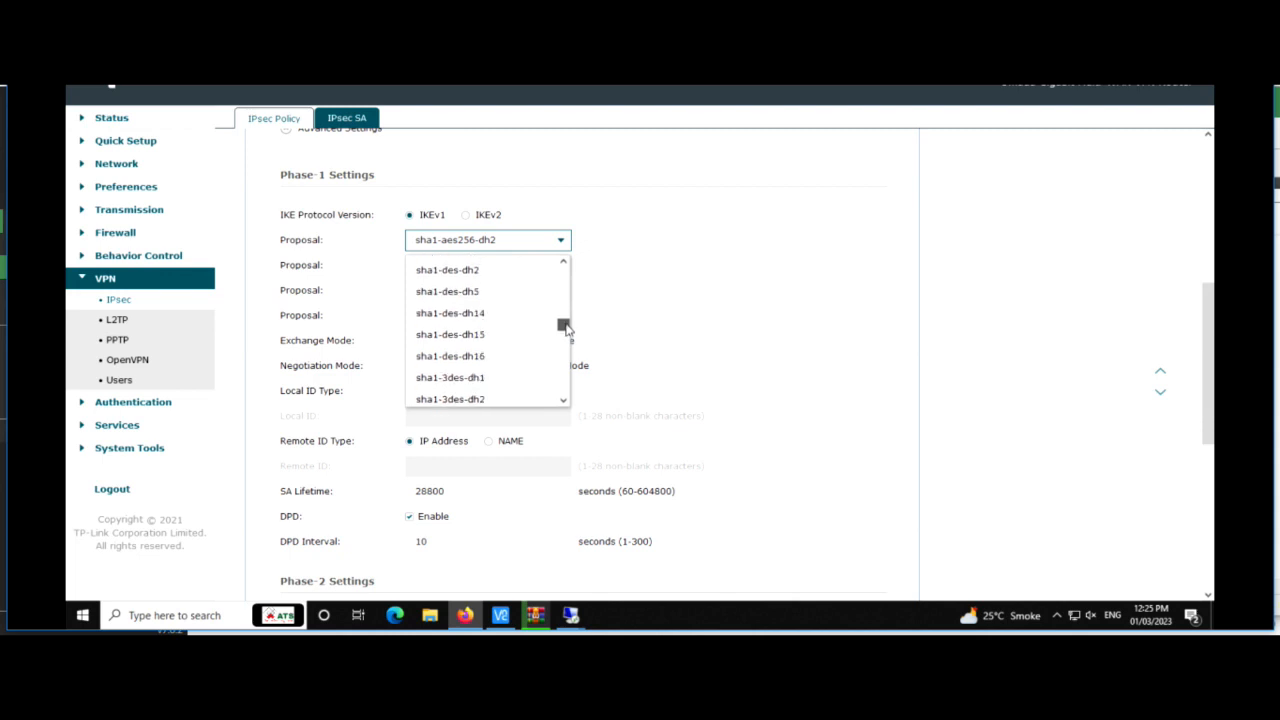
{"action": "scroll", "scroll_direction": "down", "scroll_amount": 3}
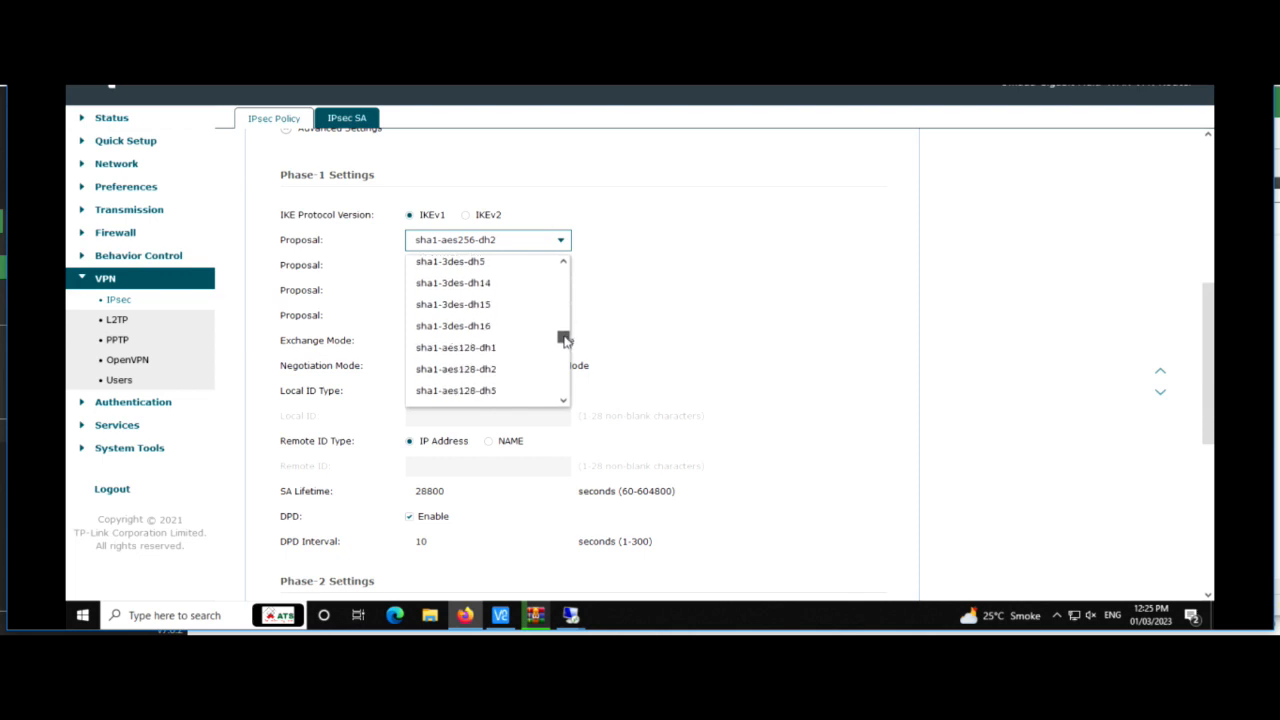
{"action": "scroll", "scroll_direction": "down", "scroll_amount": 3}
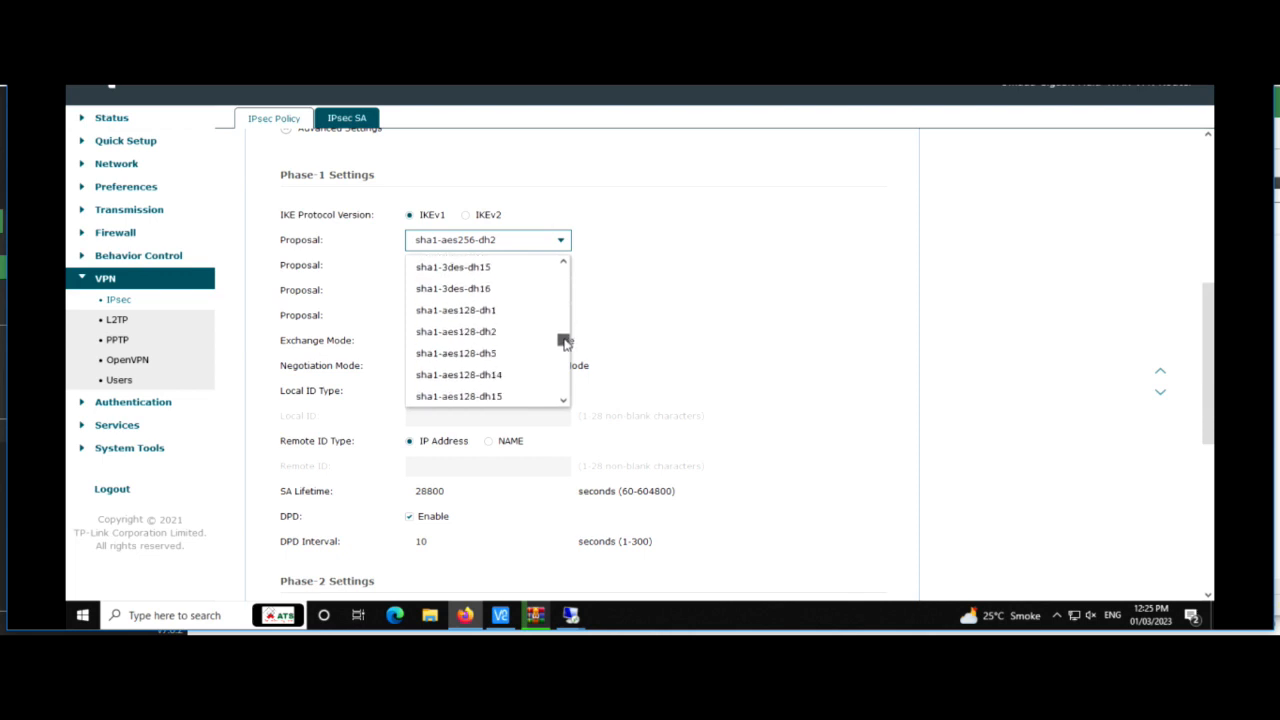
{"action": "scroll", "scroll_direction": "down", "scroll_amount": 3}
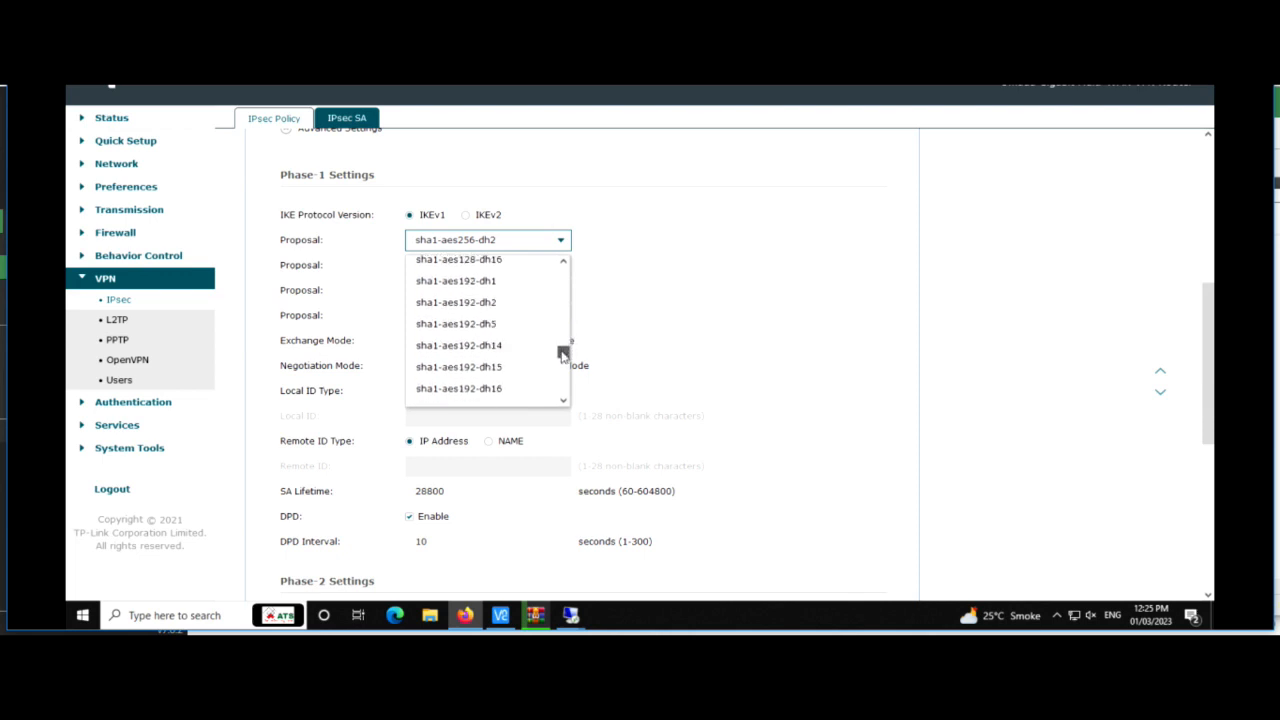
{"action": "scroll", "scroll_direction": "down", "scroll_amount": 3}
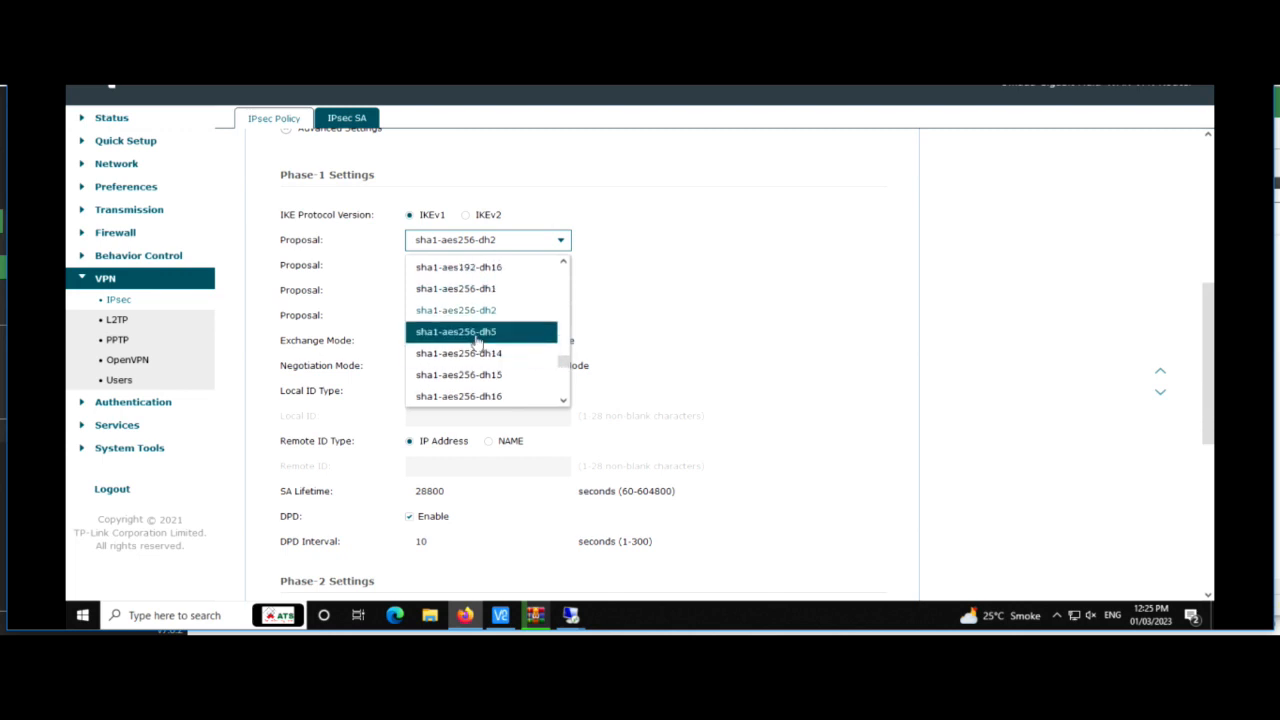
{"action": "left_click", "coordinate": [456, 332]}
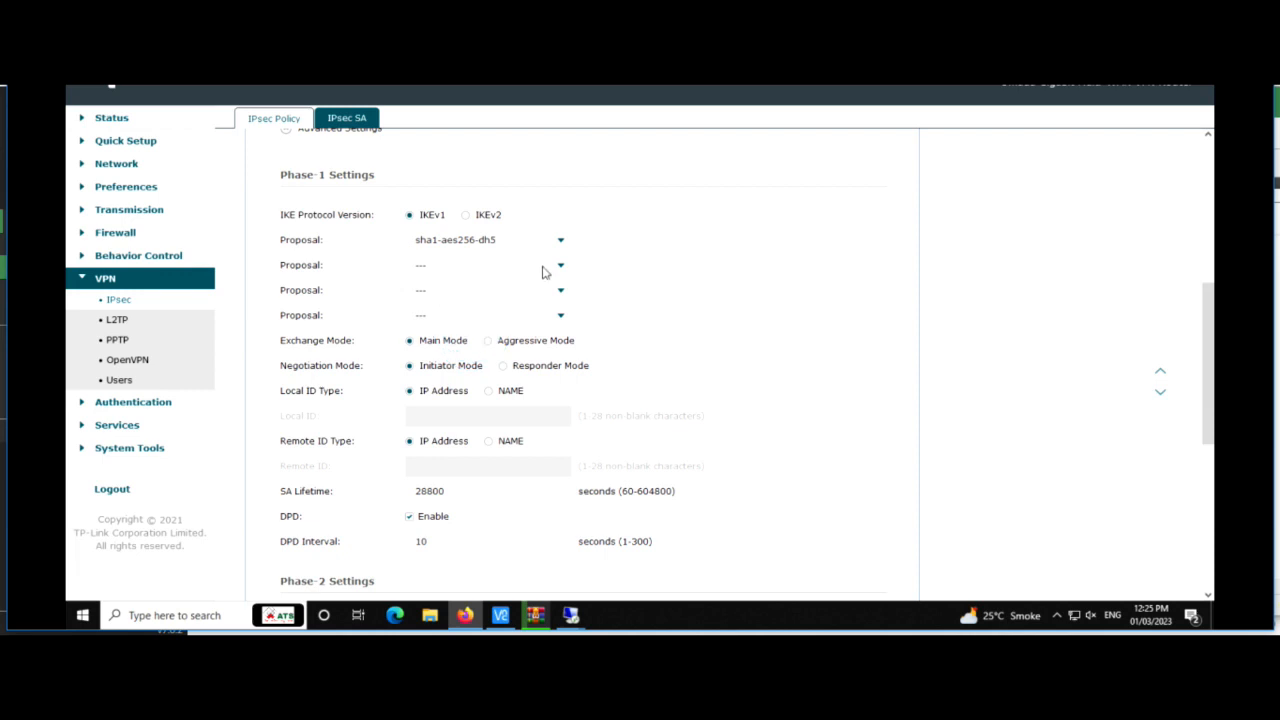
{"action": "mouse_move", "coordinate": [340, 312]}
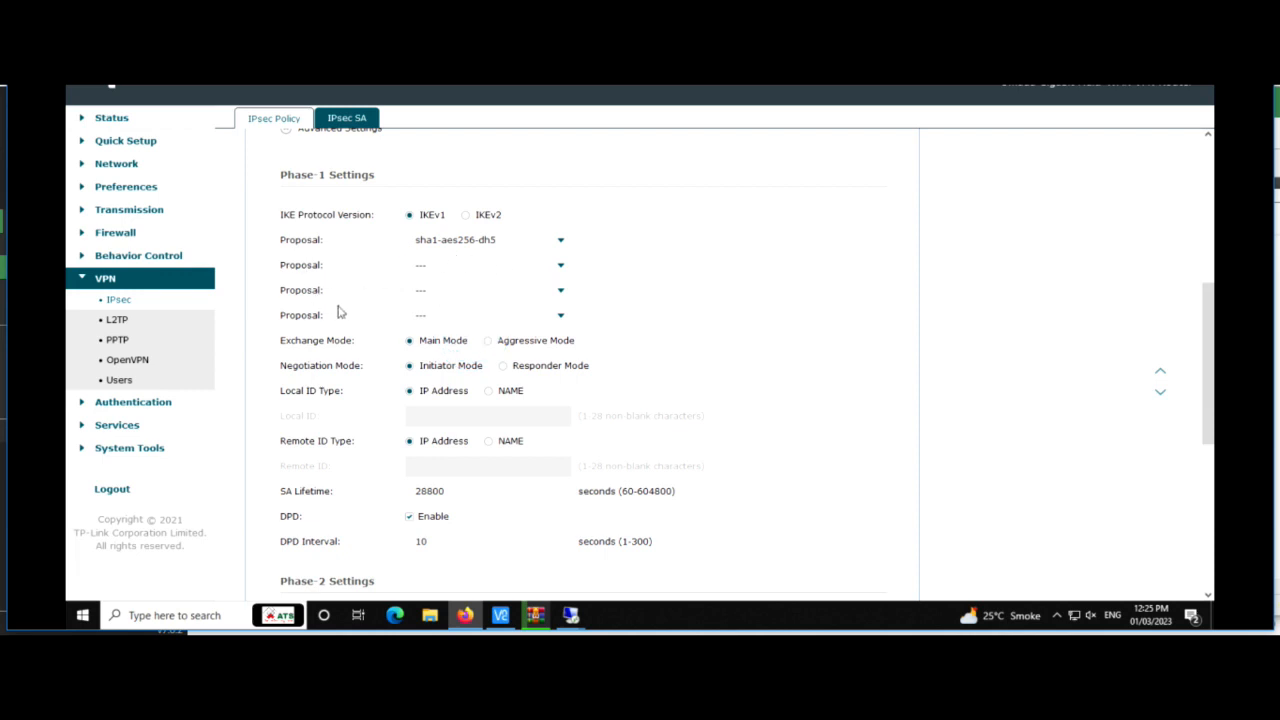
{"action": "mouse_move", "coordinate": [592, 324]}
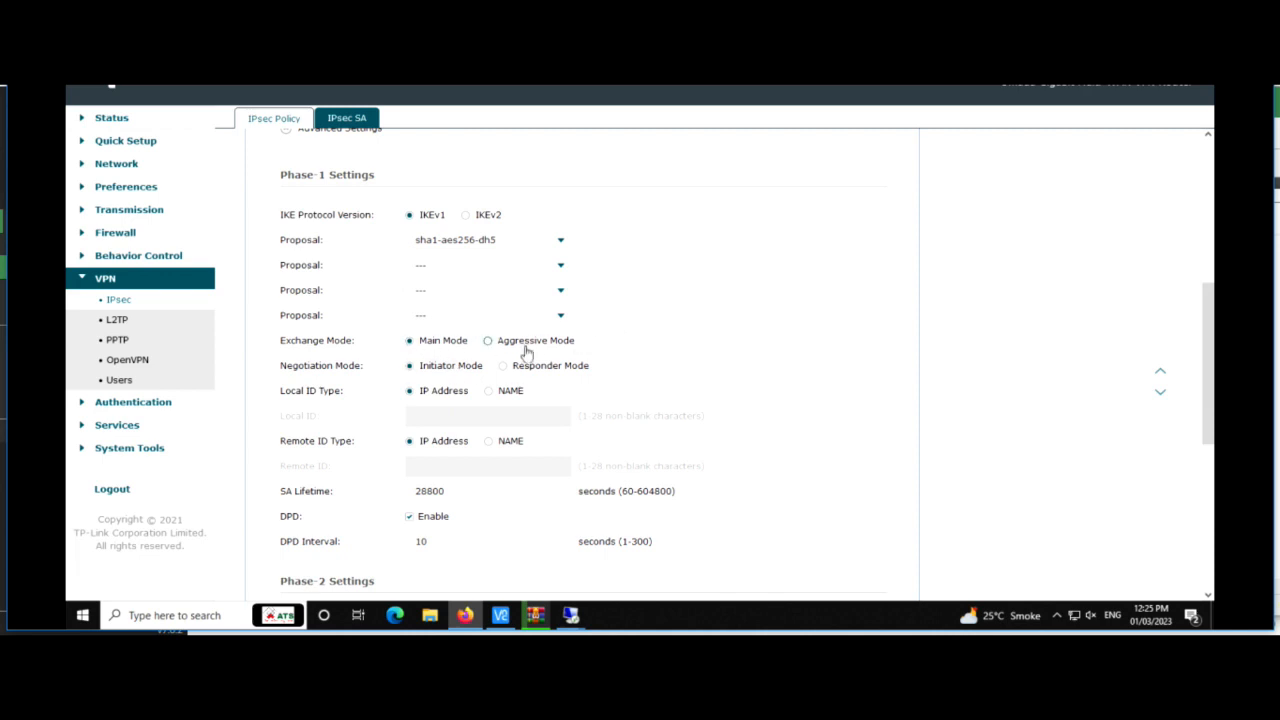
{"action": "mouse_move", "coordinate": [340, 456]}
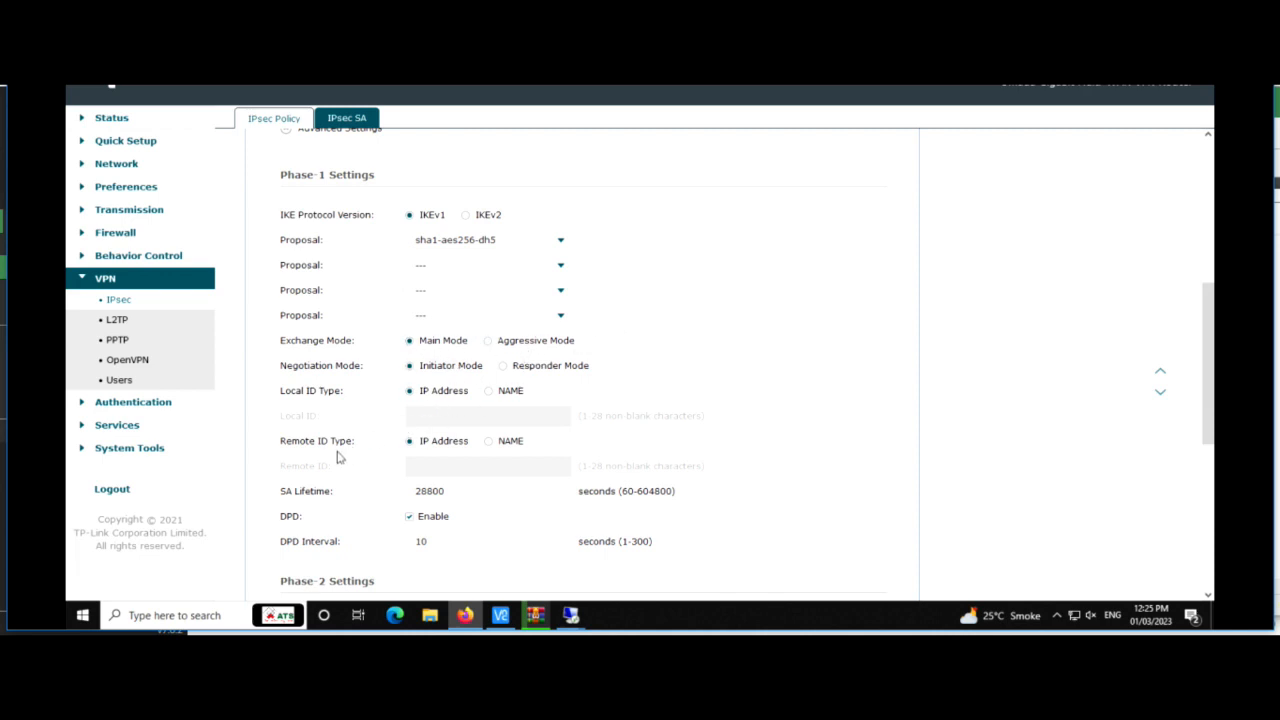
- Replace the Phase-1 SA lifetime of 28800 with 86400 seconds
{"action": "scroll", "scroll_direction": "down", "scroll_amount": 3}
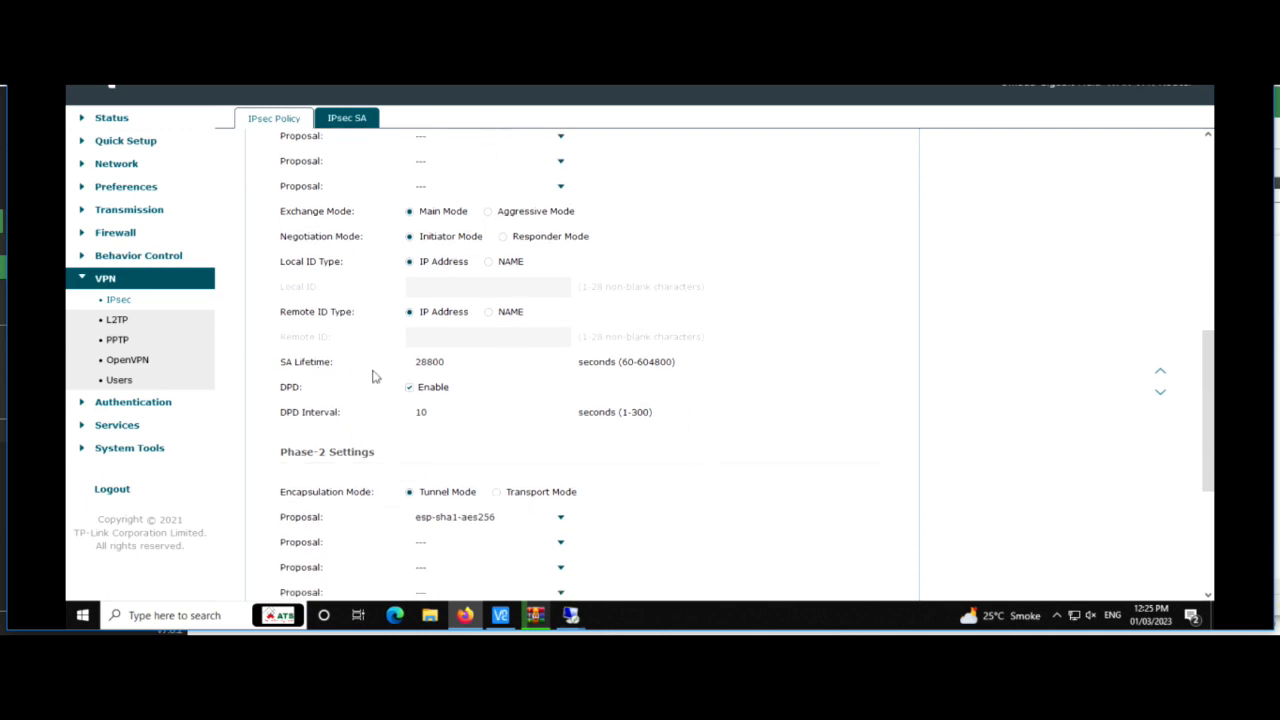
{"action": "left_click", "coordinate": [488, 360]}
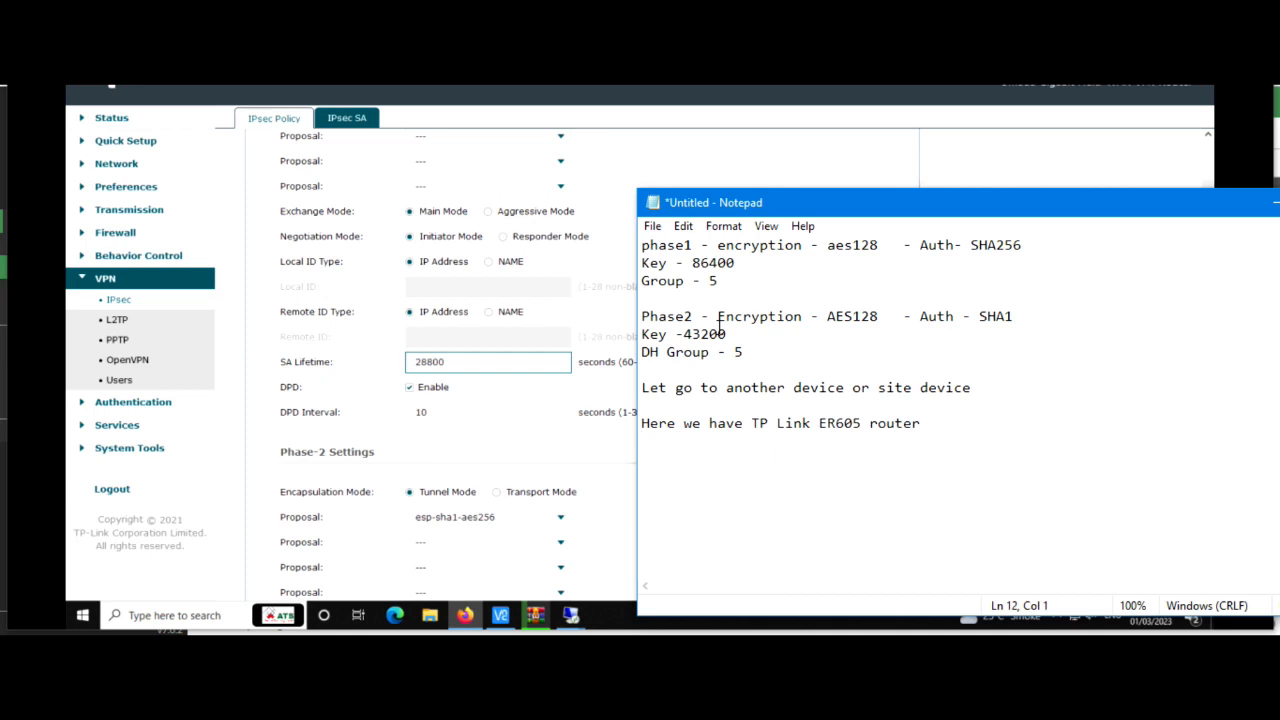
{"action": "double_click", "coordinate": [712, 264]}
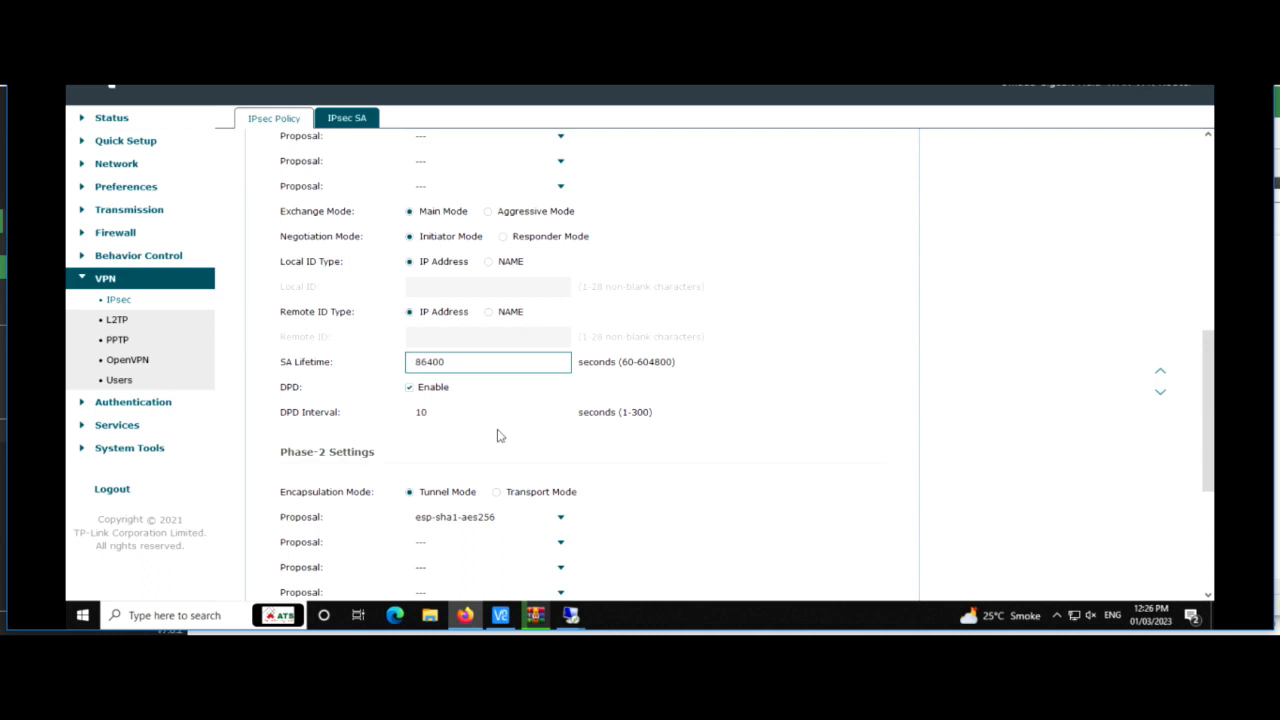
{"action": "scroll", "scroll_direction": "down", "scroll_amount": 3}
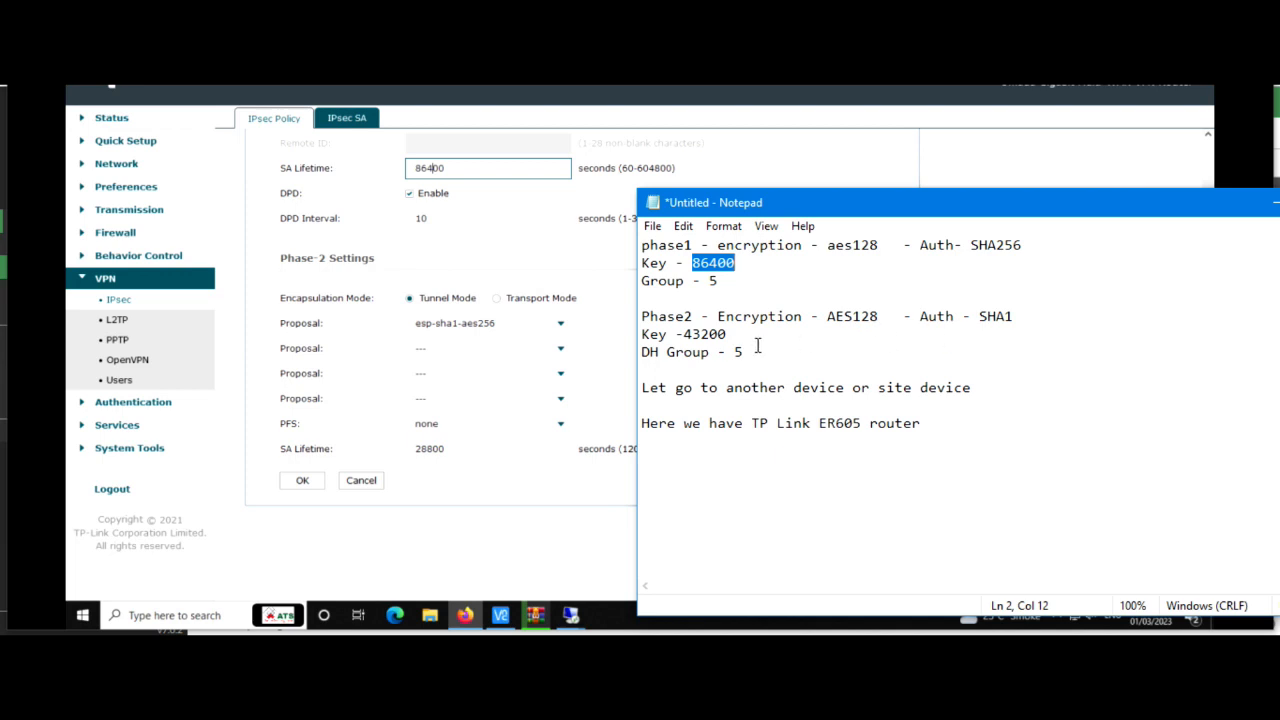
{"action": "mouse_move", "coordinate": [572, 338]}
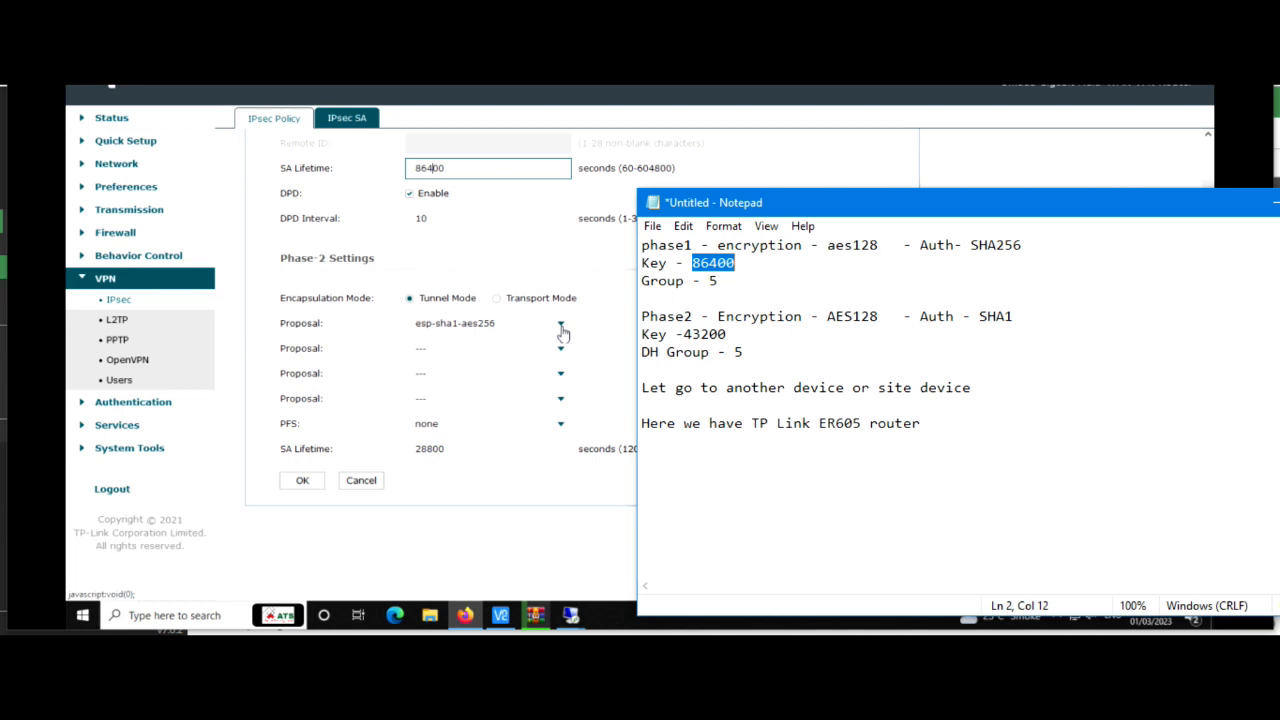
- Set Phase-2 proposal esp-sha1-aes128, PFS group dh5 and SA lifetime 43200 seconds
{"action": "left_click", "coordinate": [560, 324]}
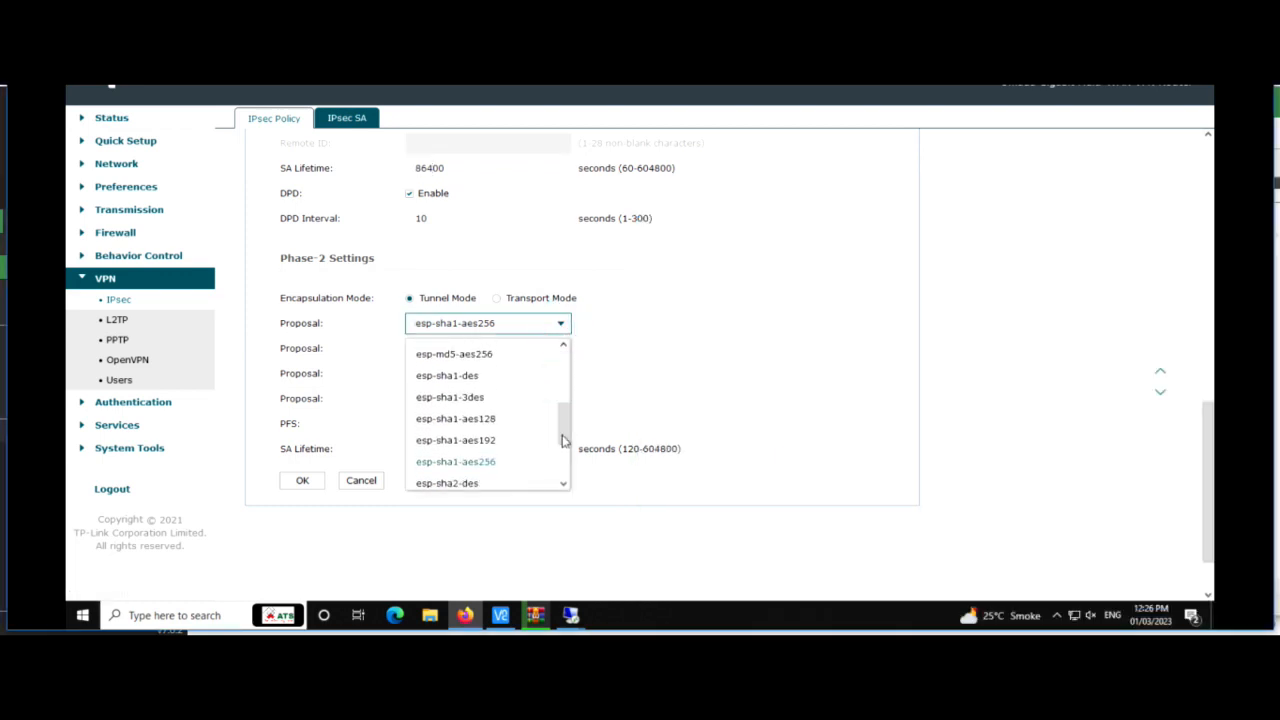
{"action": "mouse_move", "coordinate": [456, 418]}
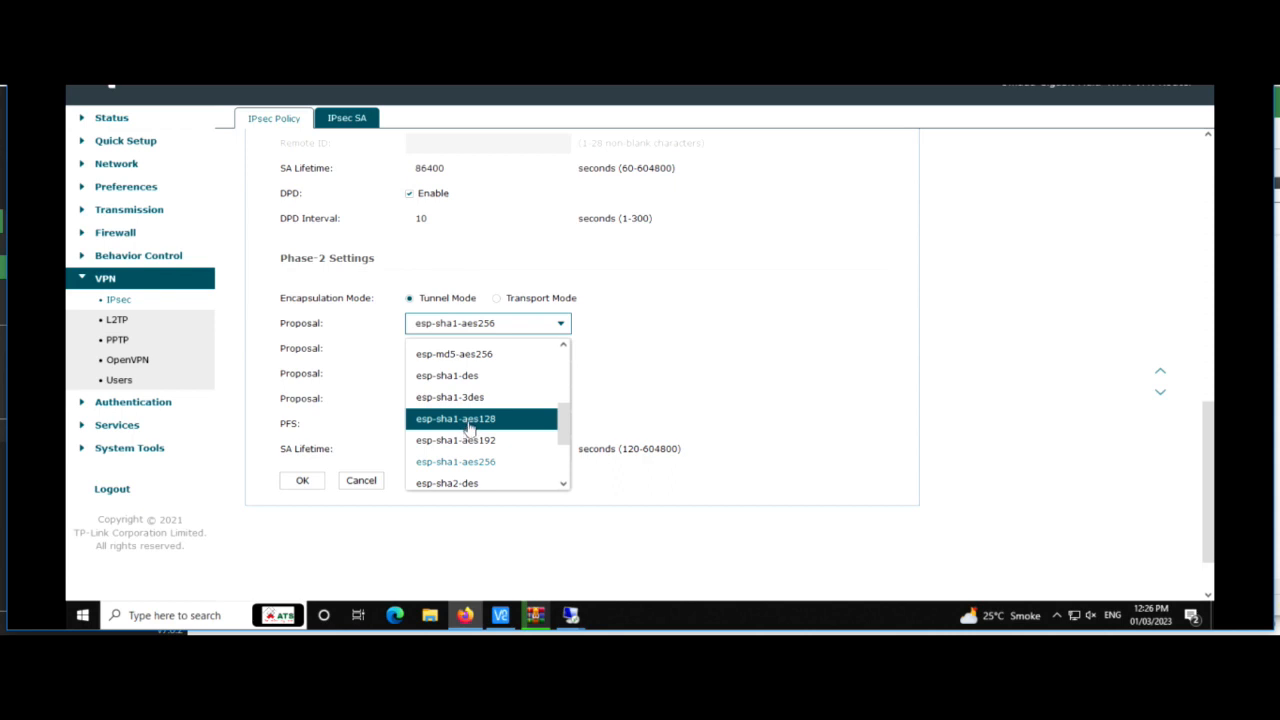
{"action": "left_click", "coordinate": [456, 418]}
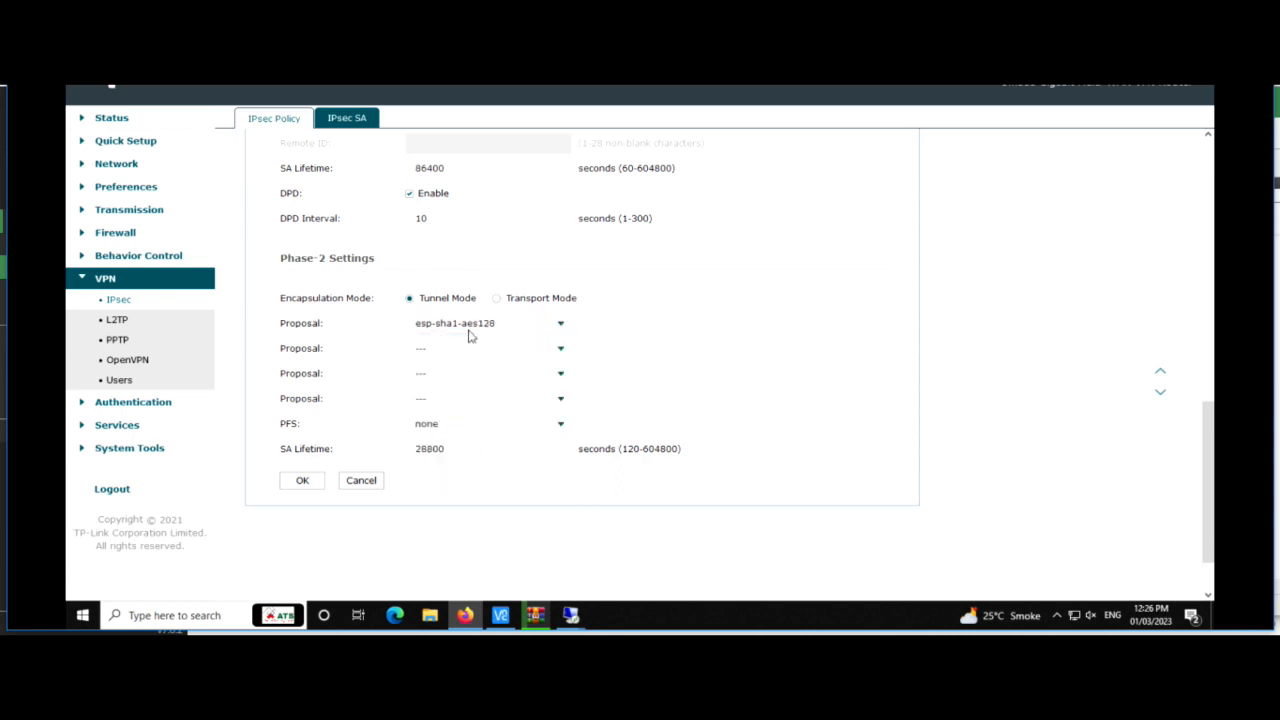
{"action": "mouse_move", "coordinate": [468, 434]}
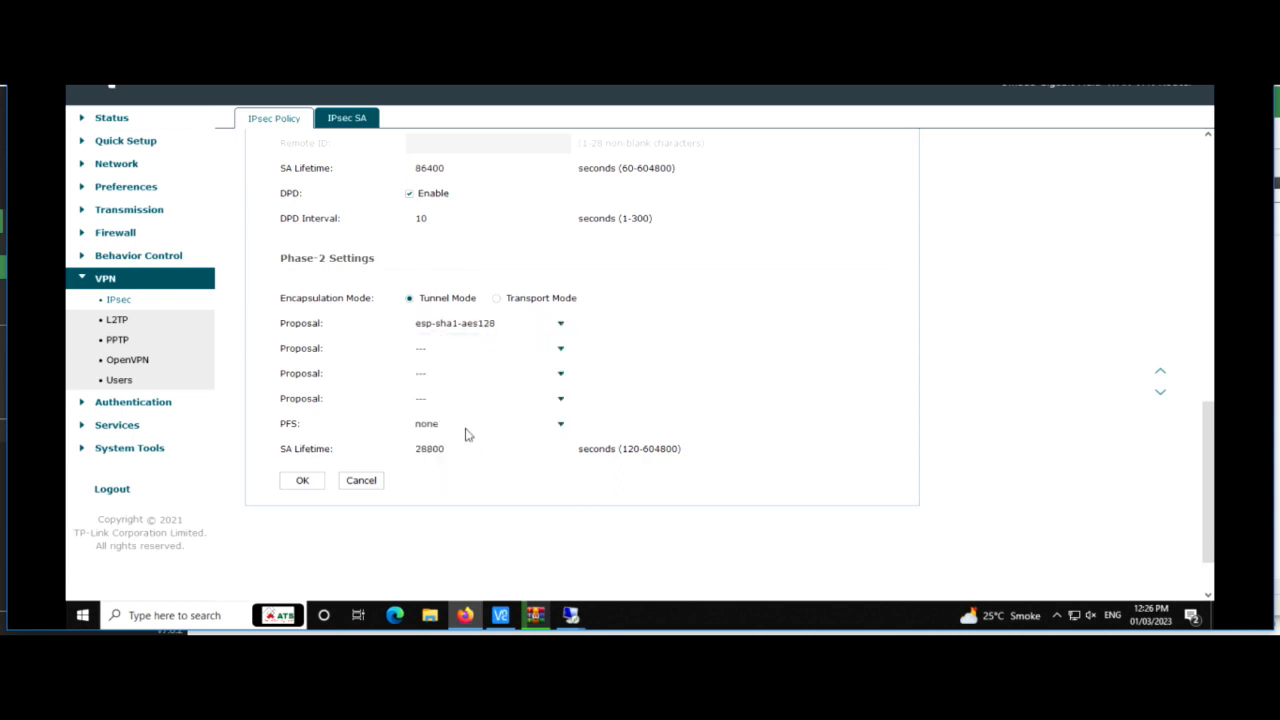
{"action": "left_click", "coordinate": [488, 424]}
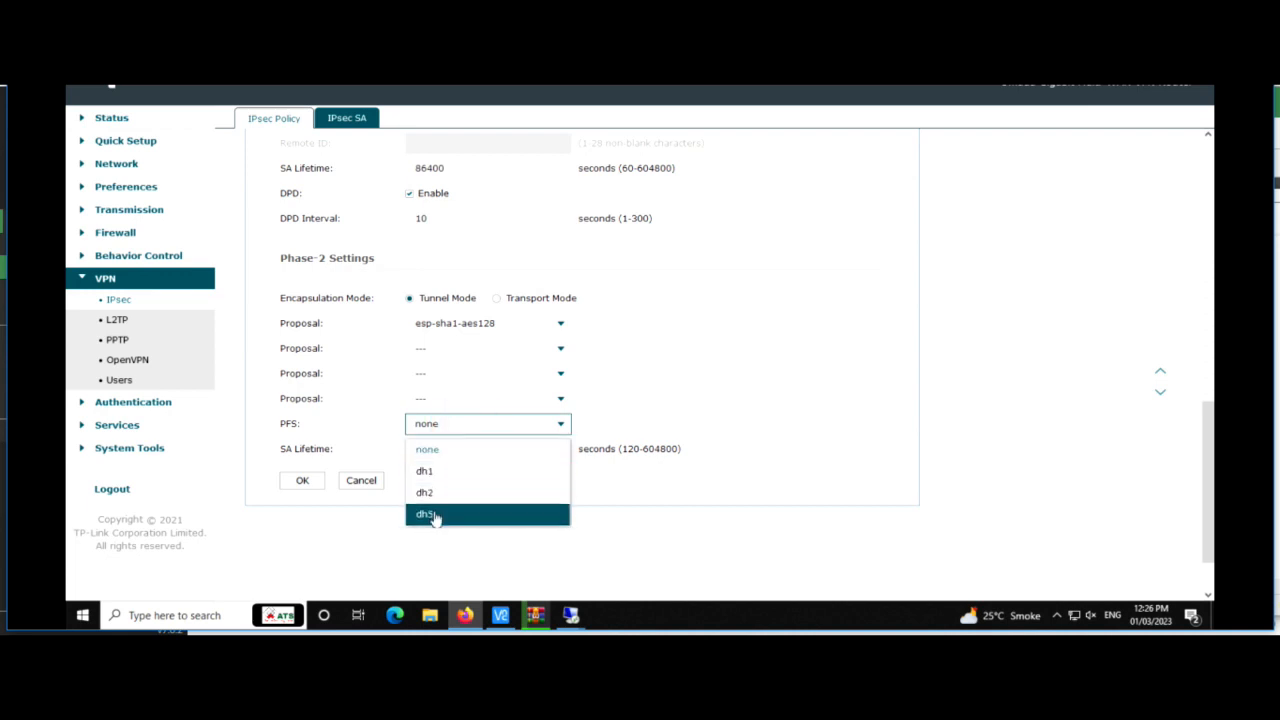
{"action": "left_click", "coordinate": [424, 512]}
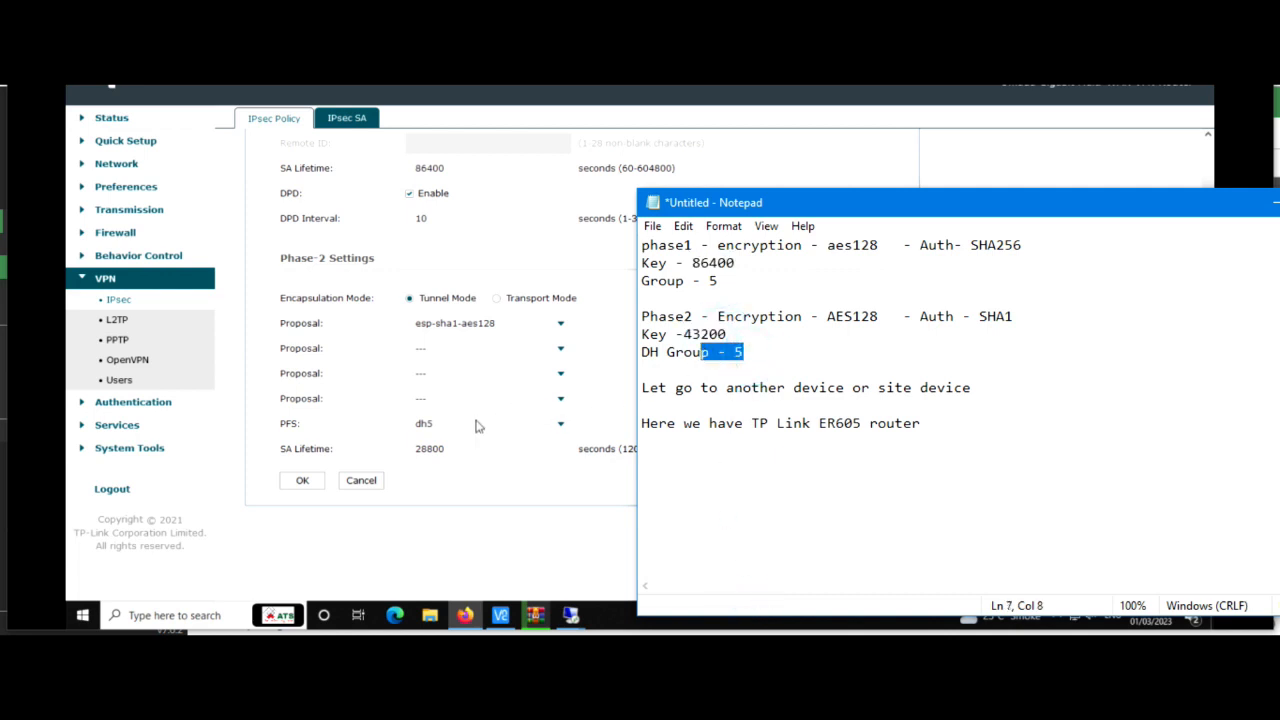
{"action": "mouse_move", "coordinate": [436, 436]}
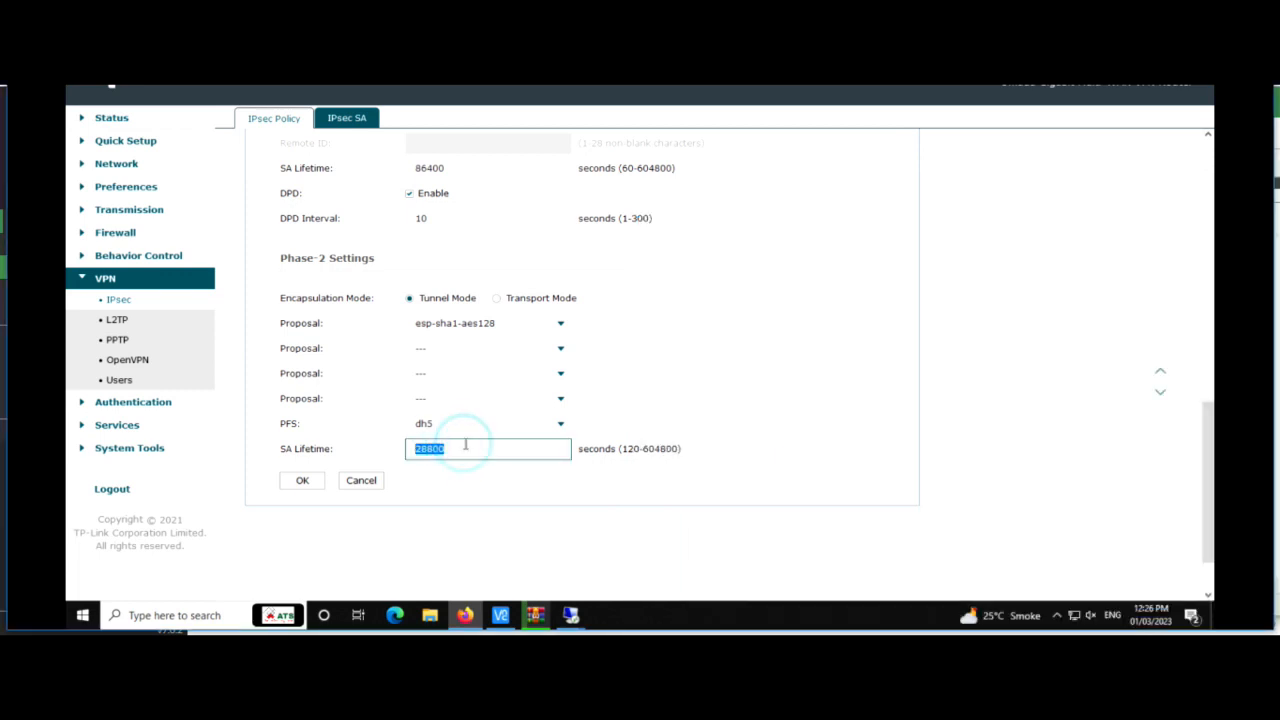
{"action": "type", "text": "43200"}
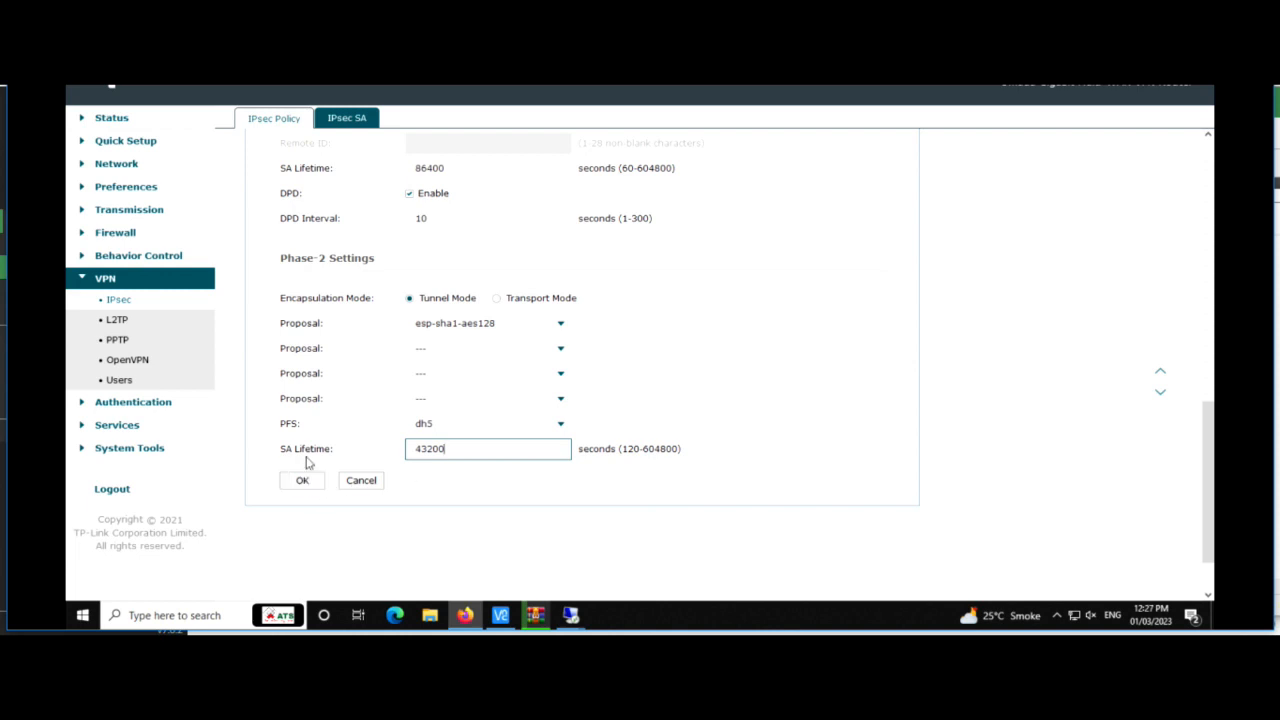
{"action": "mouse_move", "coordinate": [312, 338]}
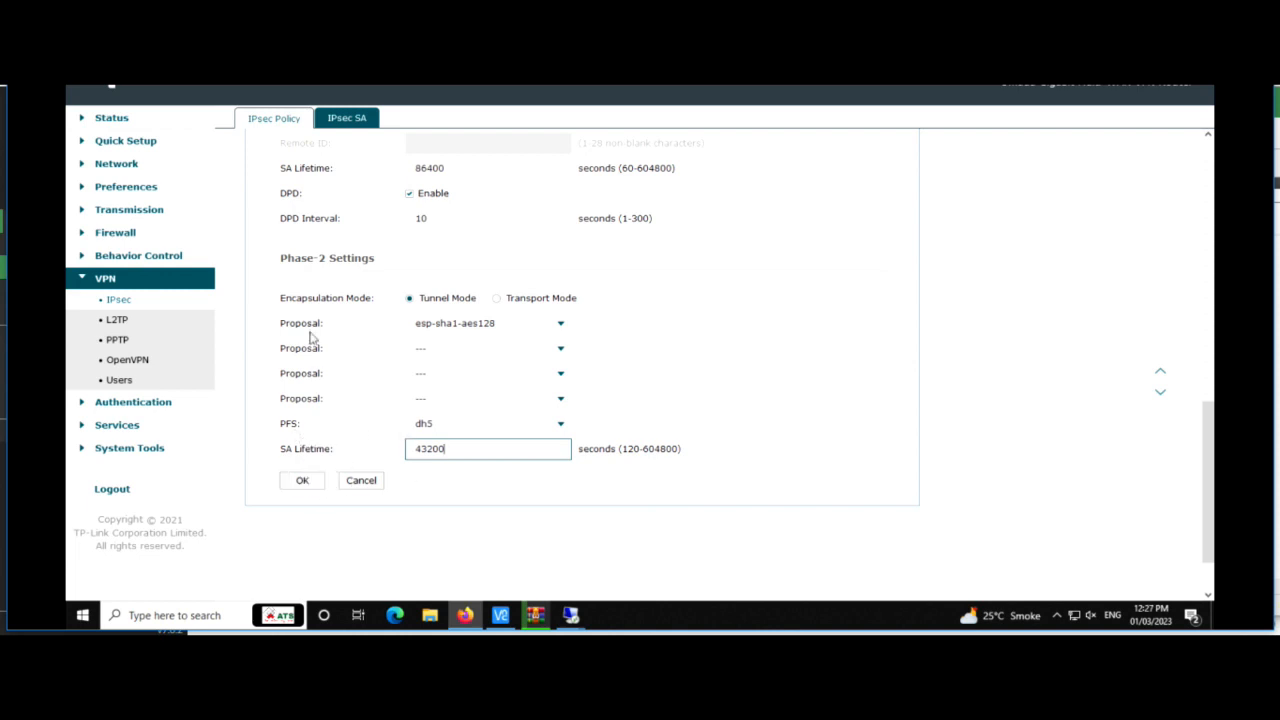
{"action": "mouse_move", "coordinate": [420, 184]}
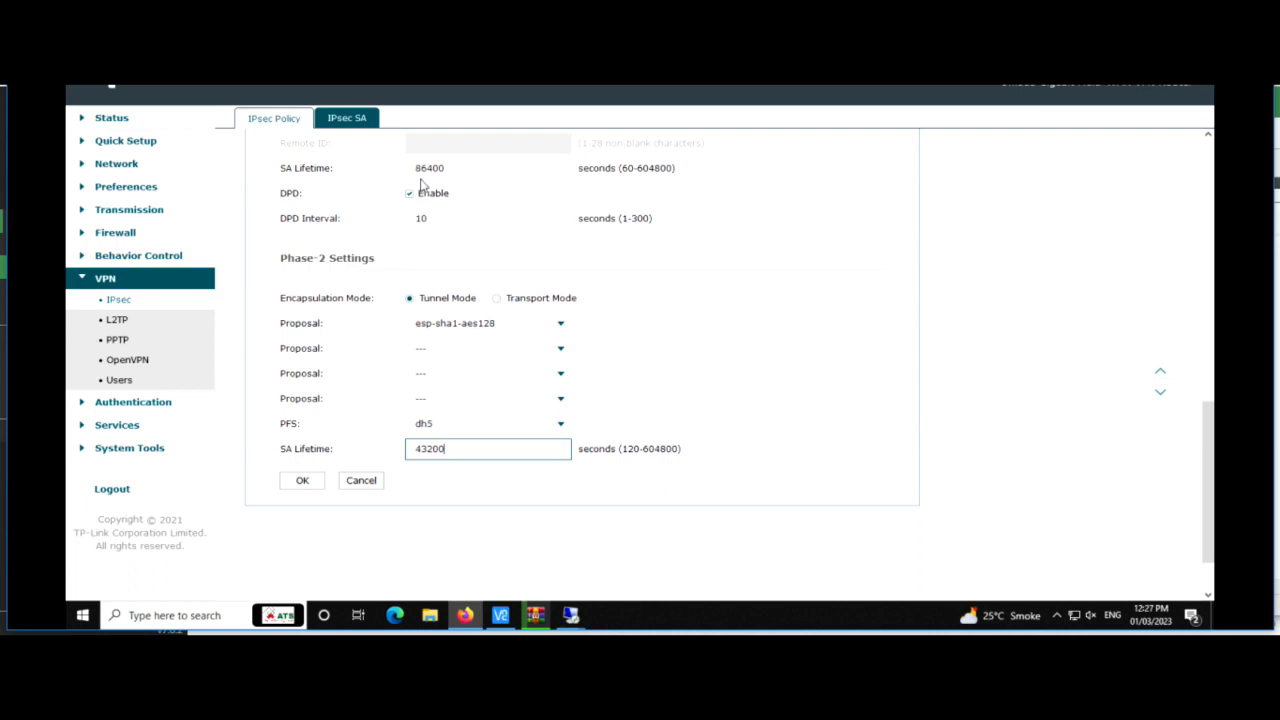
{"action": "mouse_move", "coordinate": [754, 274]}
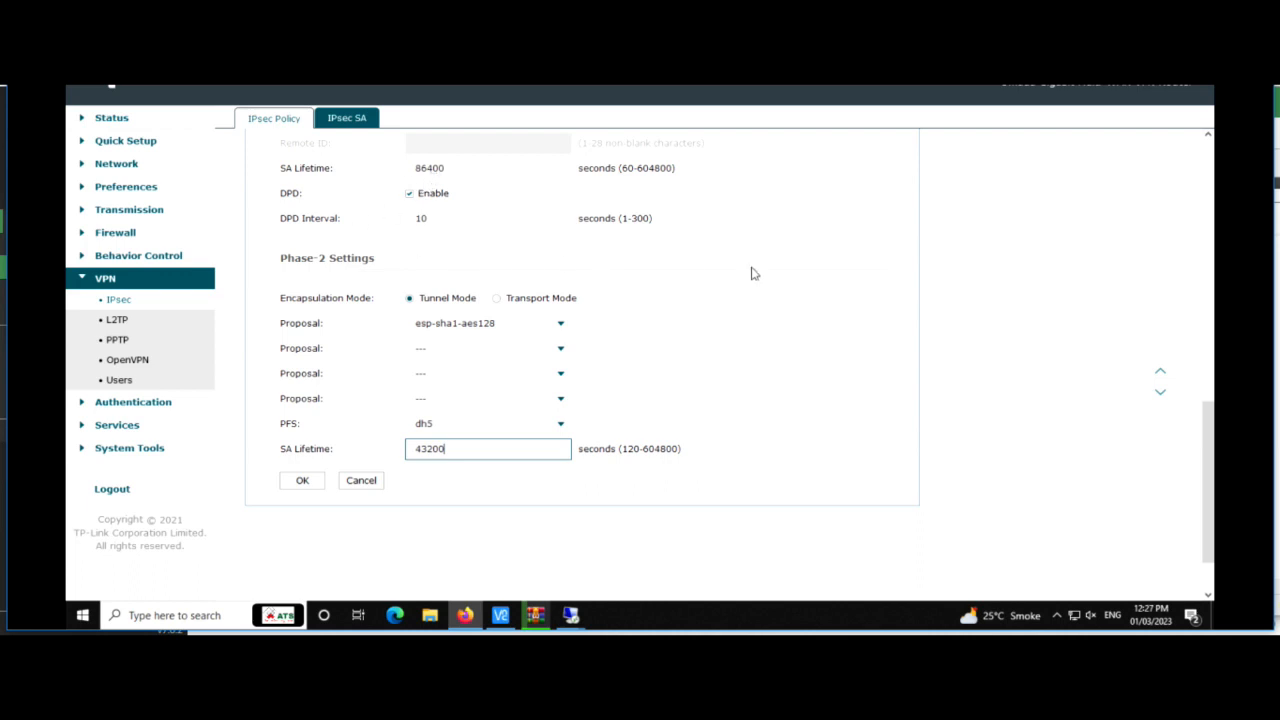
- Change the policy name to Head_Office with an underscore so it is valid
{"action": "scroll", "scroll_direction": "up", "scroll_amount": 3}
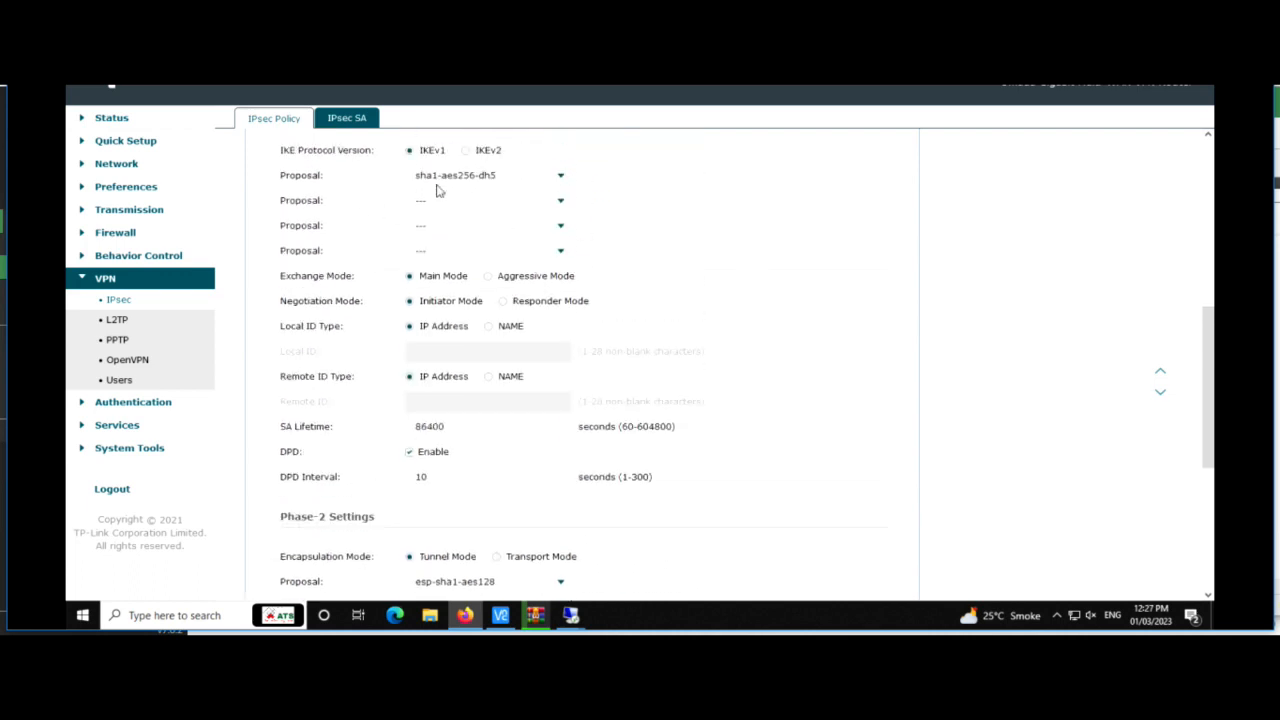
{"action": "mouse_move", "coordinate": [696, 452]}
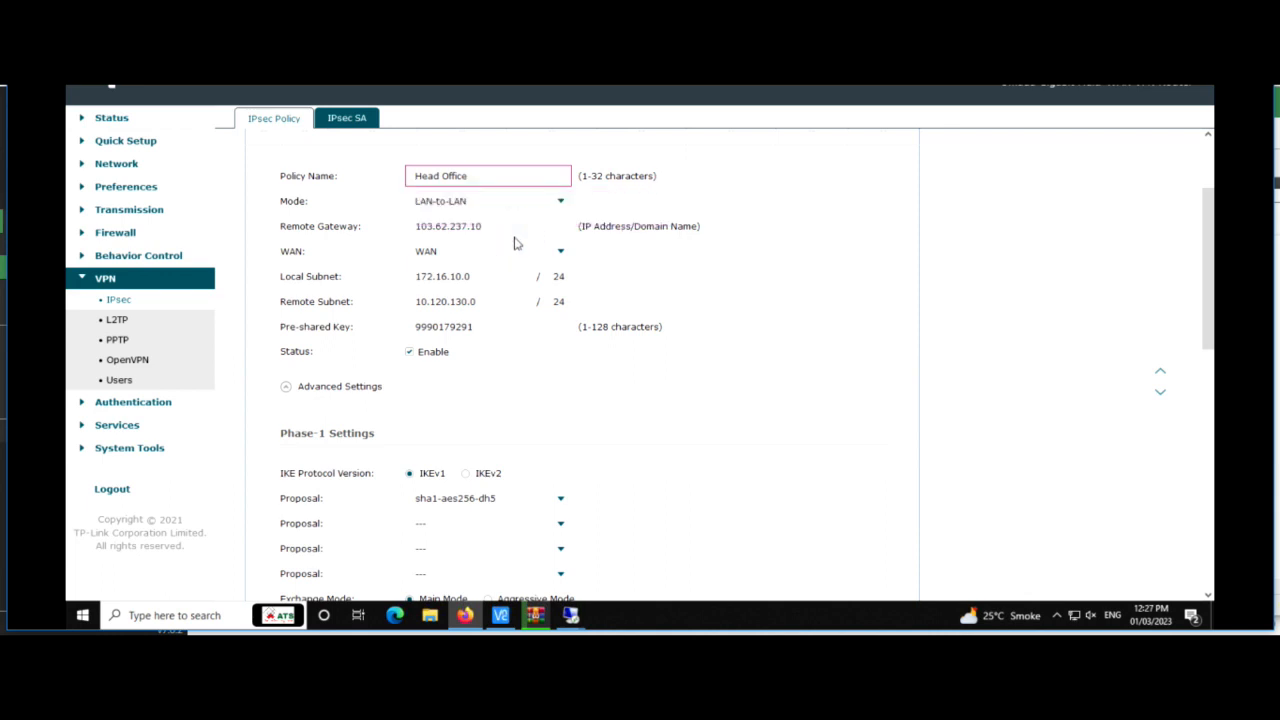
{"action": "mouse_move", "coordinate": [448, 160]}
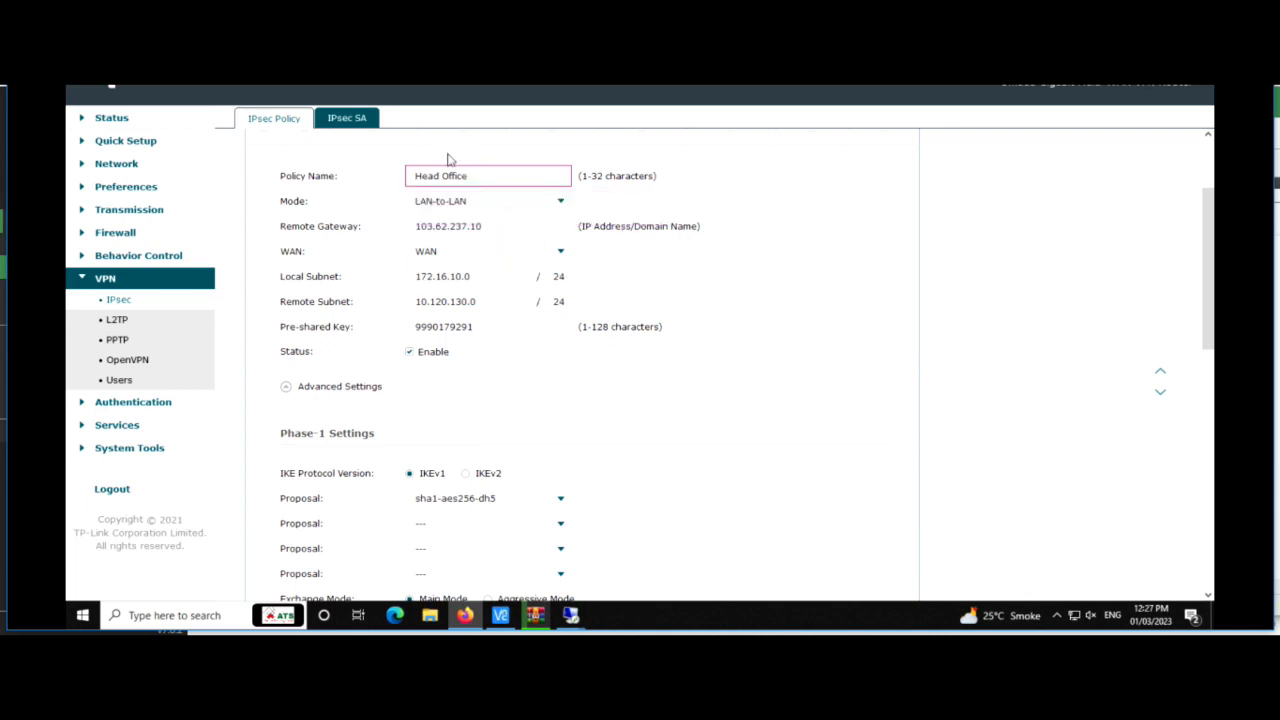
{"action": "left_click", "coordinate": [440, 176]}
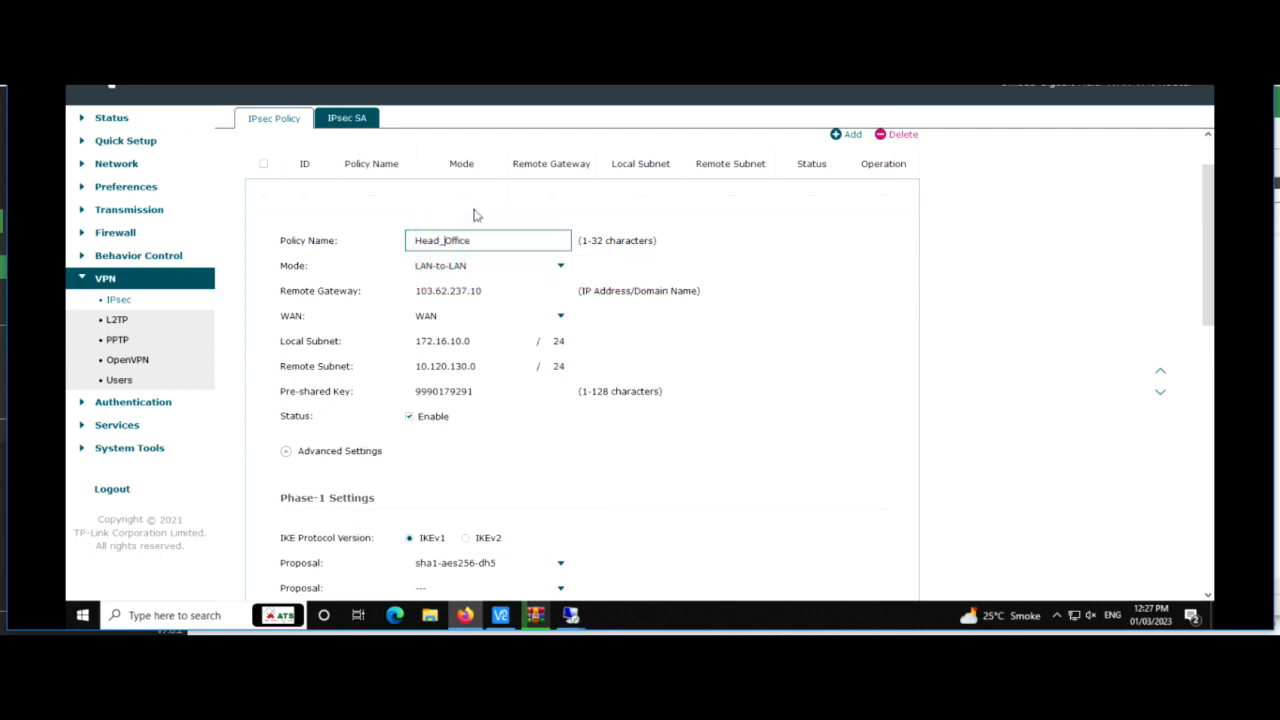
{"action": "mouse_move", "coordinate": [596, 512]}
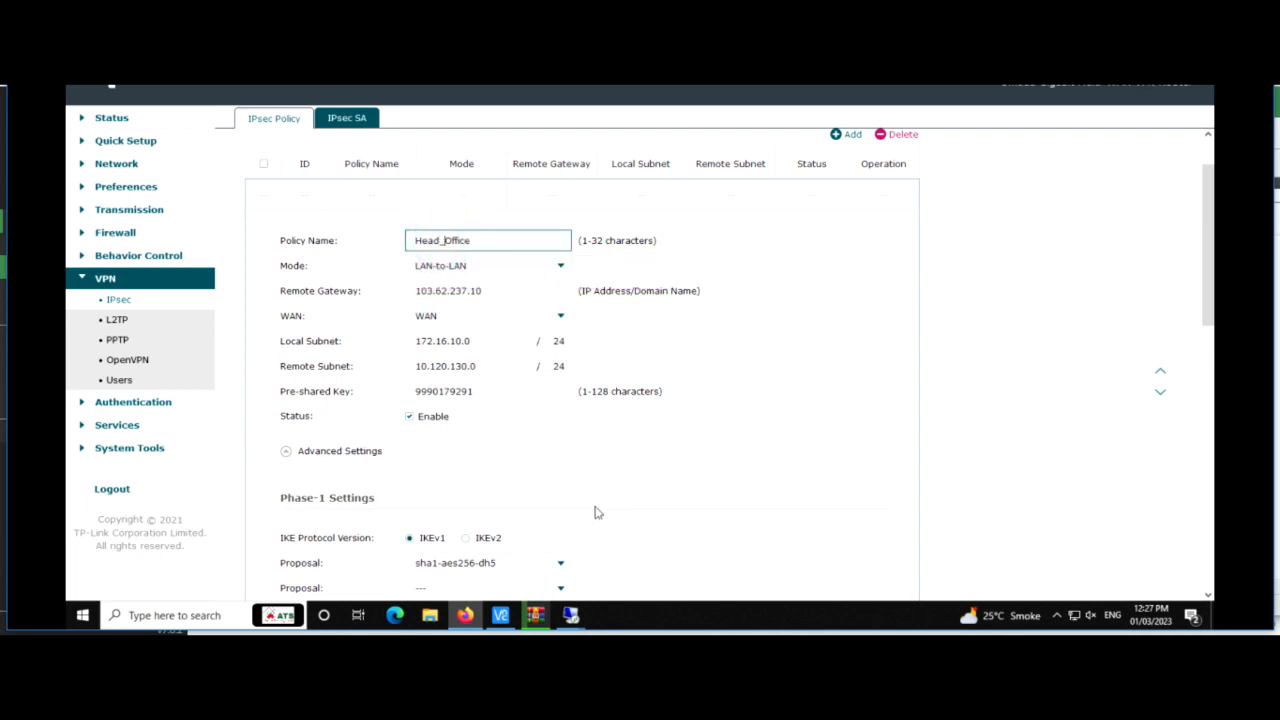
{"action": "scroll", "scroll_direction": "down", "scroll_amount": 3}
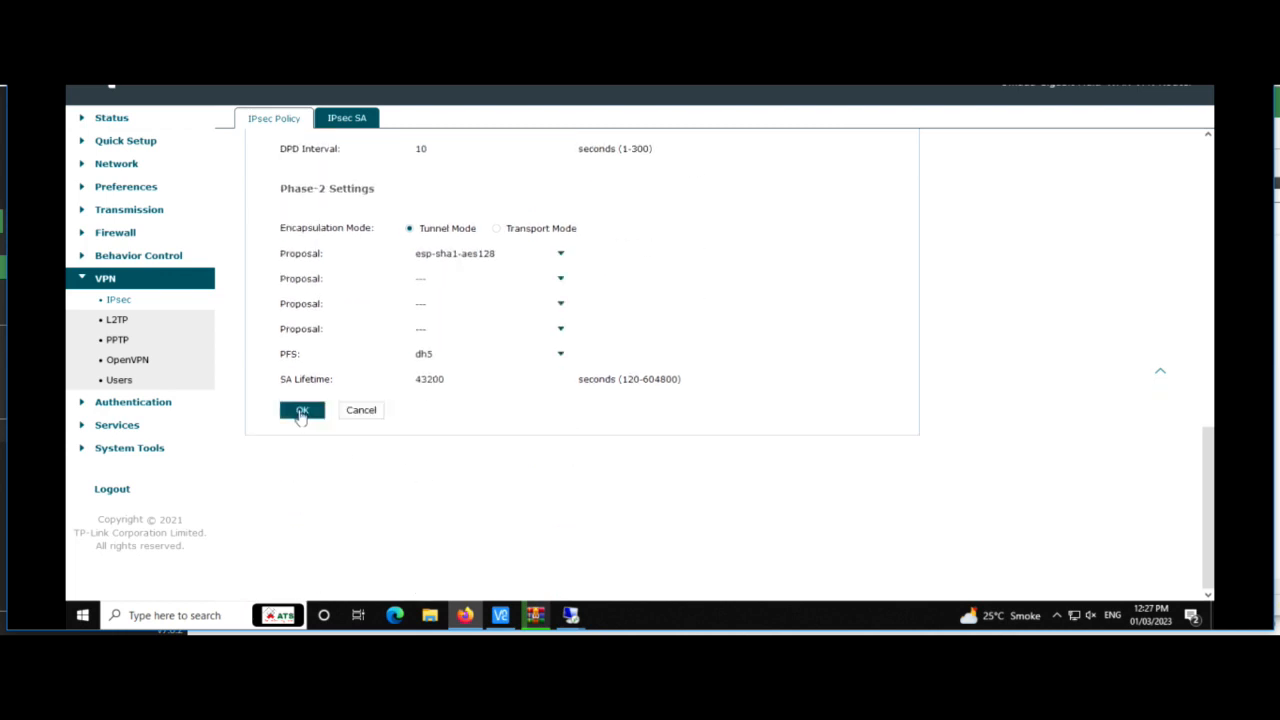
- Save the Head_Office policy with OK and refresh the IPsec policy list to show it enabled
{"action": "left_click", "coordinate": [300, 410]}
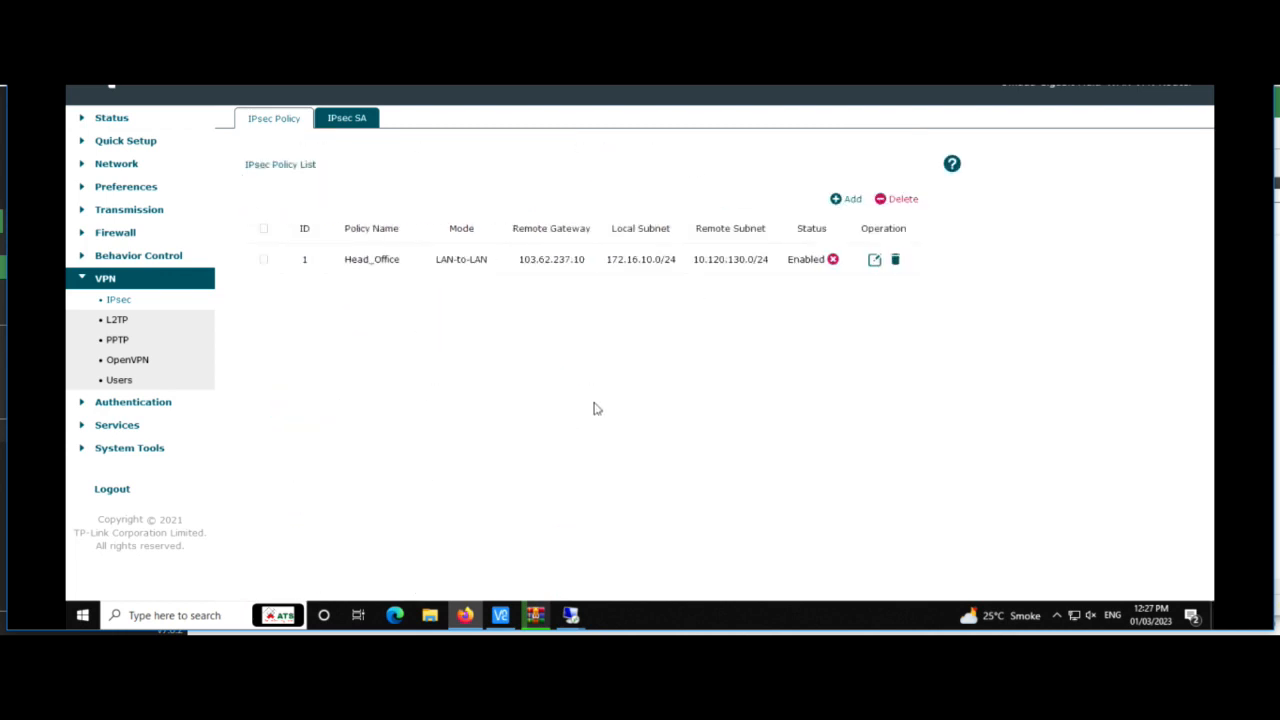
{"action": "mouse_move", "coordinate": [350, 270]}
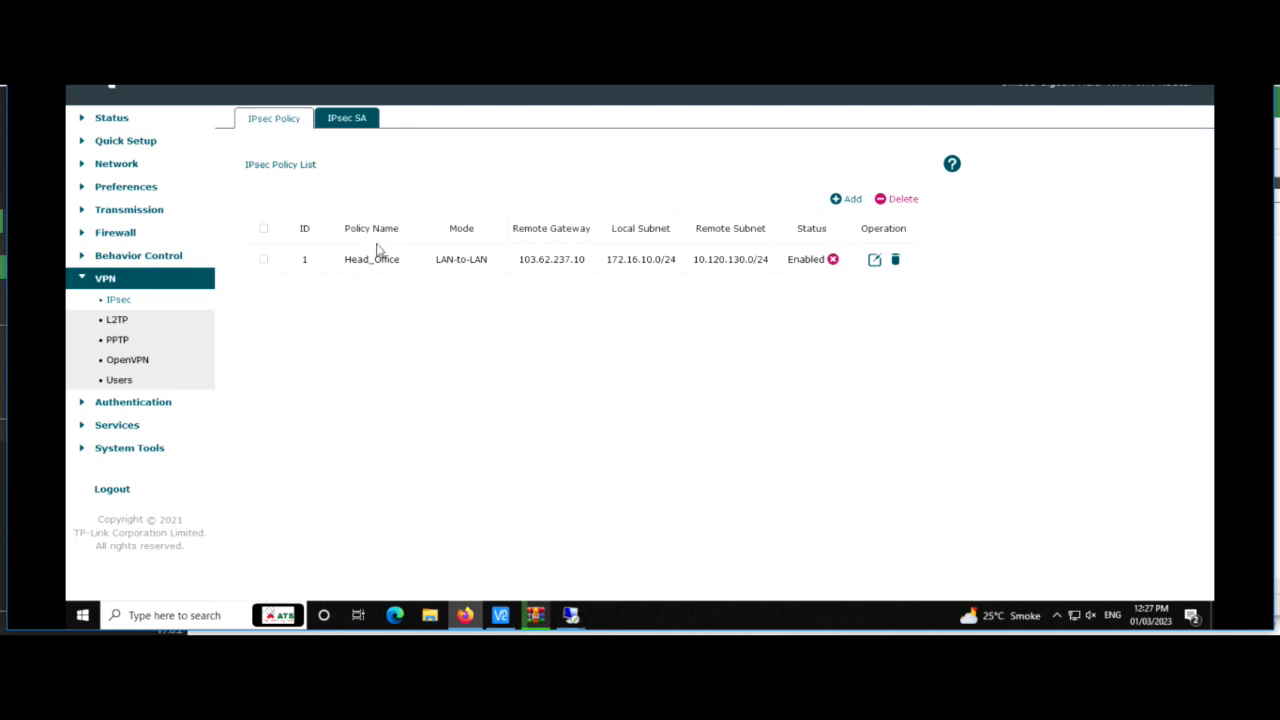
{"action": "mouse_move", "coordinate": [810, 276]}
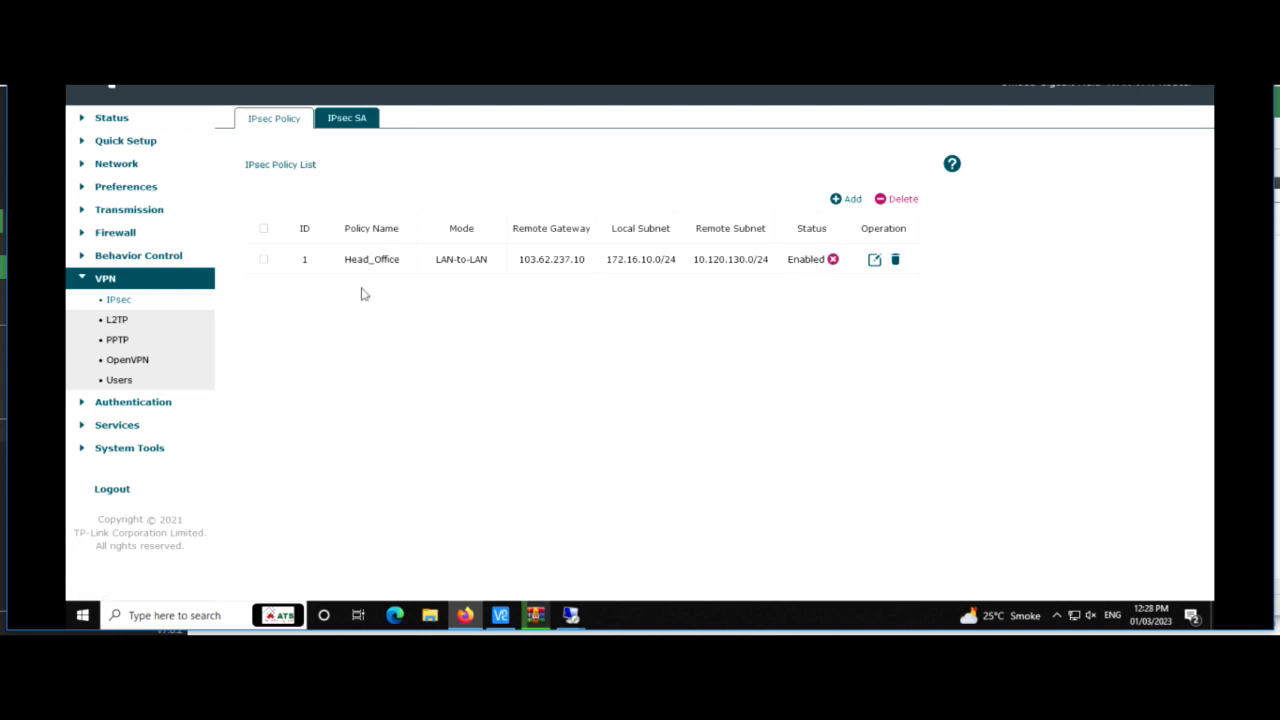
{"action": "left_click", "coordinate": [118, 300]}
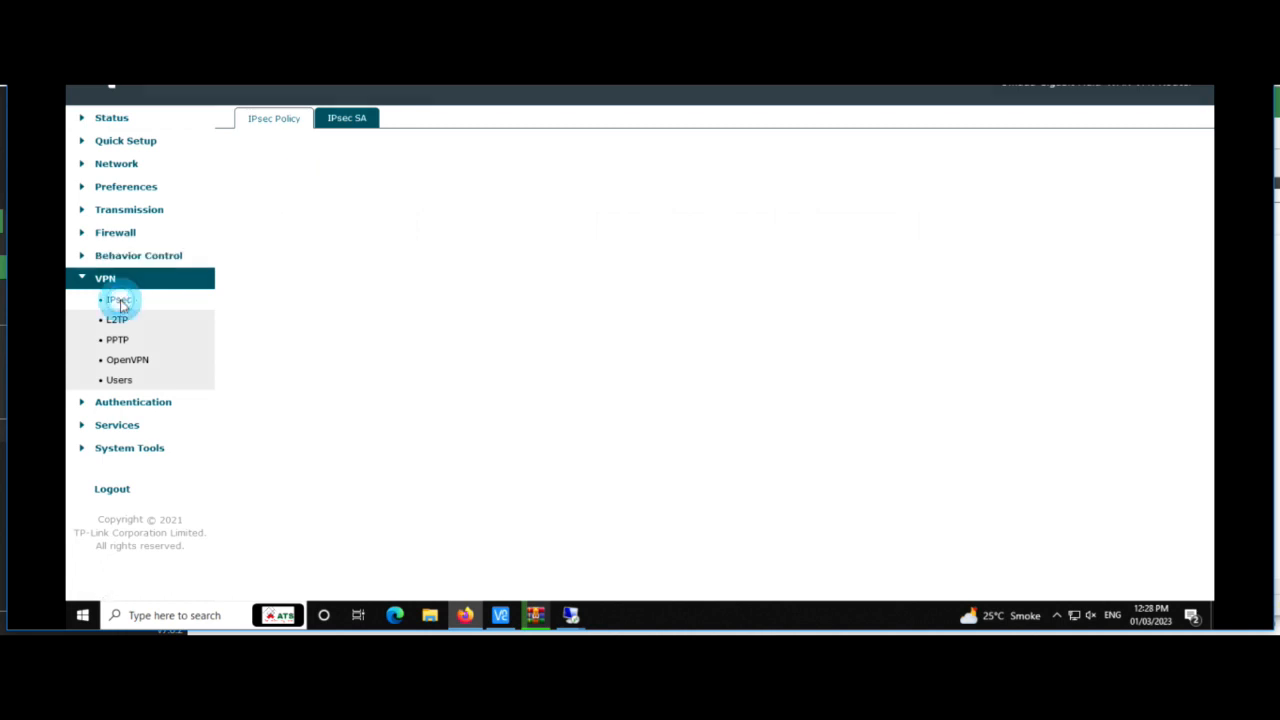
{"action": "left_click", "coordinate": [120, 300]}
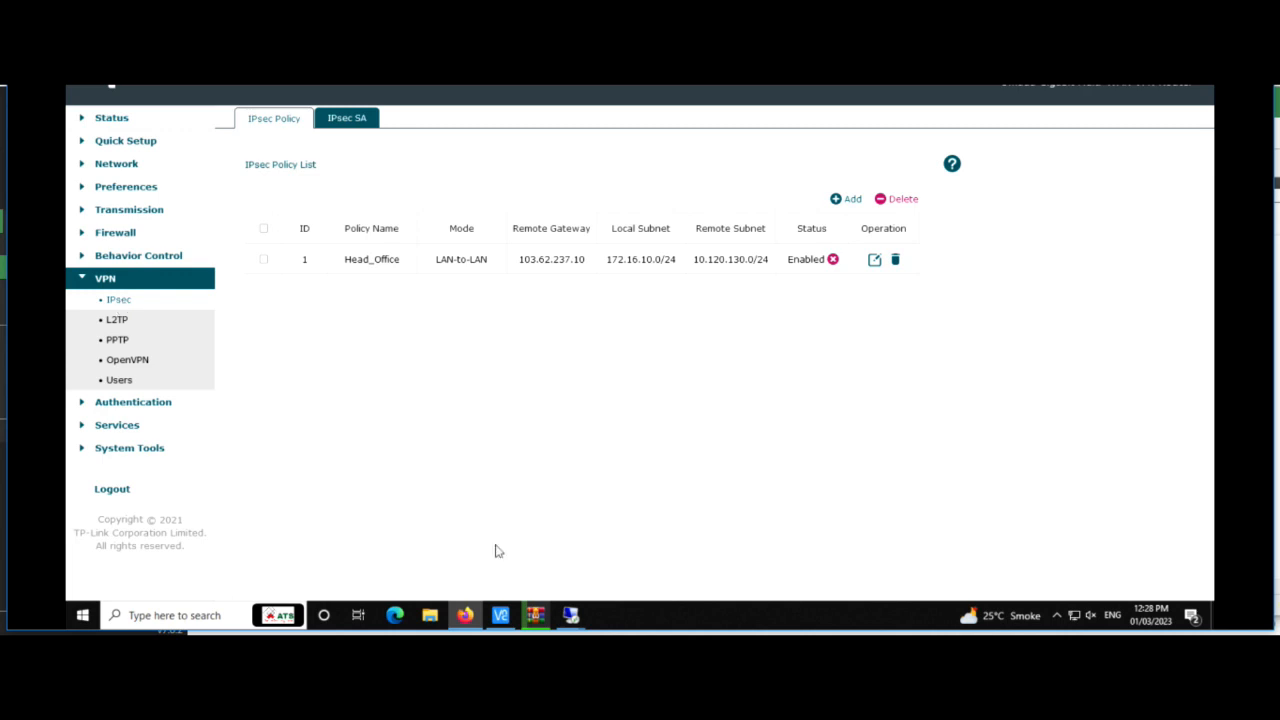
{"action": "left_click", "coordinate": [276, 616]}
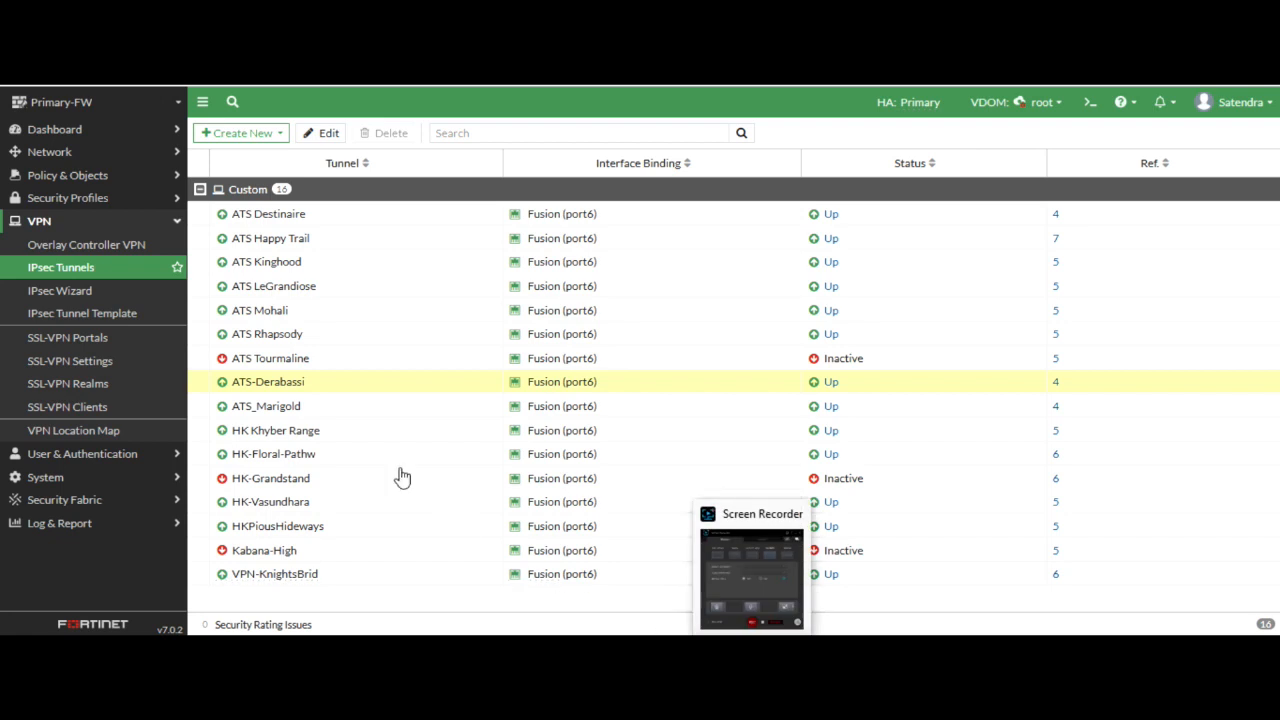
{"action": "mouse_move", "coordinate": [652, 400]}
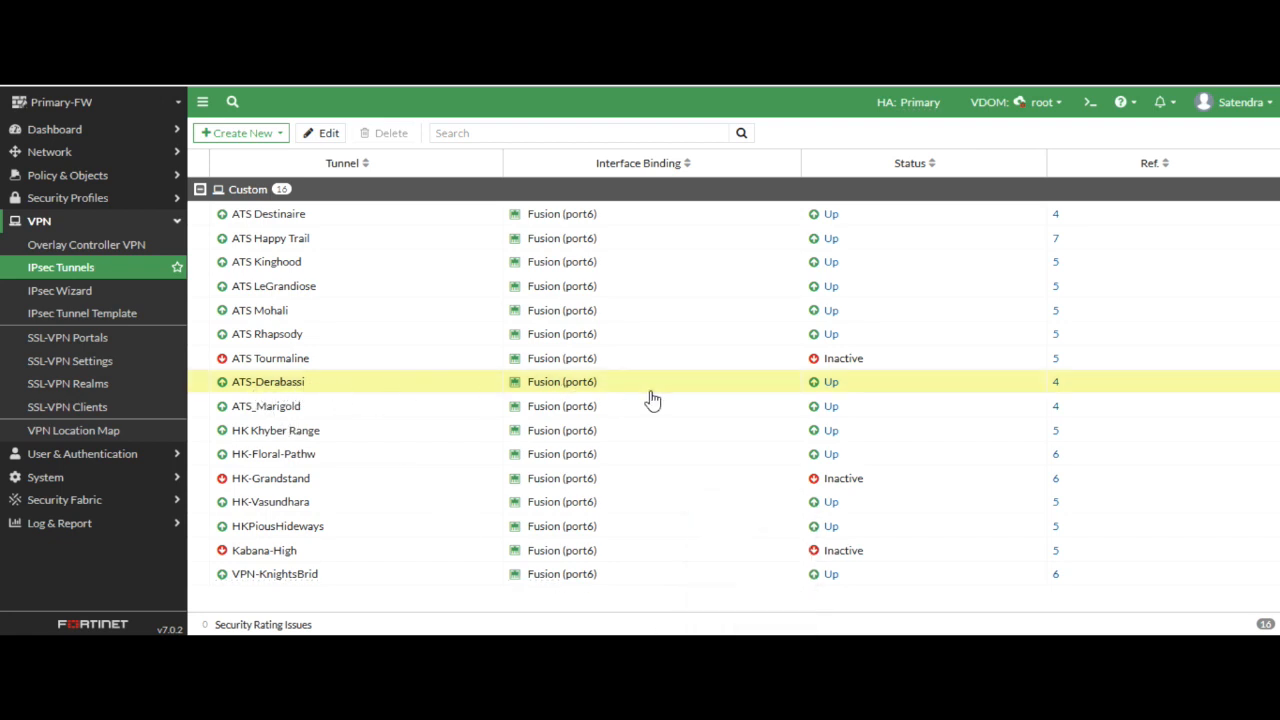
{"action": "mouse_move", "coordinate": [824, 390]}
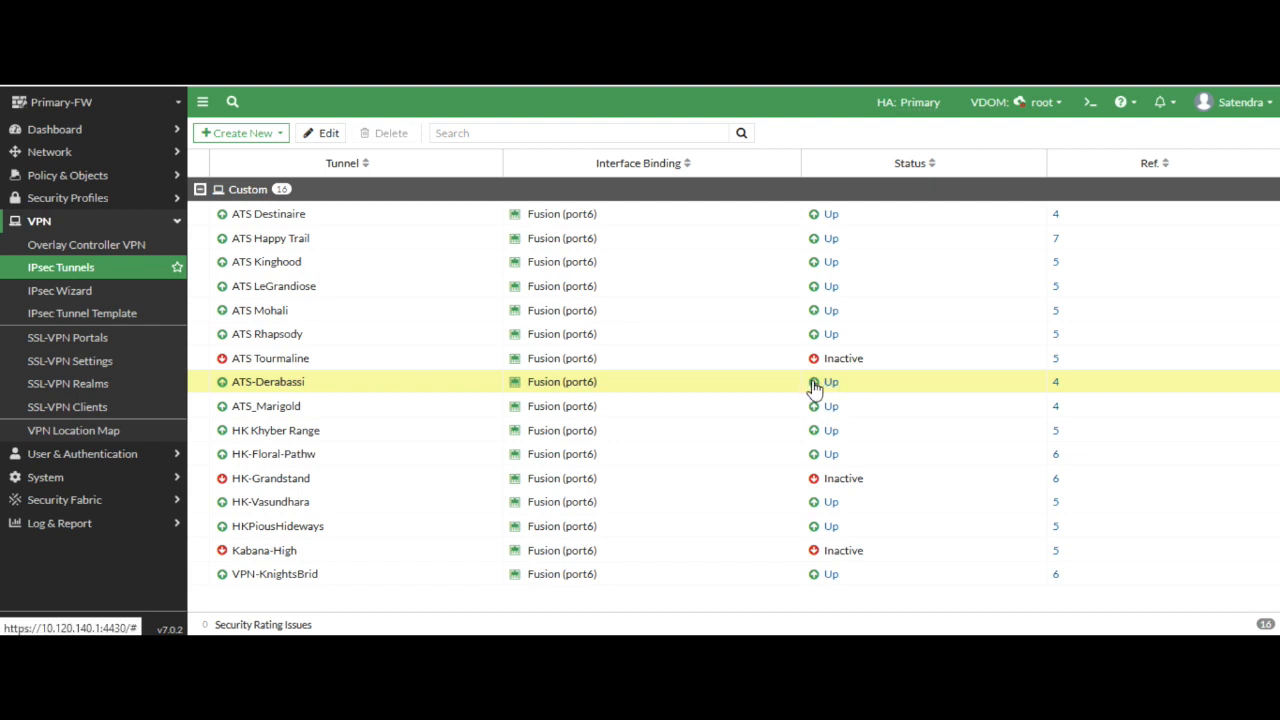
{"action": "mouse_move", "coordinate": [816, 388]}
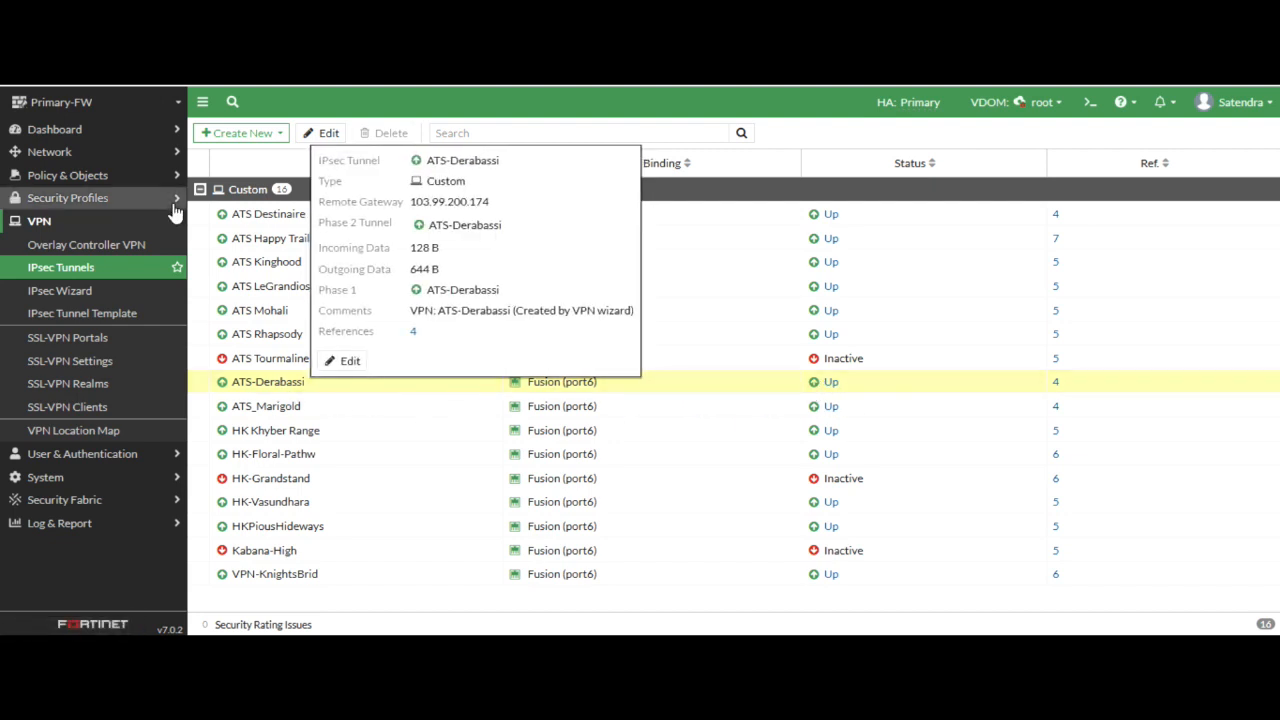
- Expand FortiGate's Dashboard section to list the monitors
{"action": "left_click", "coordinate": [54, 128]}
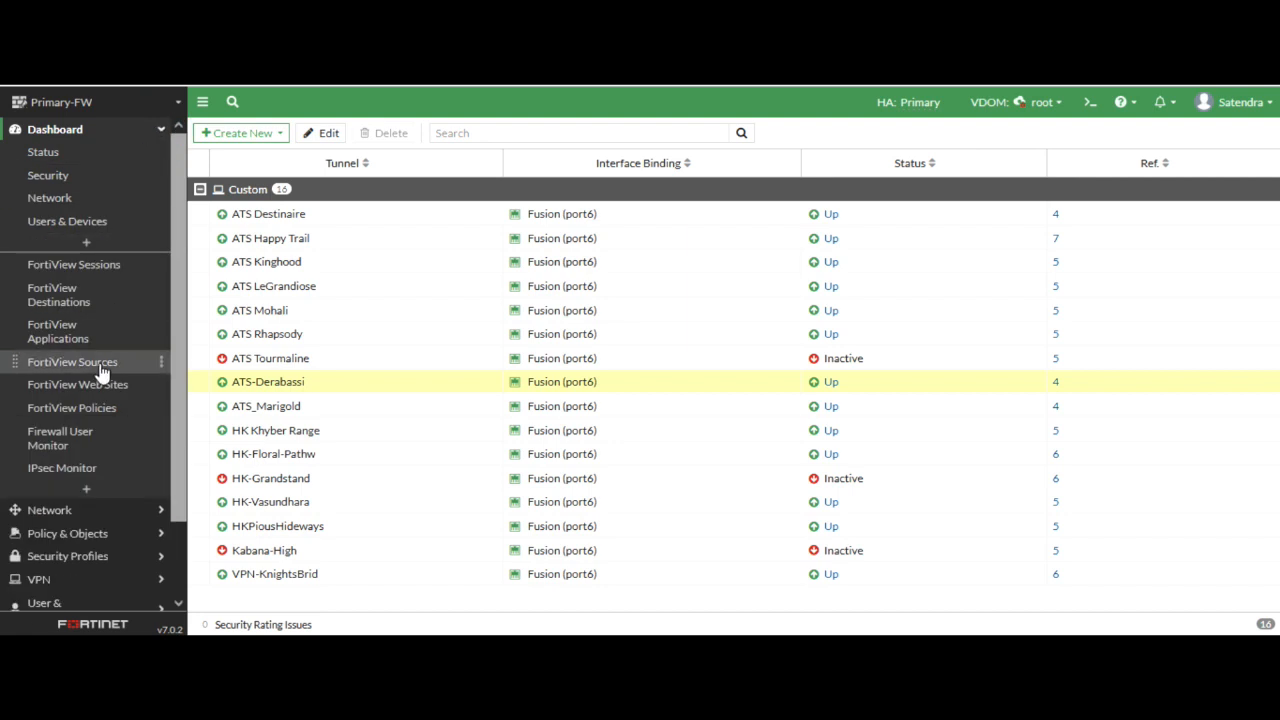
- Open IPsec Monitor showing ATS-Derabassi up with 16.22 KB in and 35.40 KB out
{"action": "left_click", "coordinate": [60, 468]}
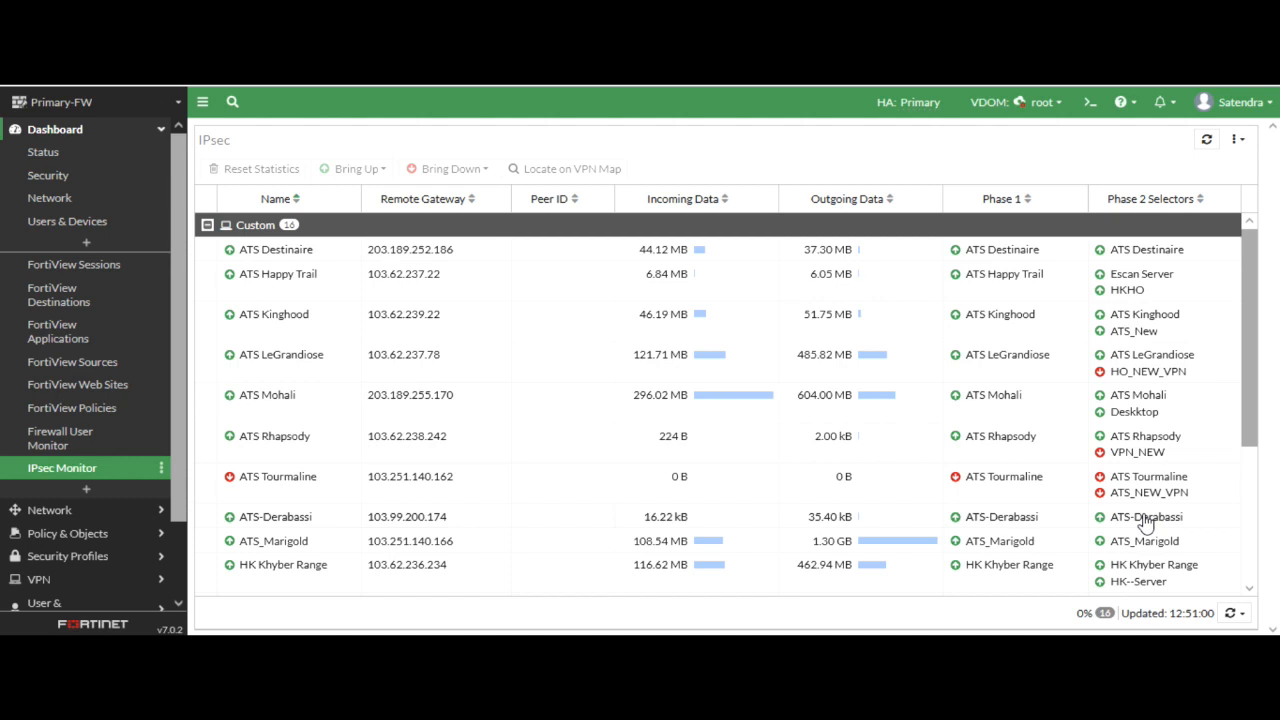
{"action": "mouse_move", "coordinate": [996, 524]}
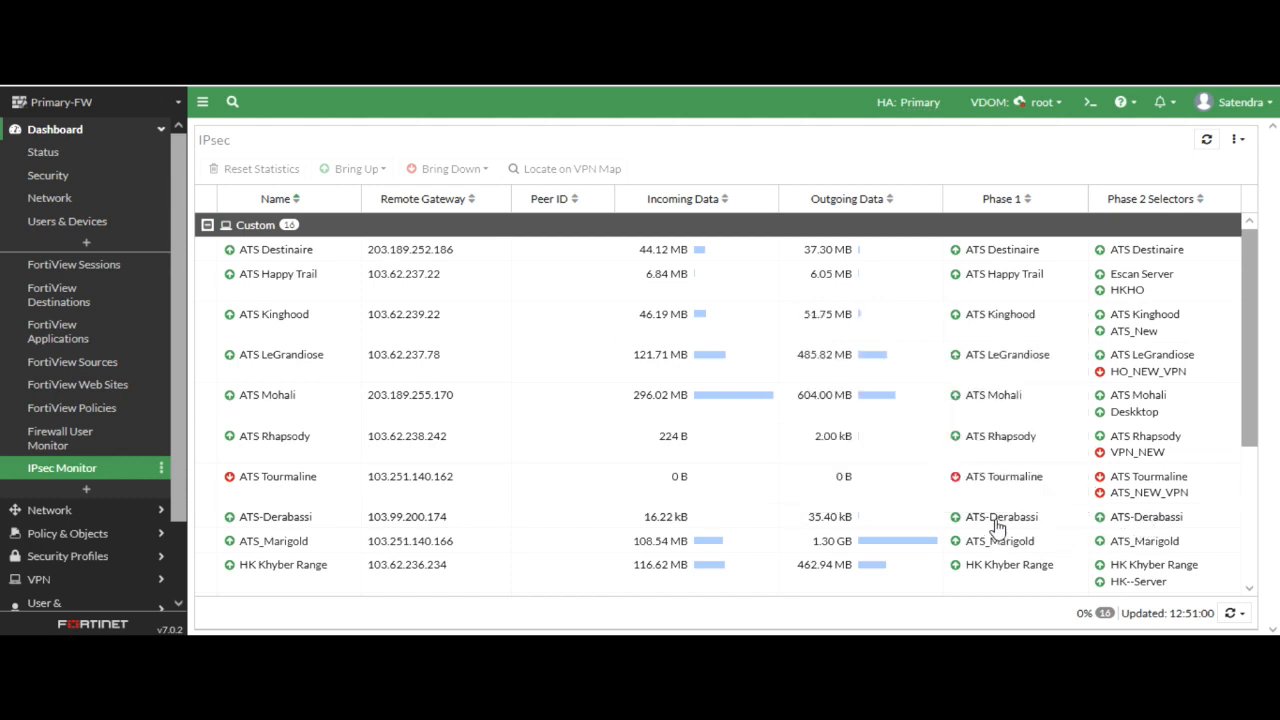
{"action": "mouse_move", "coordinate": [990, 522]}
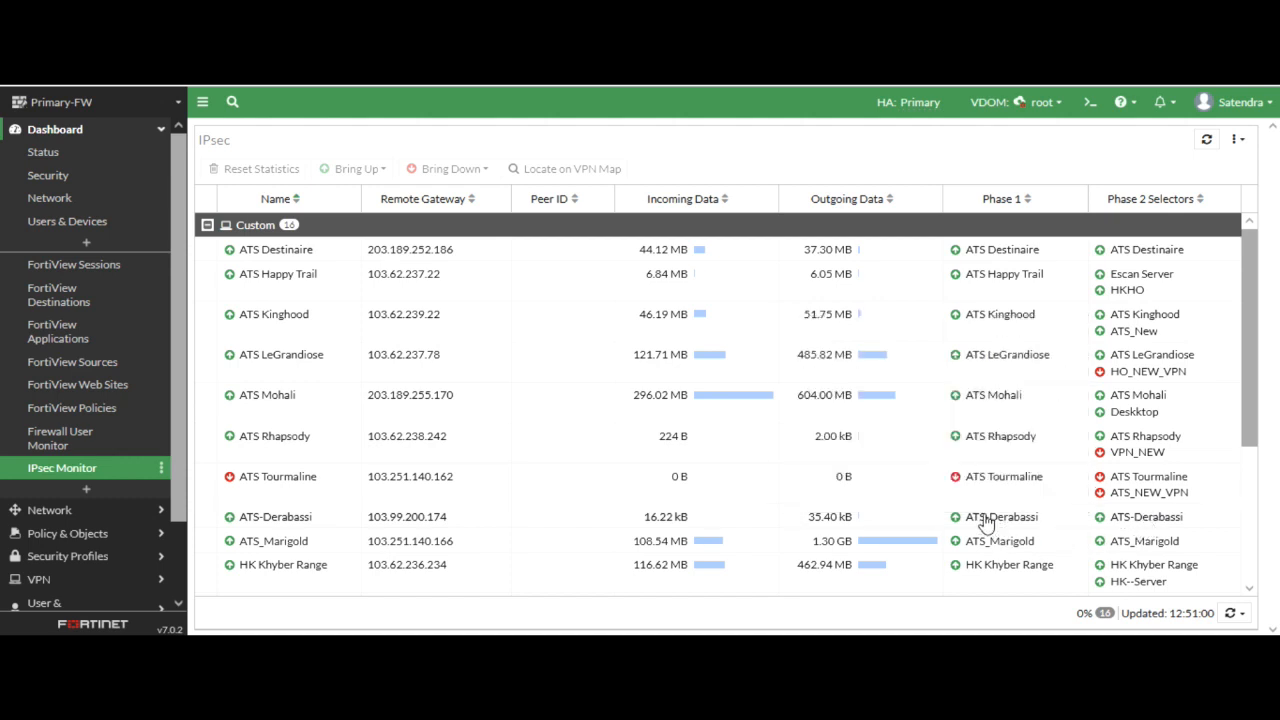